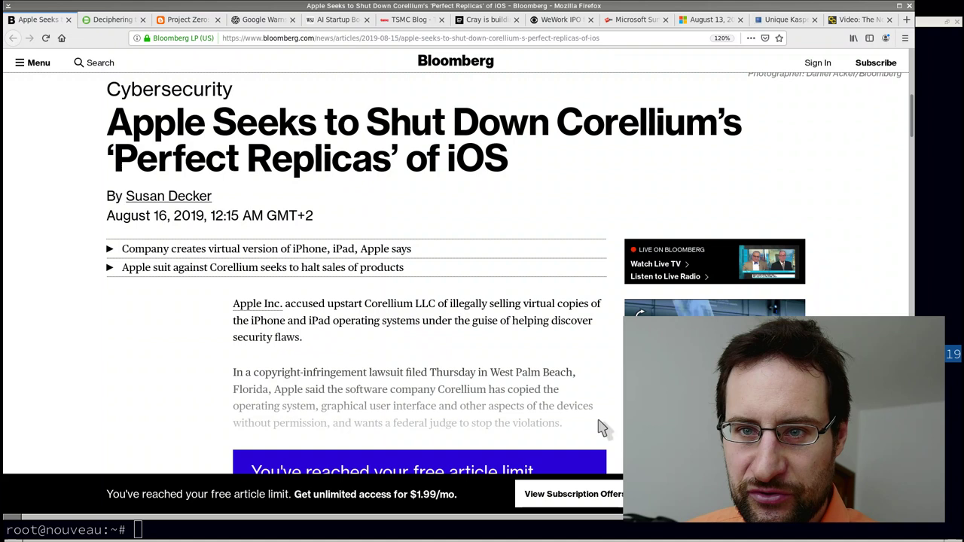
pyautogui.moveTo(226, 245)
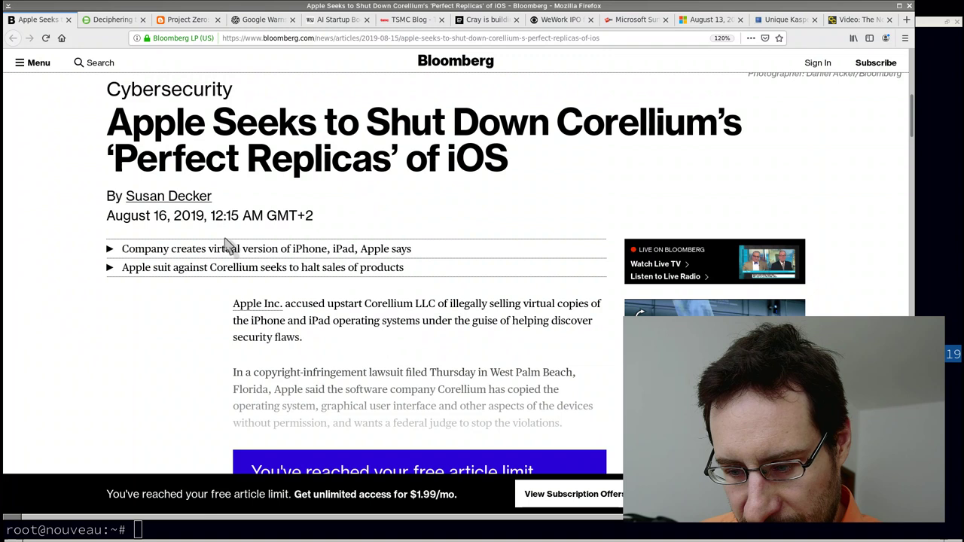
pyautogui.moveTo(173, 234)
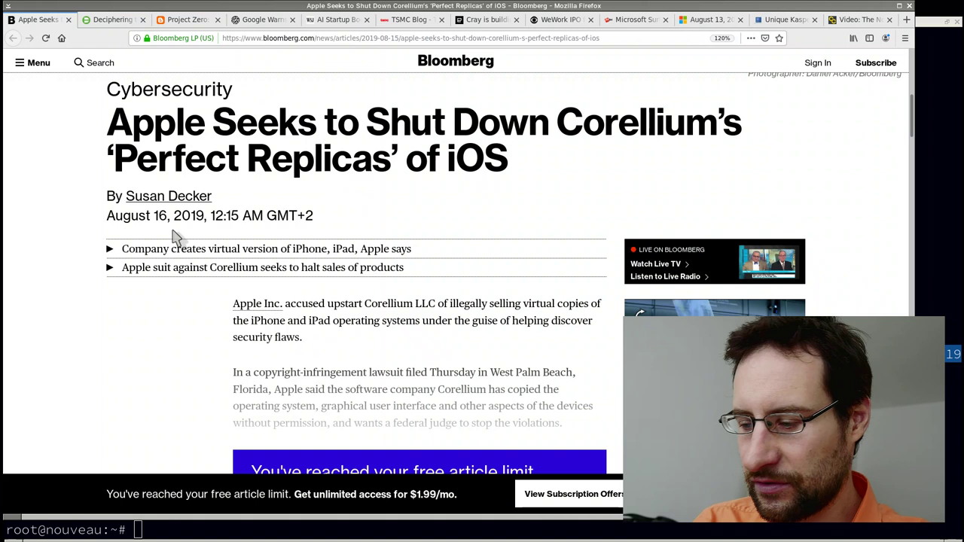
pyautogui.moveTo(249, 247)
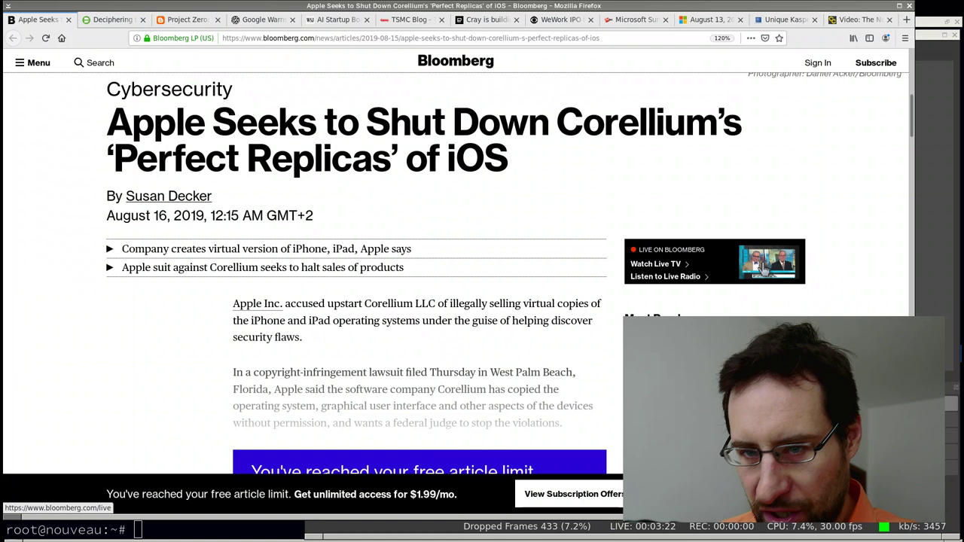
pyautogui.moveTo(584, 346)
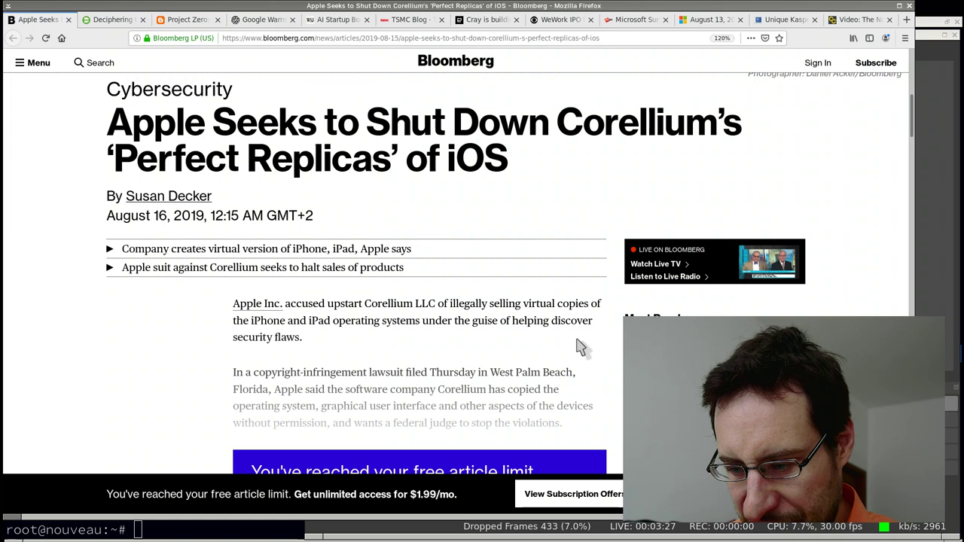
# Scroll down the Bloomberg Apple–Corellium article to the free-article-limit paywall box.
pyautogui.scroll(-3)
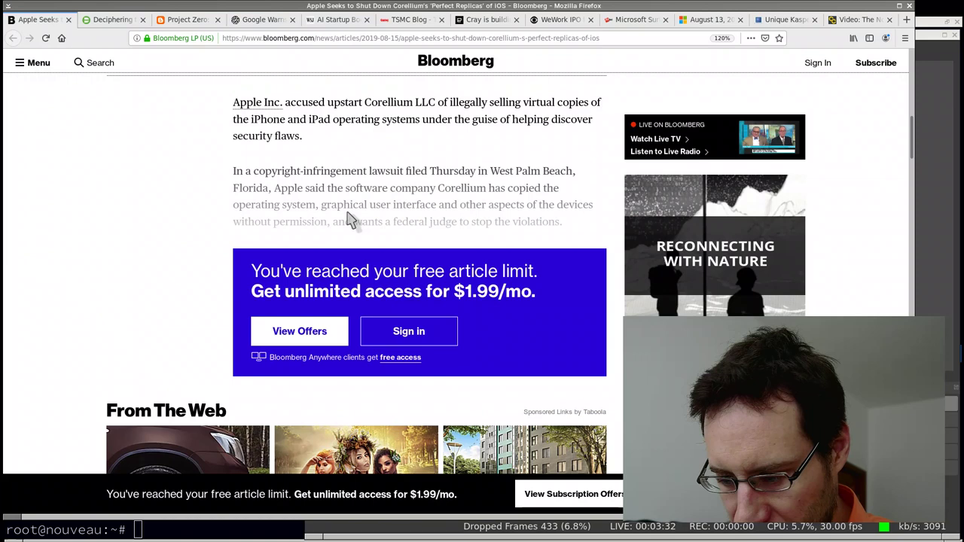
pyautogui.scroll(3)
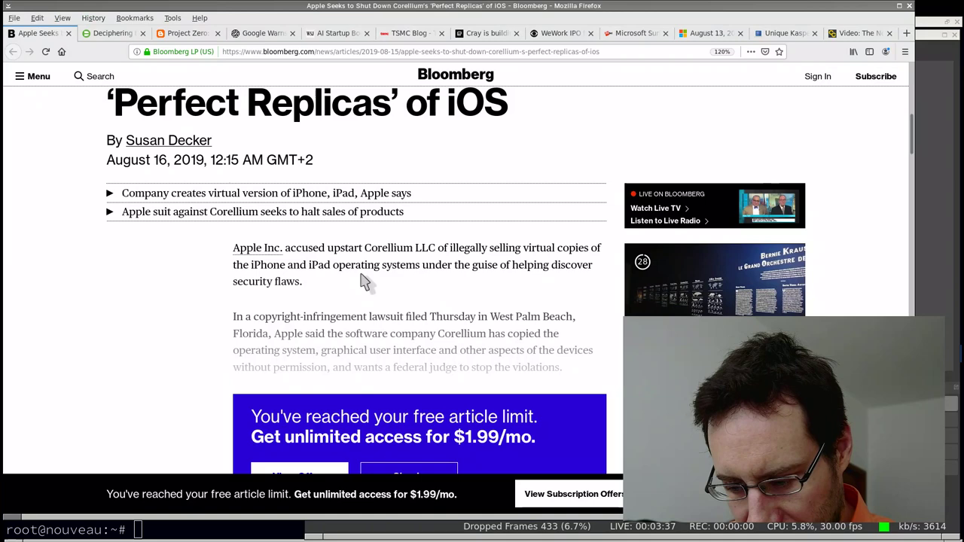
pyautogui.scroll(-3)
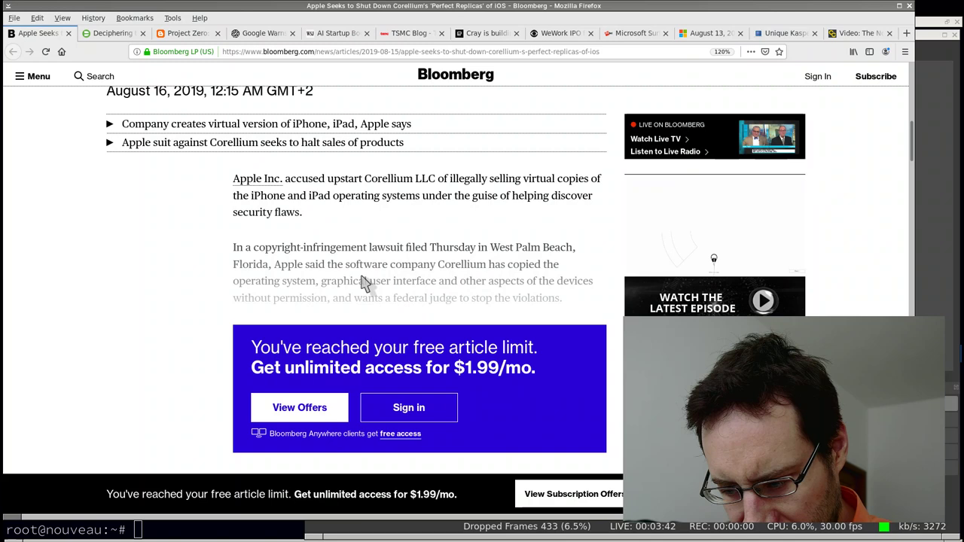
pyautogui.scroll(-3)
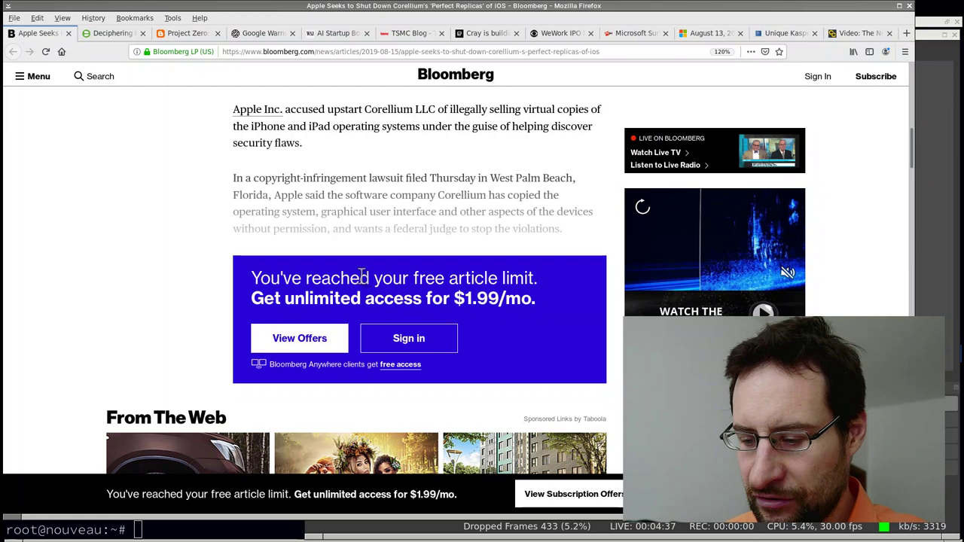
pyautogui.moveTo(339, 262)
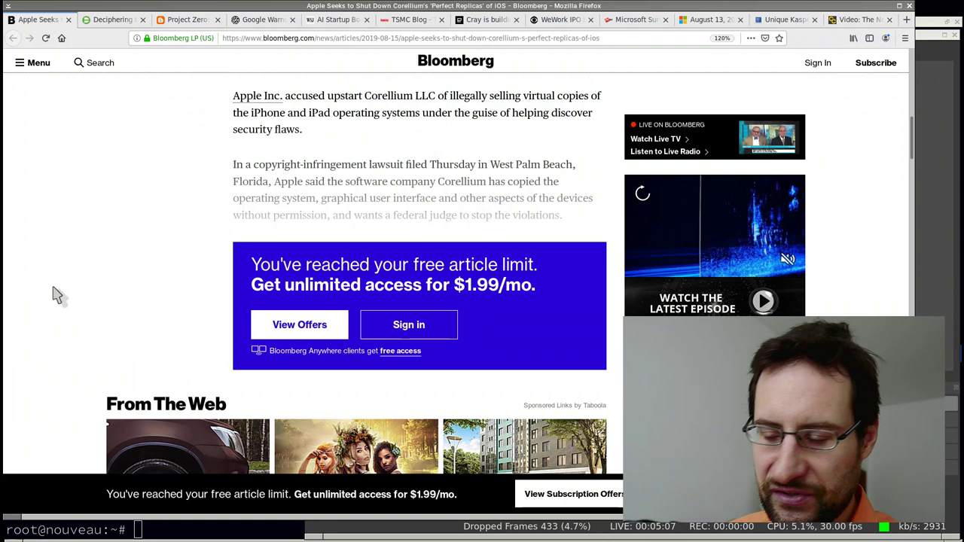
pyautogui.moveTo(110, 94)
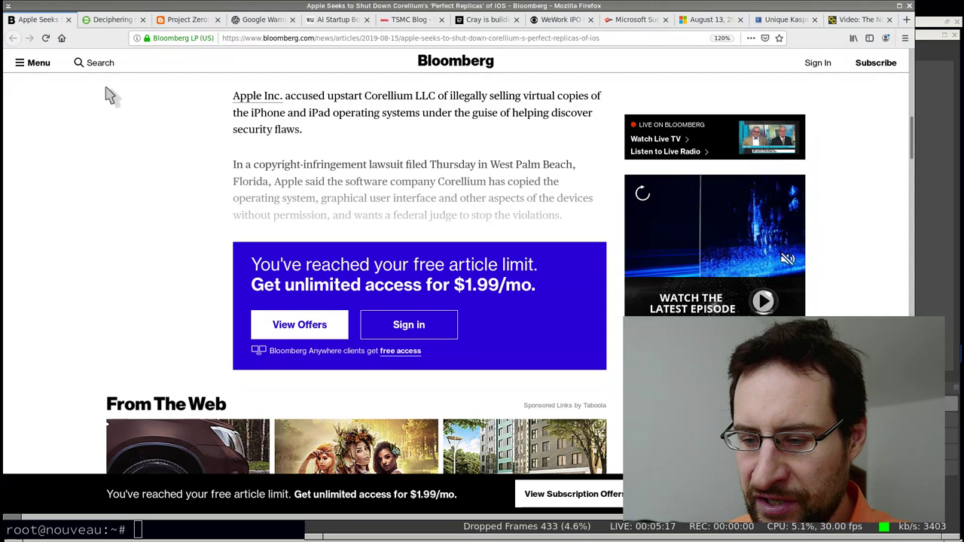
pyautogui.moveTo(132, 38)
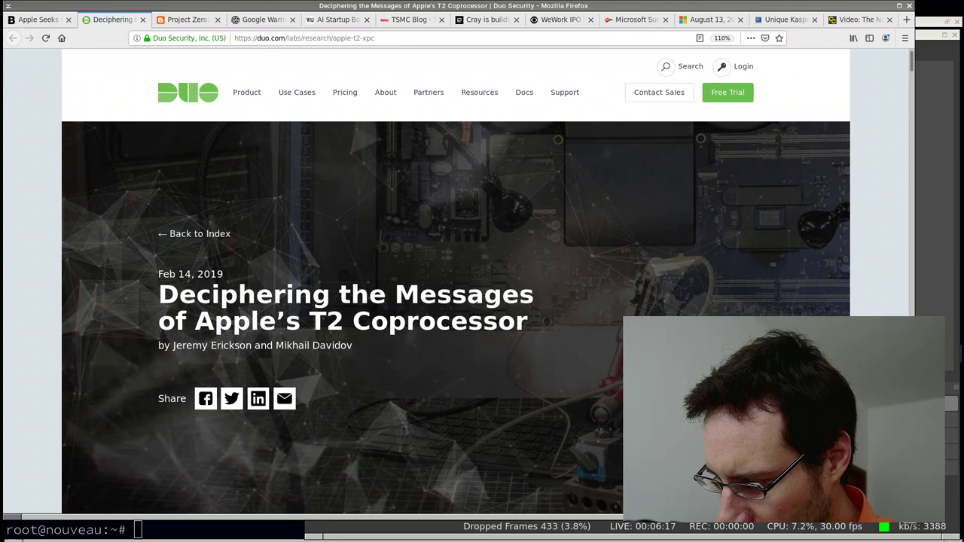
# Scroll the Duo 'Deciphering the Messages of Apple's T2 Coprocessor' article to 01. Introduction.
pyautogui.scroll(-3)
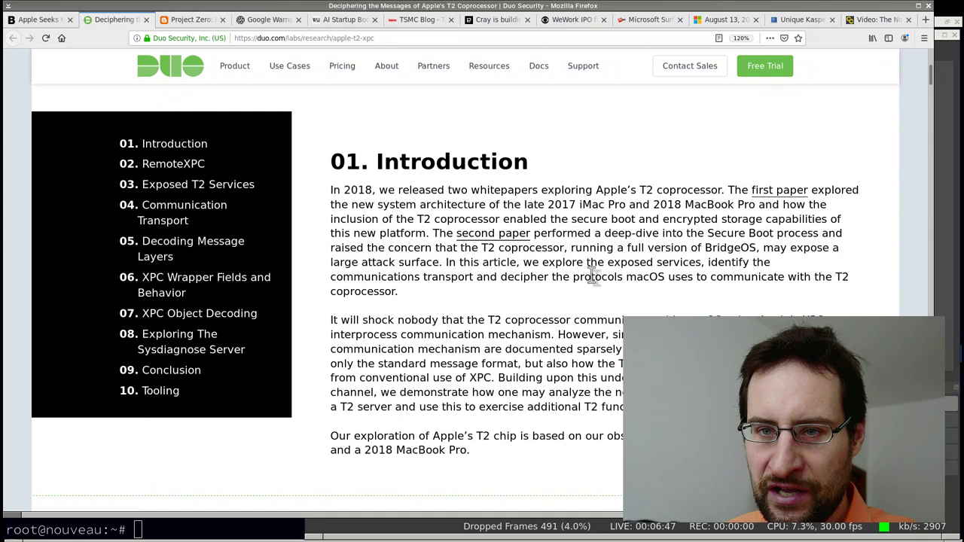
# Scroll the Duo T2 article past Exposed T2 Services to 04. Communication Transport.
pyautogui.scroll(-3)
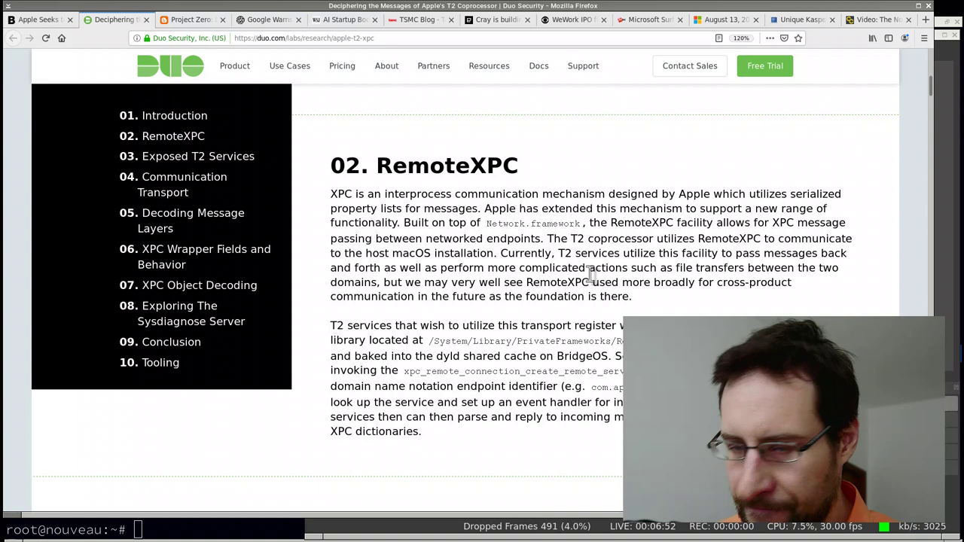
pyautogui.scroll(-3)
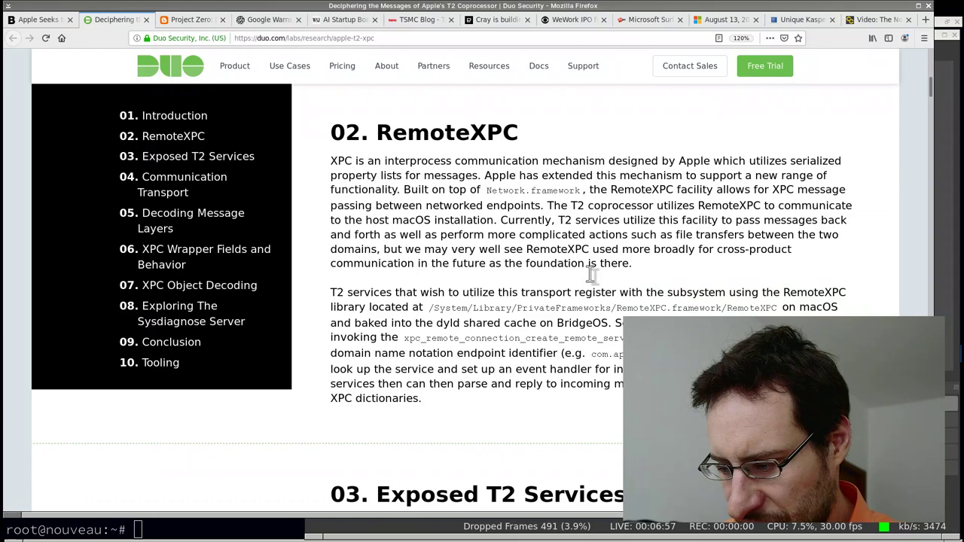
pyautogui.scroll(-3)
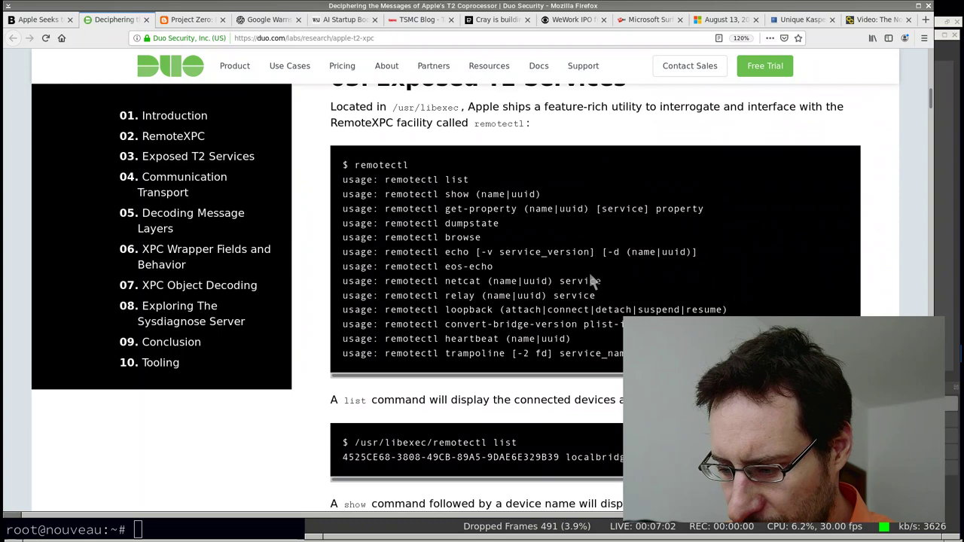
pyautogui.scroll(3)
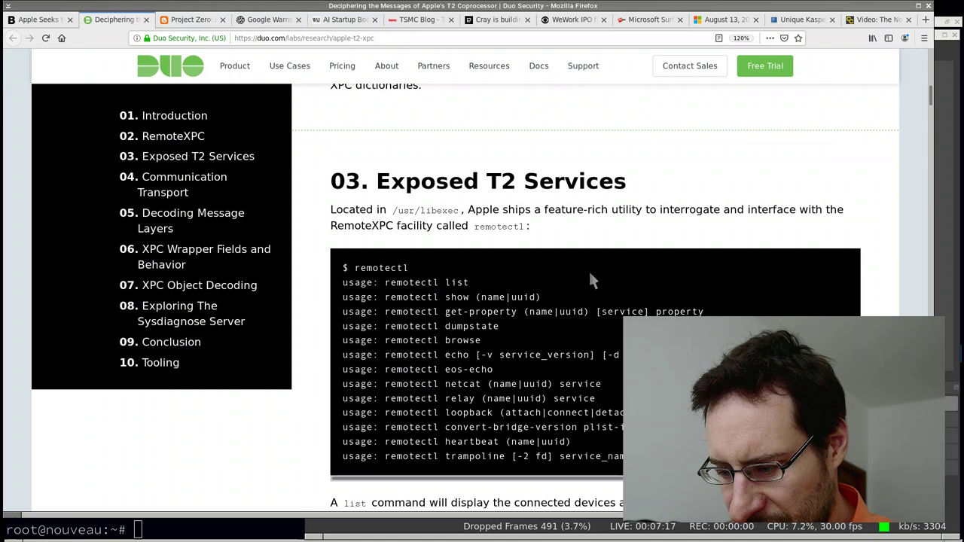
pyautogui.scroll(-3)
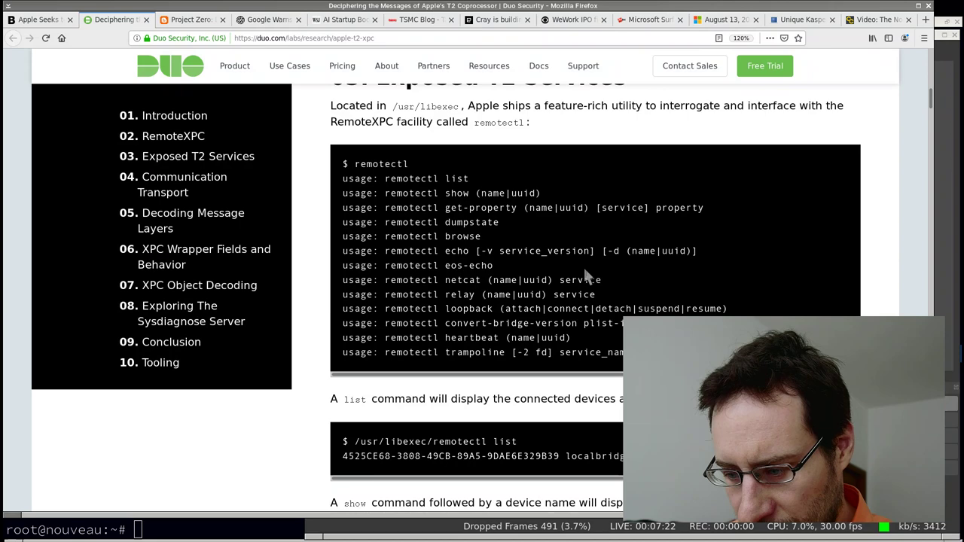
pyautogui.scroll(-3)
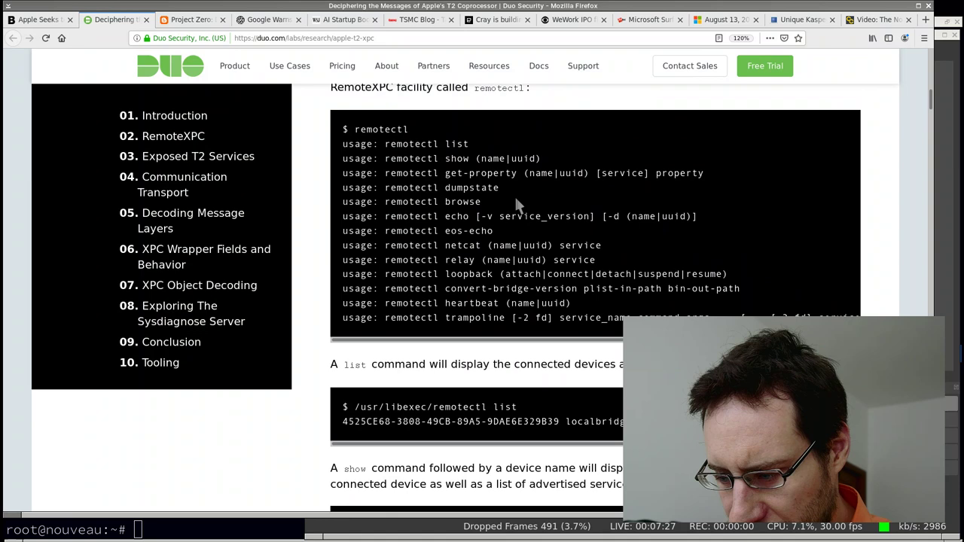
pyautogui.scroll(-3)
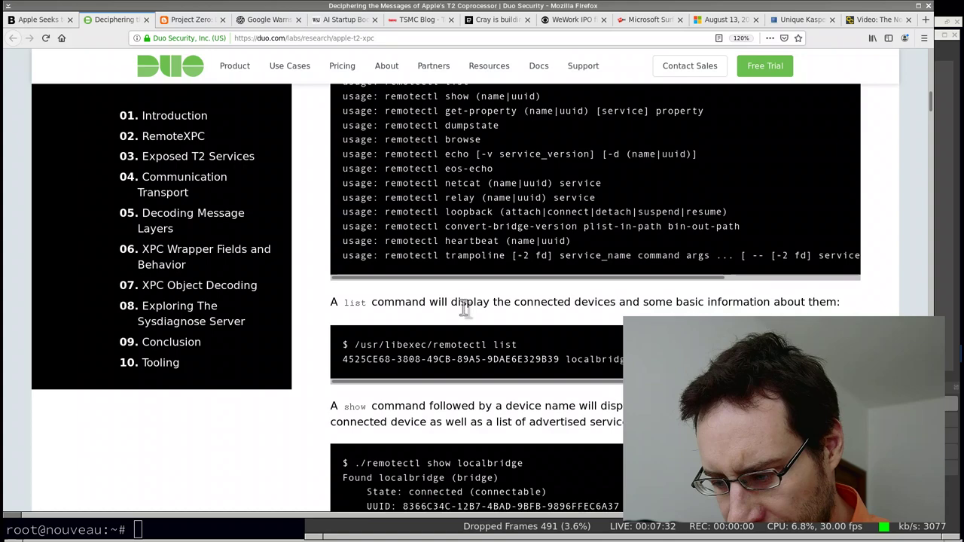
pyautogui.scroll(-3)
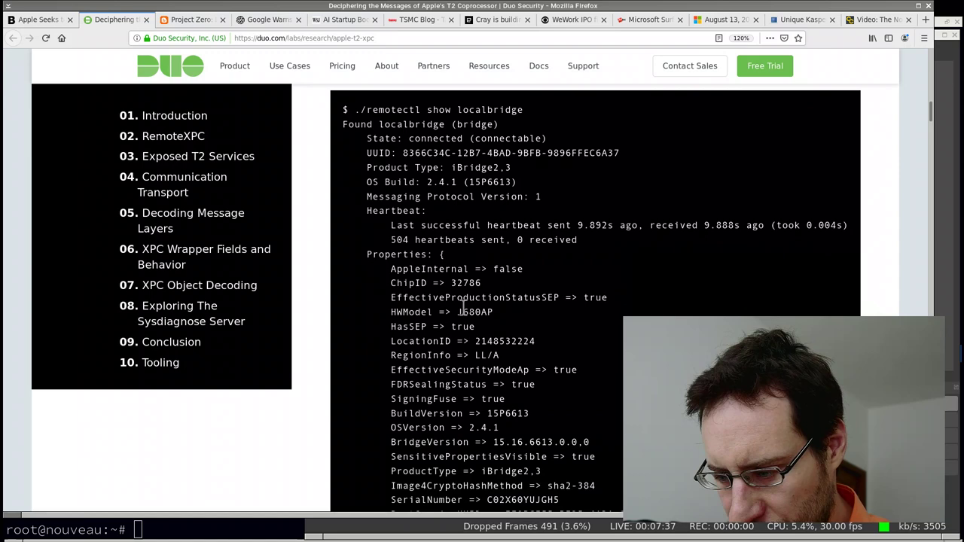
pyautogui.scroll(-3)
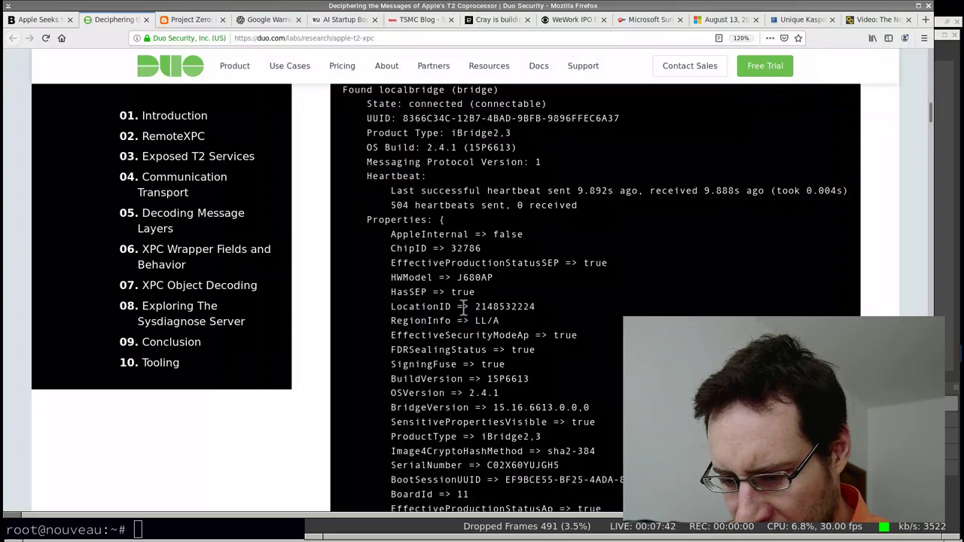
pyautogui.scroll(-3)
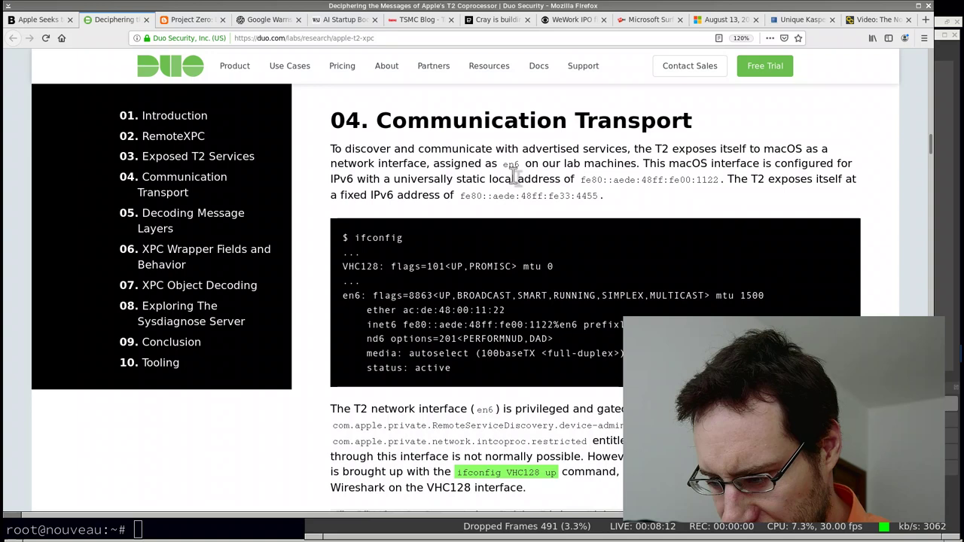
# Scroll through the XPC Wrapper and XPC Object Decoding sections to 'Exploring The Sysdiagnose Server'.
pyautogui.scroll(-3)
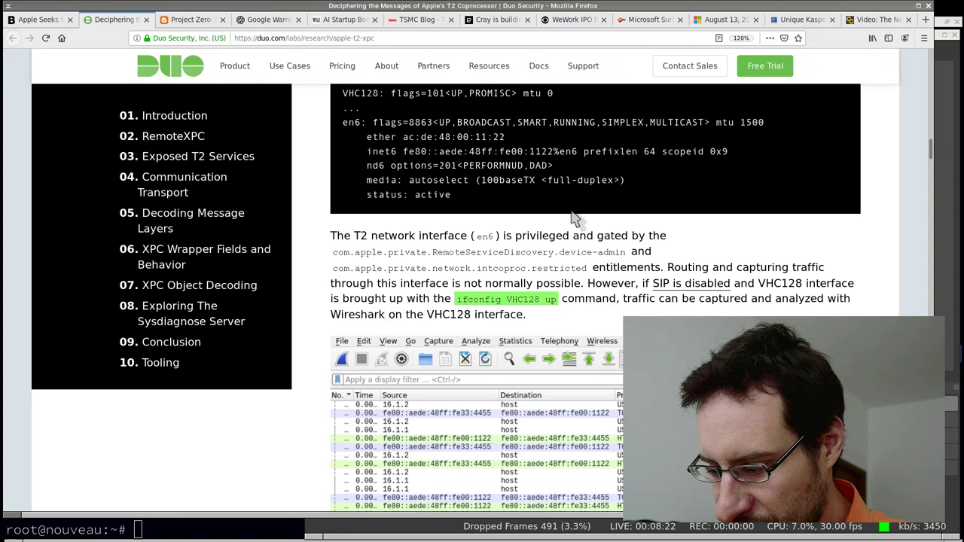
pyautogui.scroll(-3)
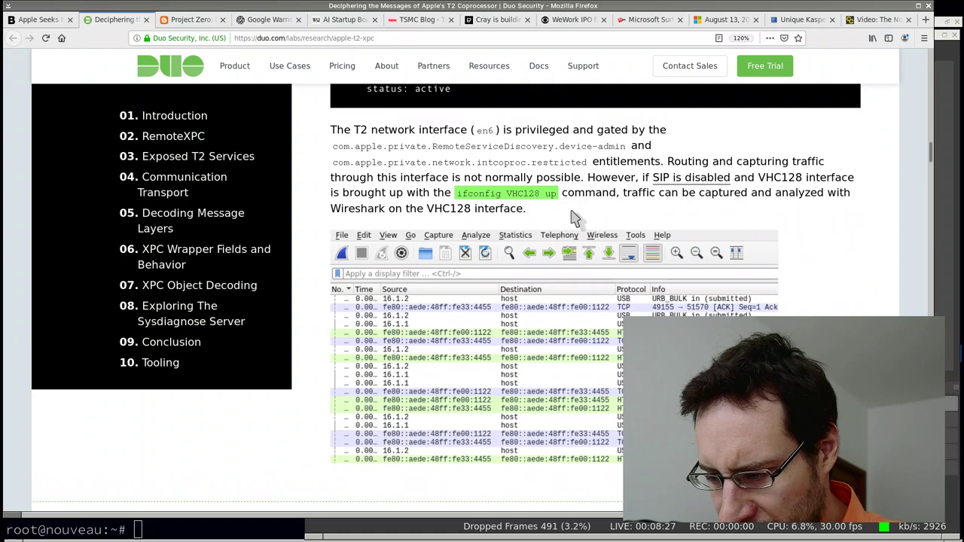
pyautogui.scroll(-3)
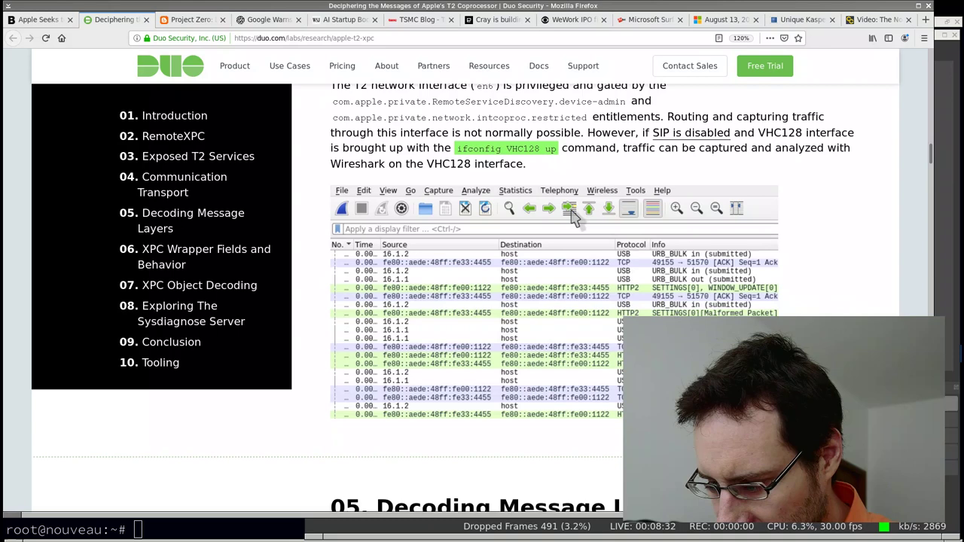
pyautogui.scroll(-3)
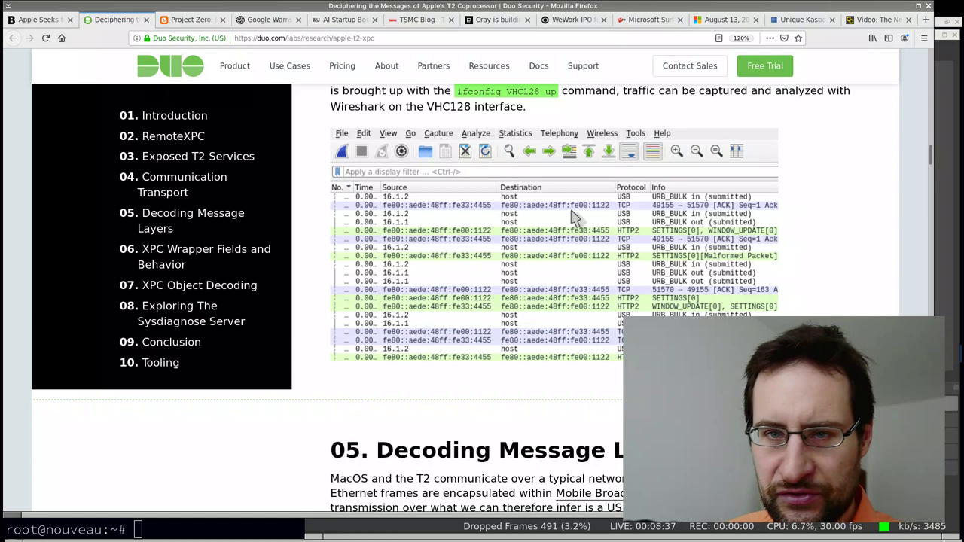
pyautogui.scroll(-3)
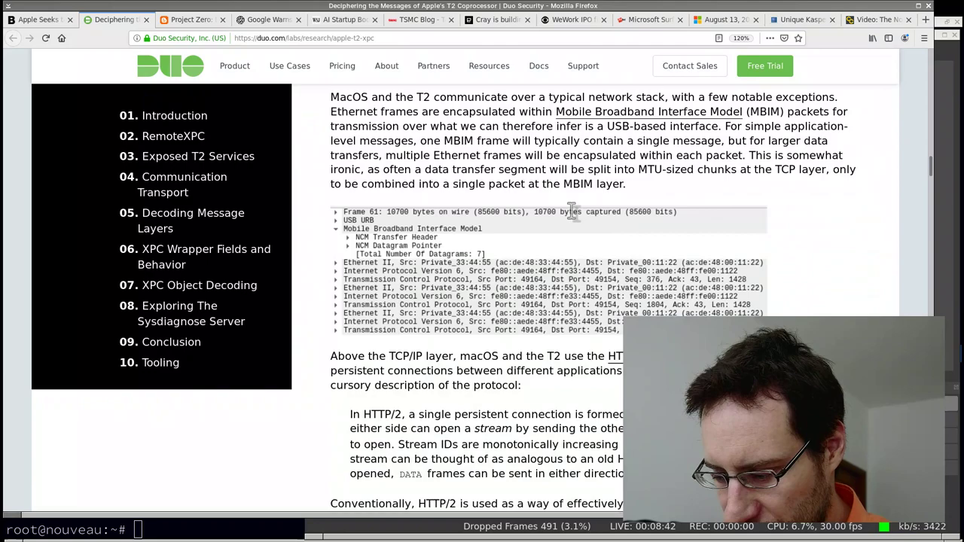
pyautogui.scroll(-3)
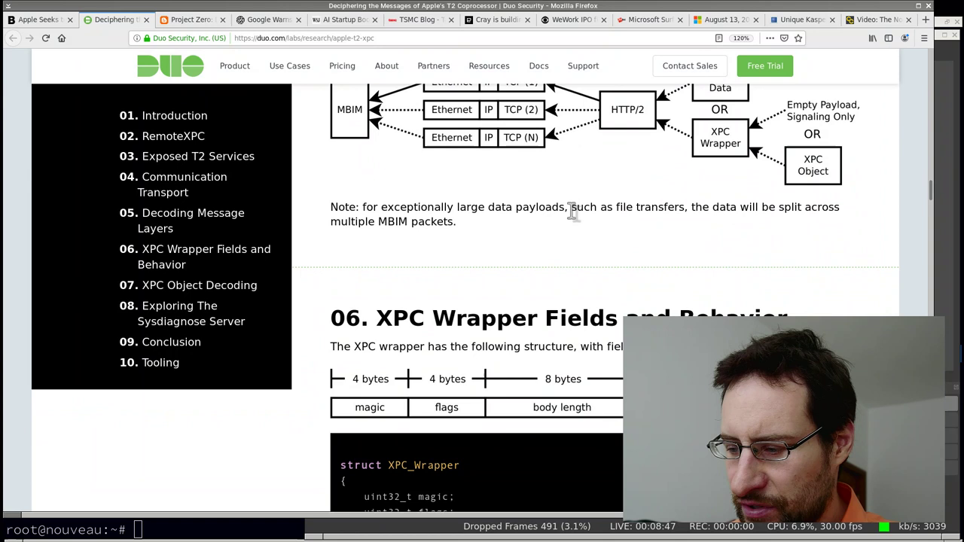
pyautogui.moveTo(602, 280)
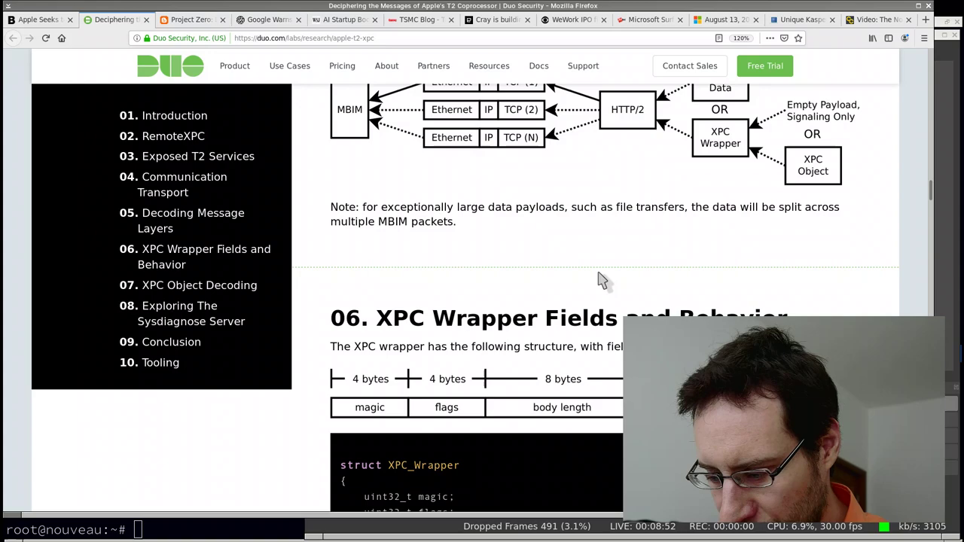
pyautogui.scroll(-3)
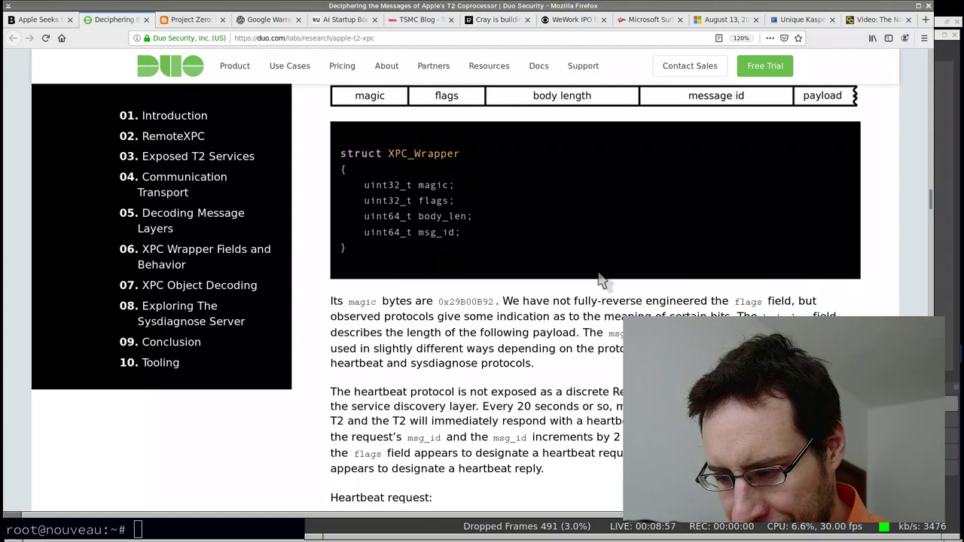
pyautogui.scroll(-3)
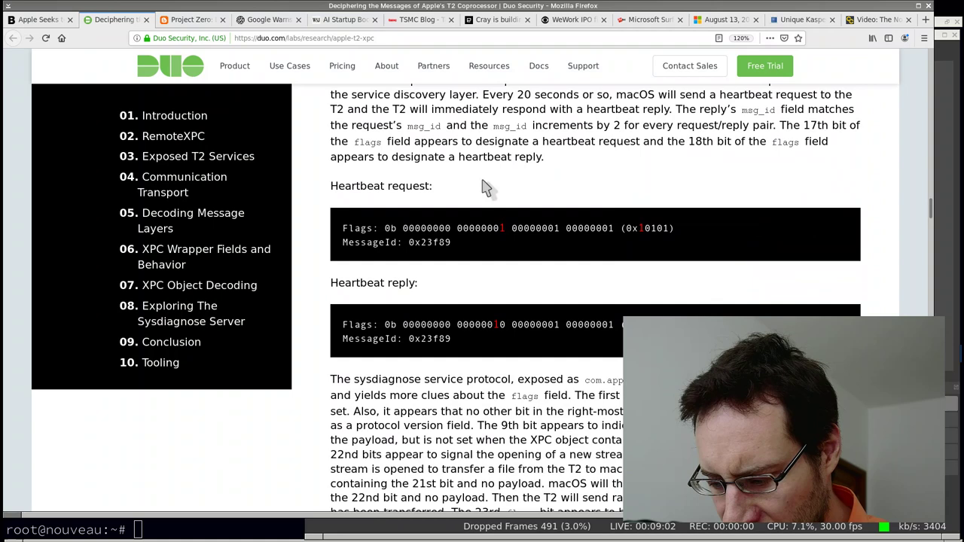
pyautogui.scroll(-3)
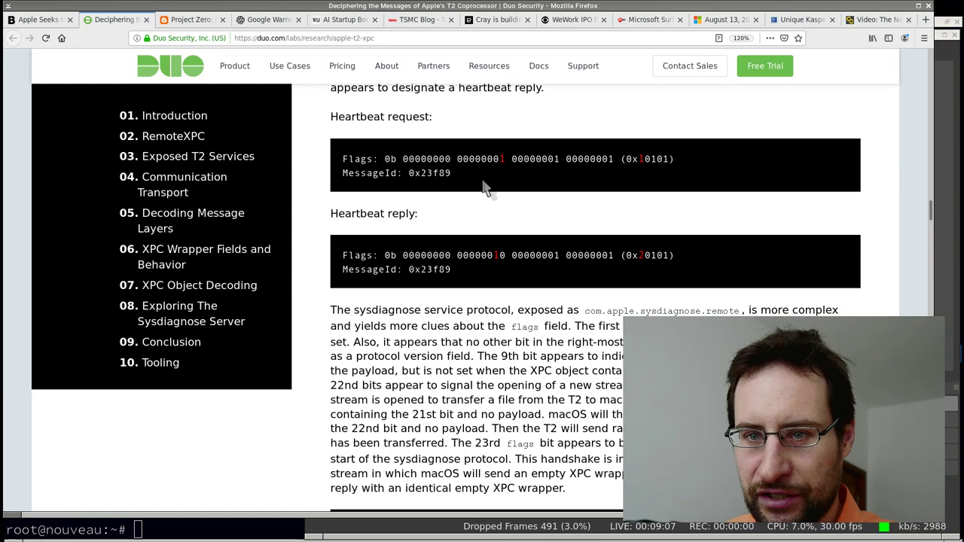
pyautogui.scroll(-3)
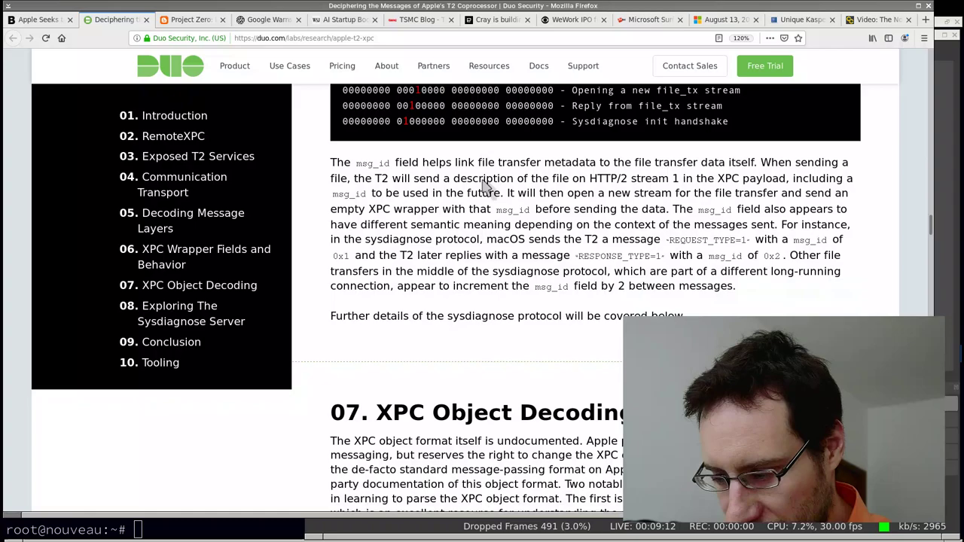
pyautogui.scroll(-3)
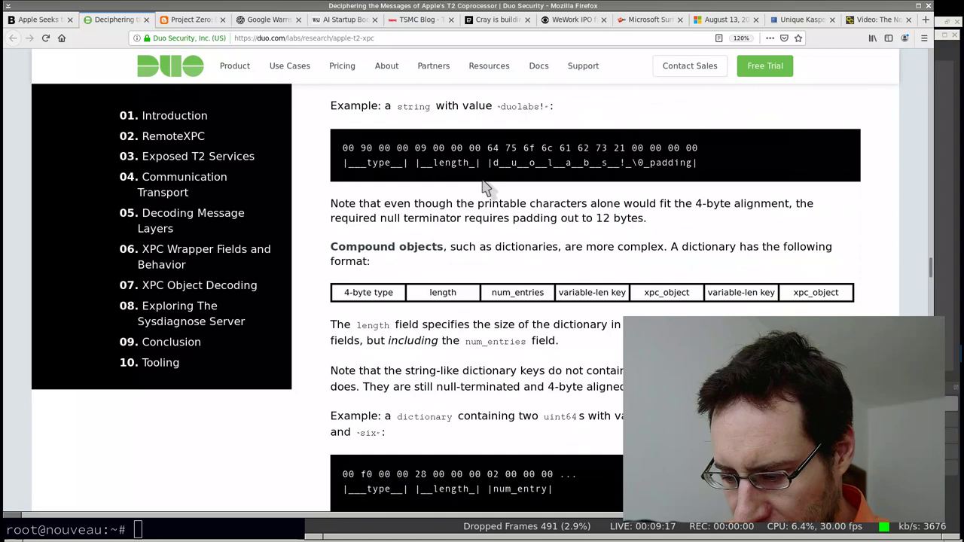
pyautogui.scroll(-3)
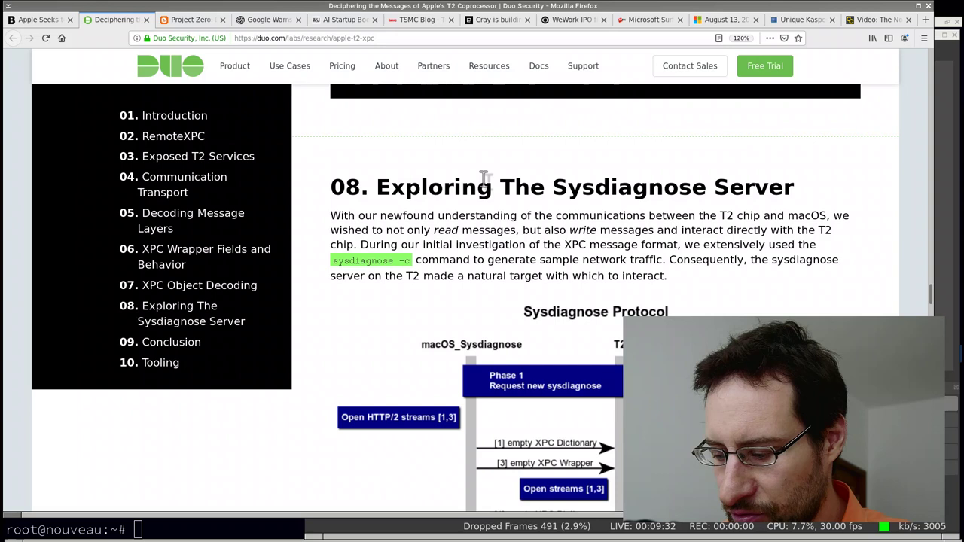
# Scroll through section 08 to the page footer, then click the sidebar area.
pyautogui.scroll(-3)
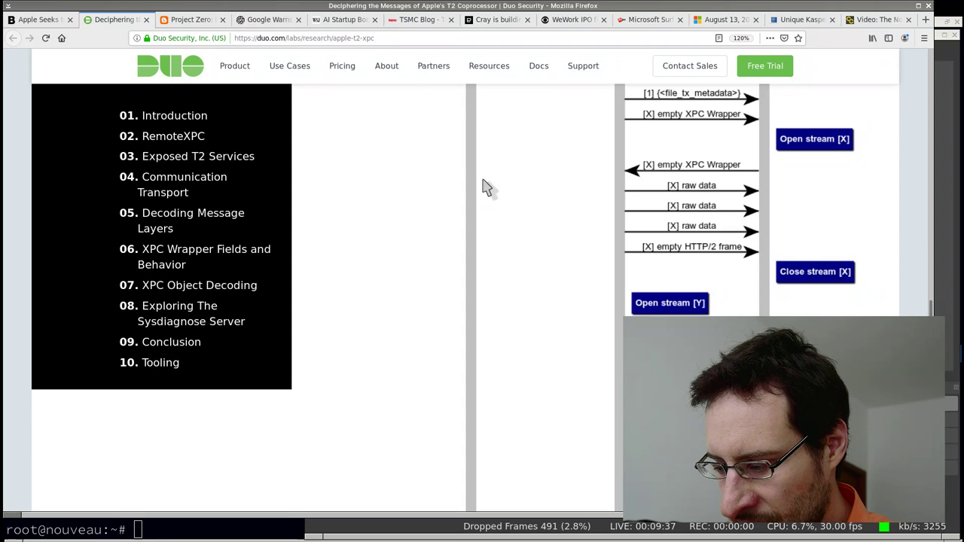
pyautogui.scroll(-3)
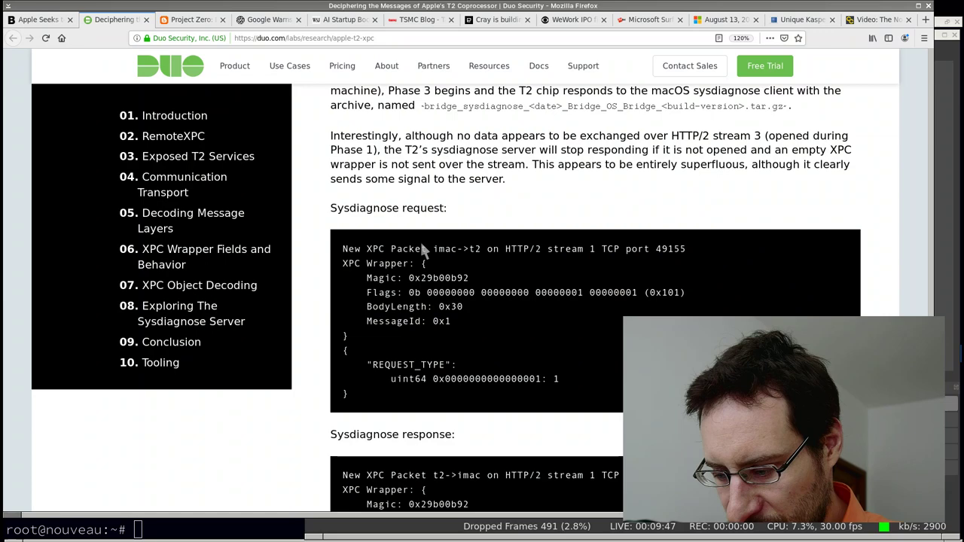
pyautogui.scroll(-3)
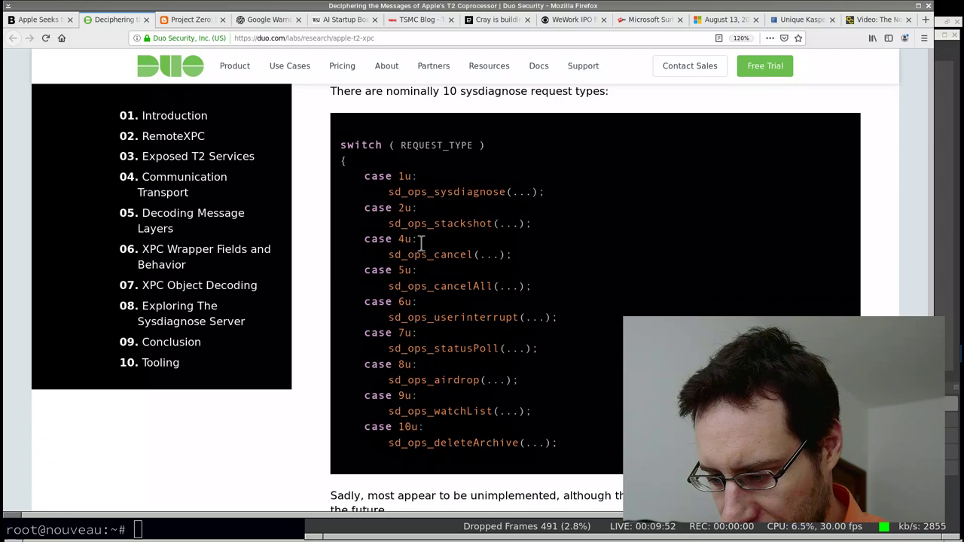
pyautogui.scroll(-3)
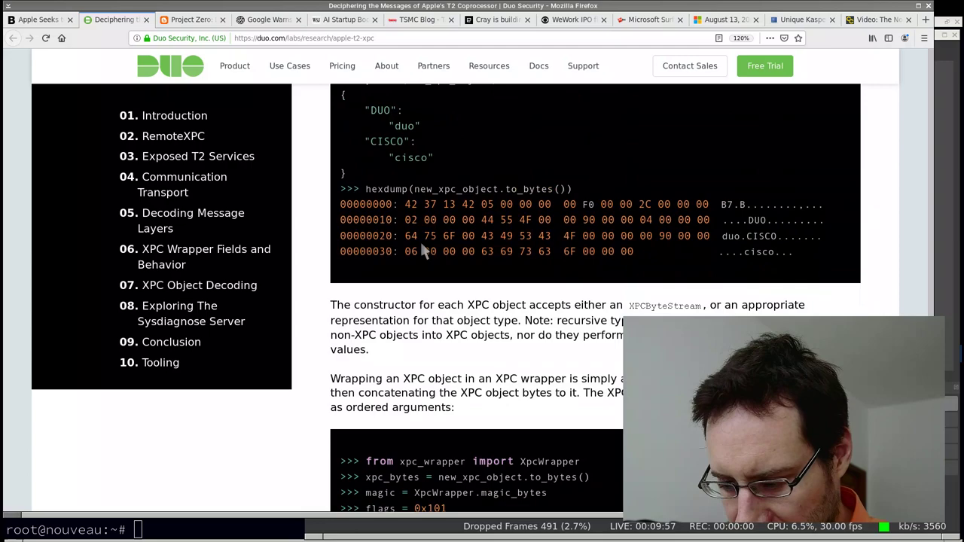
pyautogui.scroll(-3)
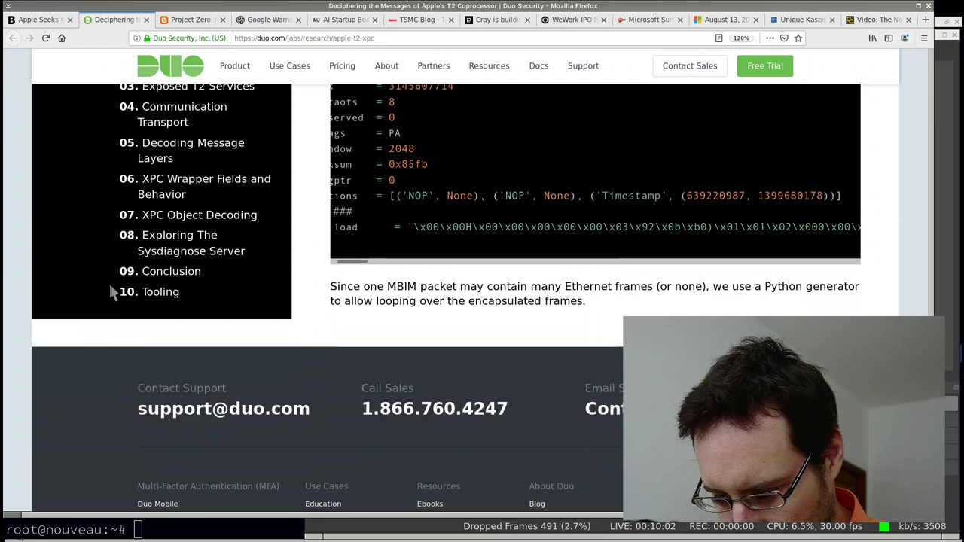
pyautogui.click(160, 292)
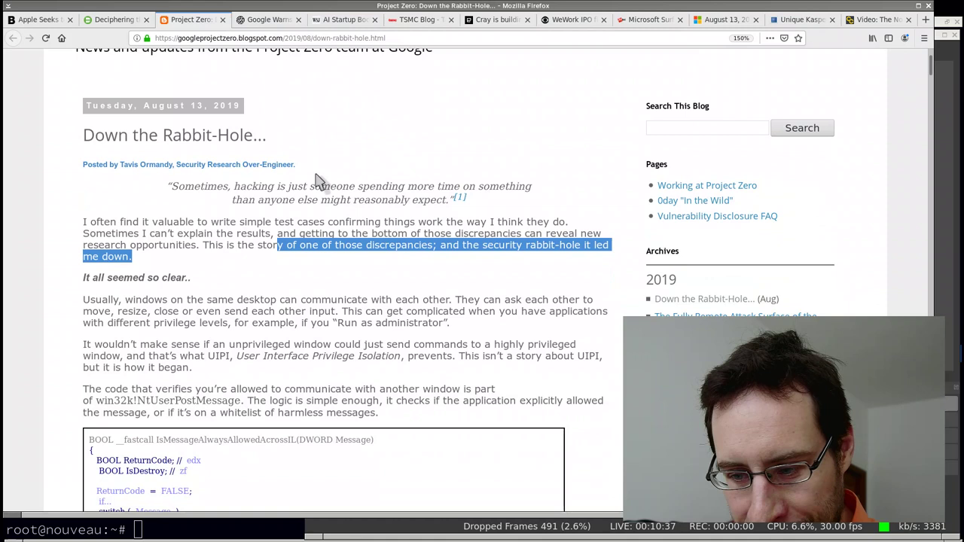
# Scroll the Project Zero post to its opening on UIPI and the NtUserPostMessage whitelist.
pyautogui.scroll(3)
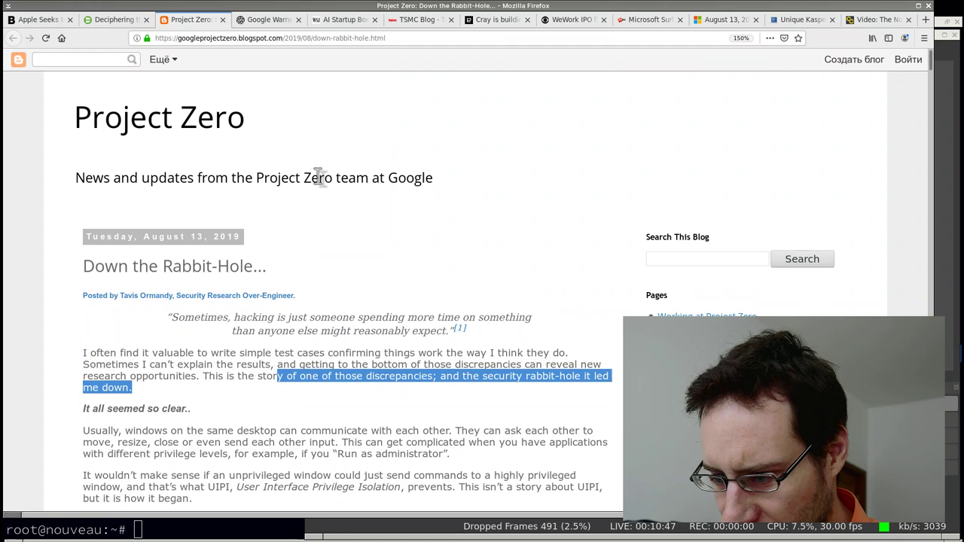
pyautogui.scroll(-3)
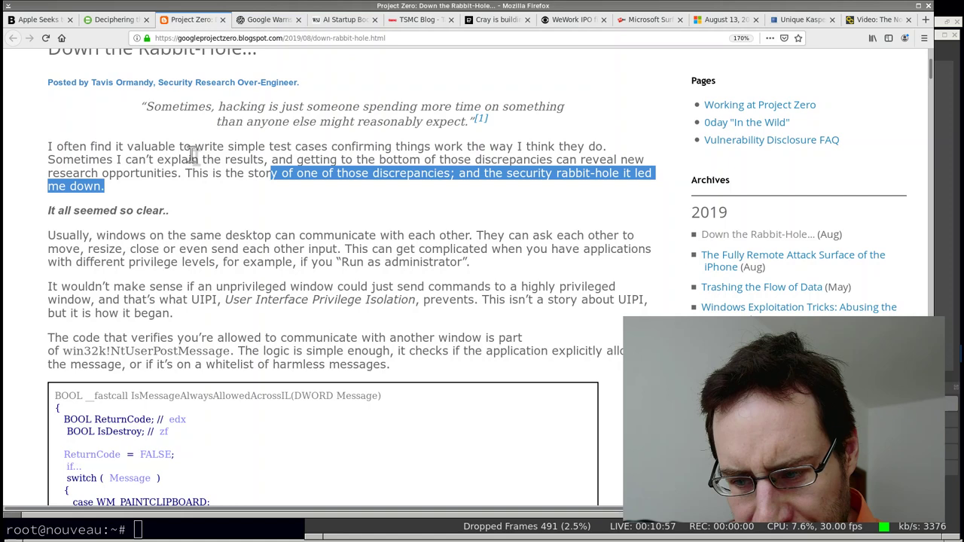
# Scroll the Project Zero post through the message-range table and debugger trace.
pyautogui.scroll(3)
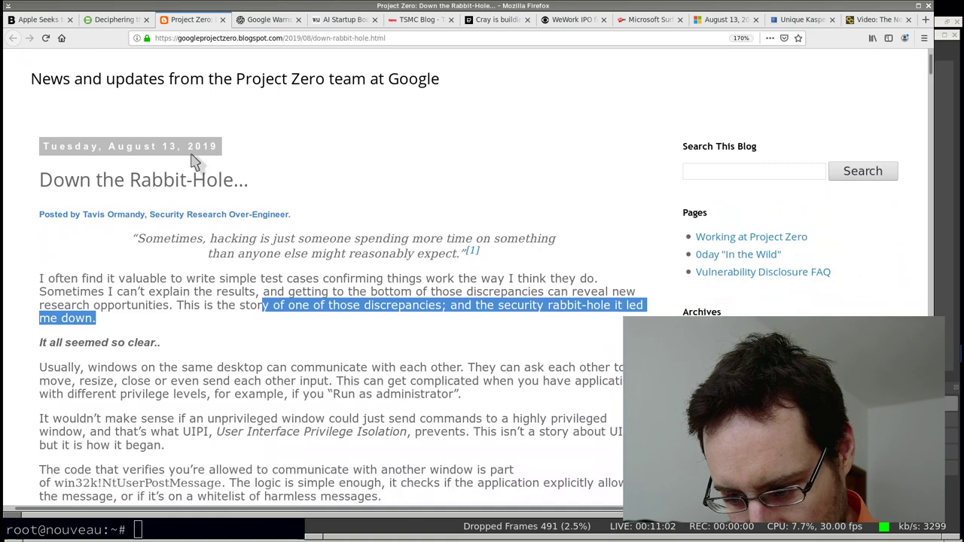
pyautogui.scroll(-3)
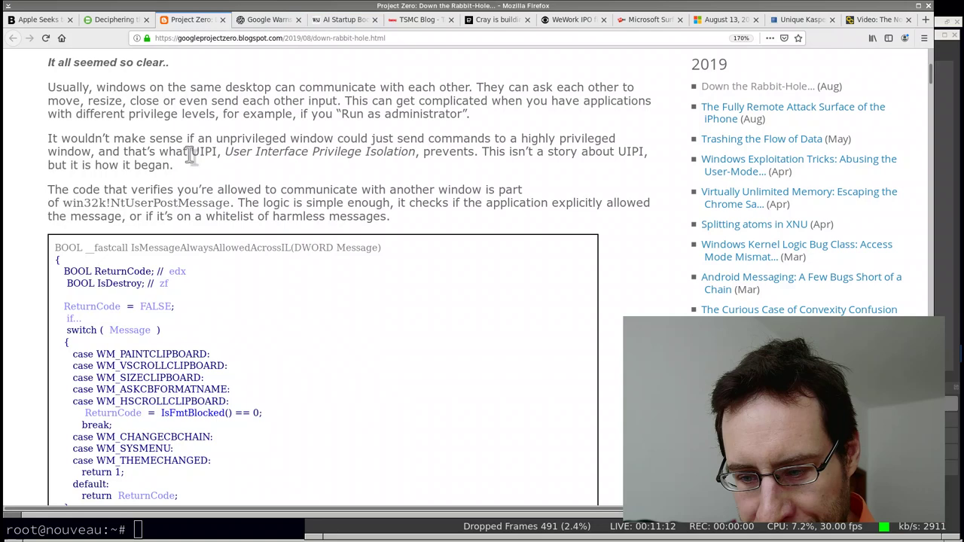
pyautogui.scroll(3)
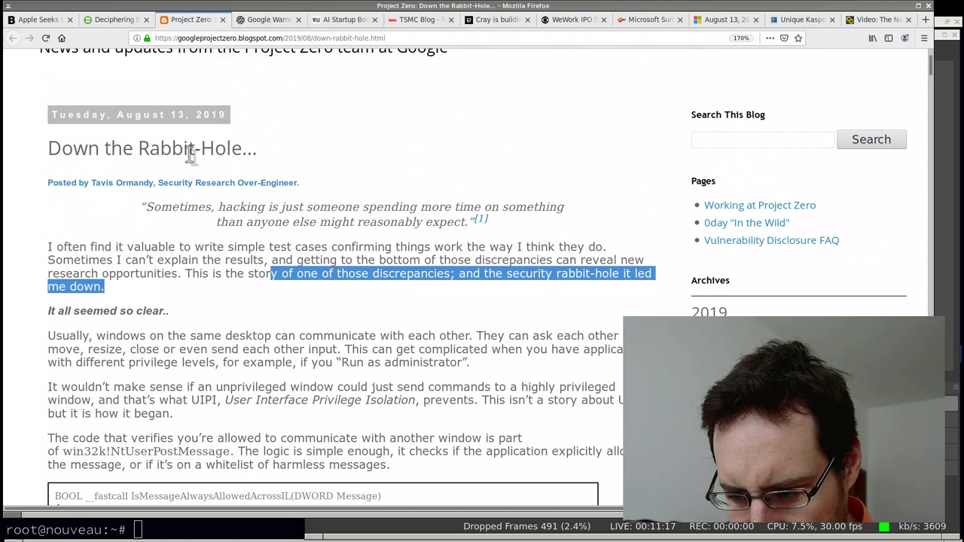
pyautogui.scroll(-3)
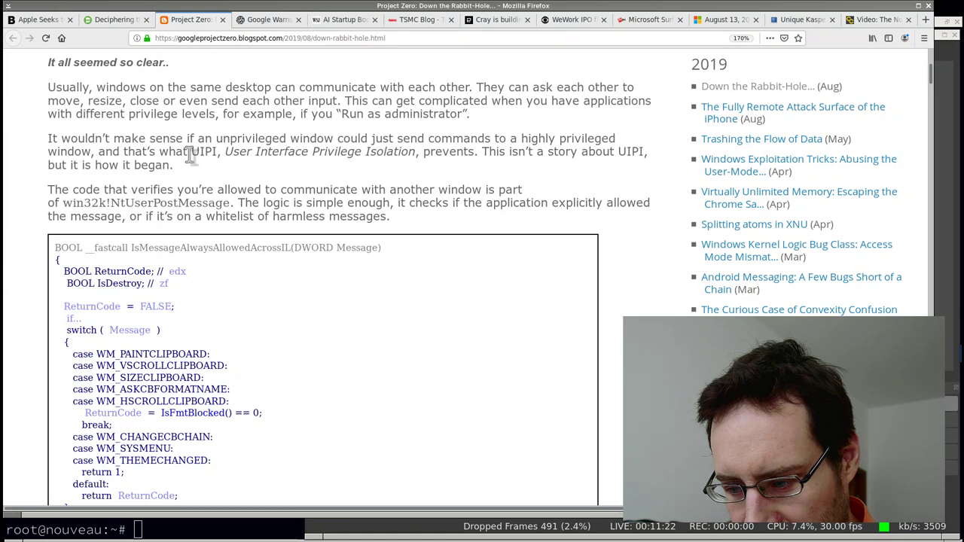
pyautogui.scroll(-3)
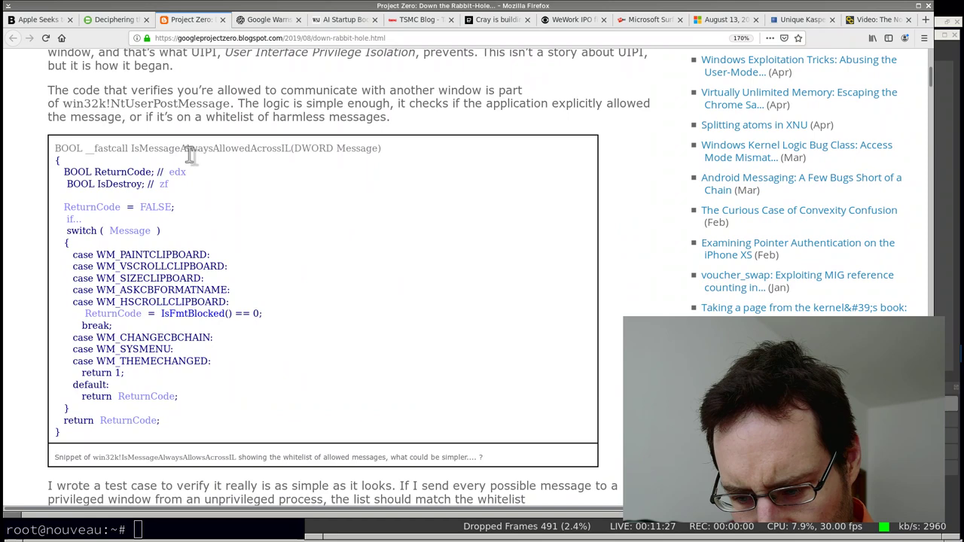
pyautogui.scroll(-3)
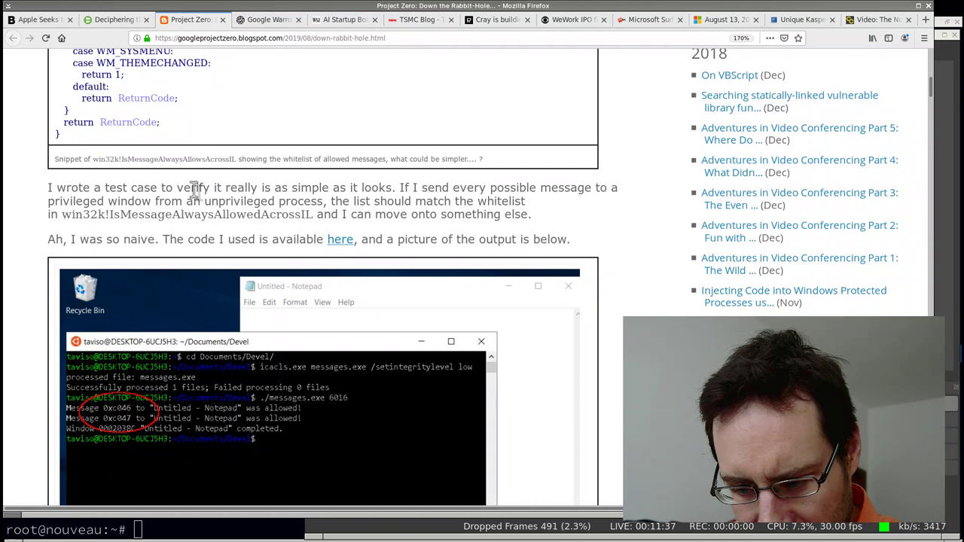
# Continue scrolling to the CTF and Text Services Framework section with the iceberg image.
pyautogui.scroll(-3)
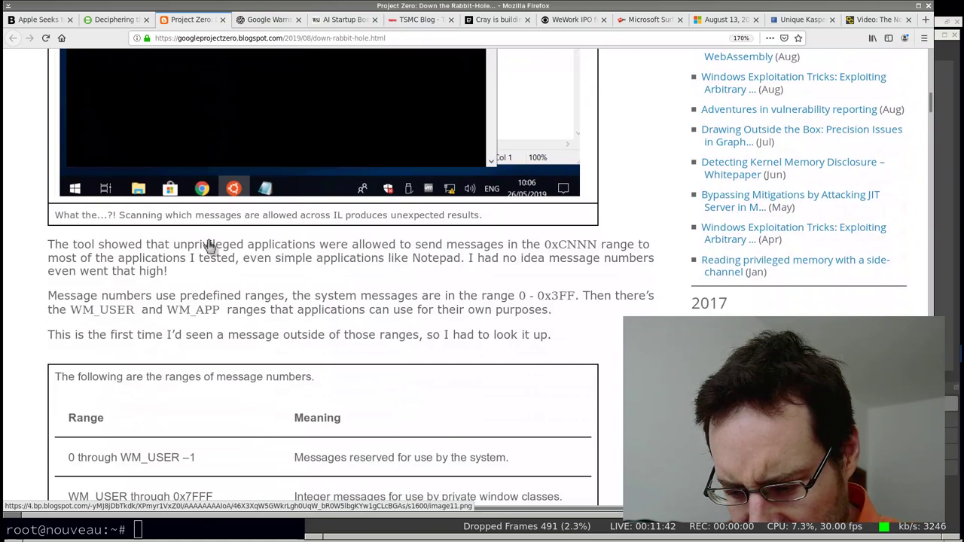
pyautogui.scroll(-3)
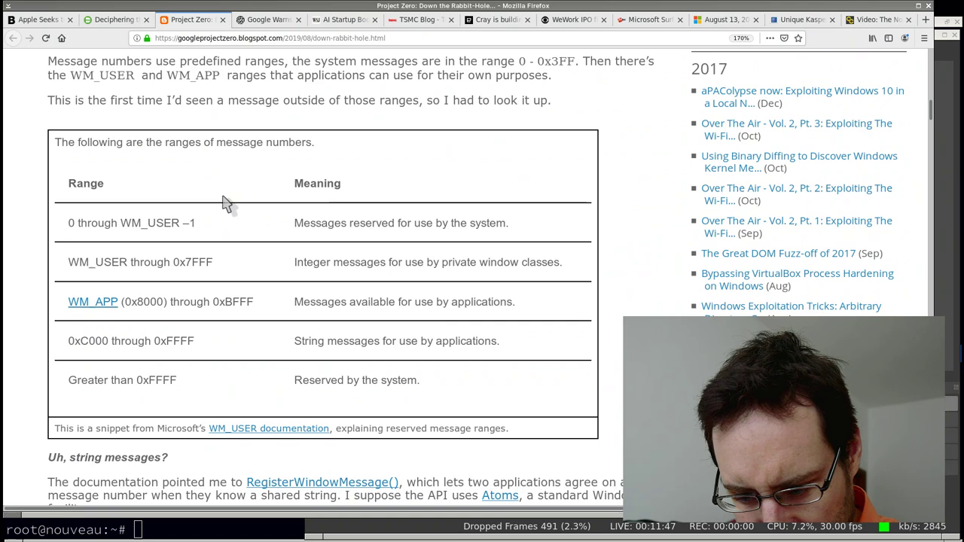
pyautogui.scroll(-3)
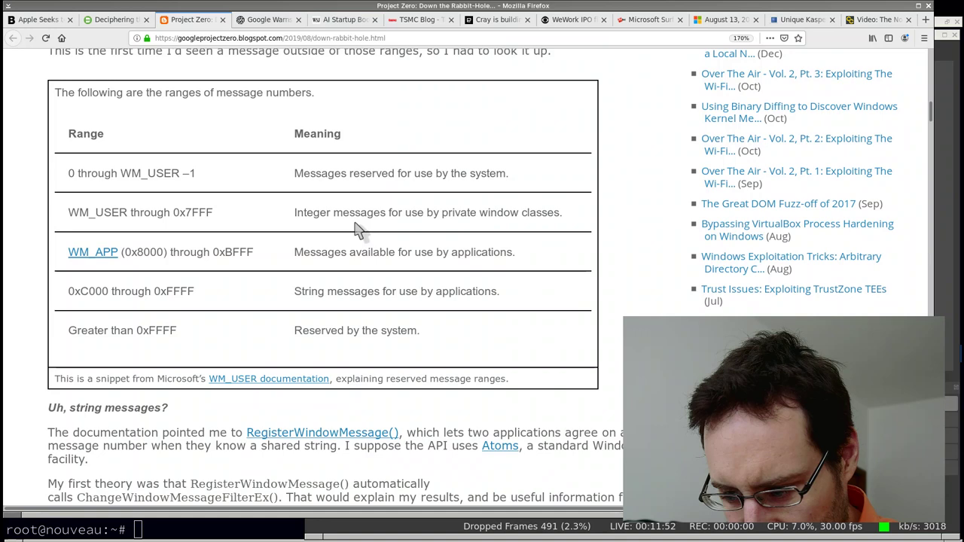
pyautogui.moveTo(274, 356)
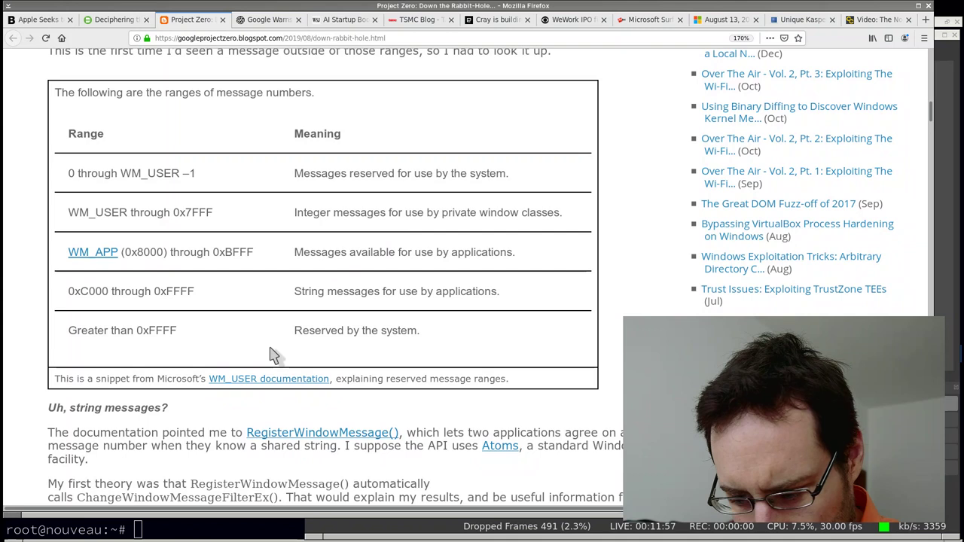
pyautogui.moveTo(90, 305)
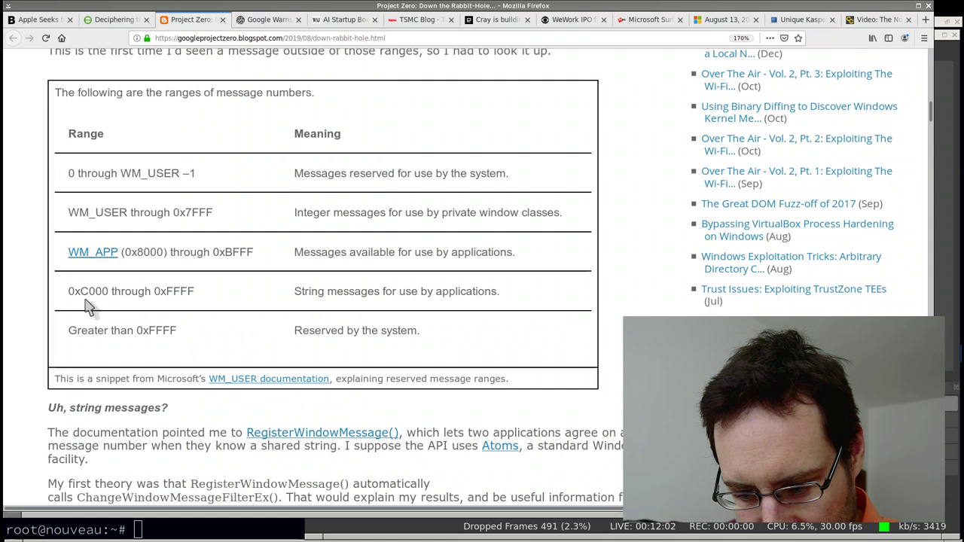
pyautogui.scroll(-3)
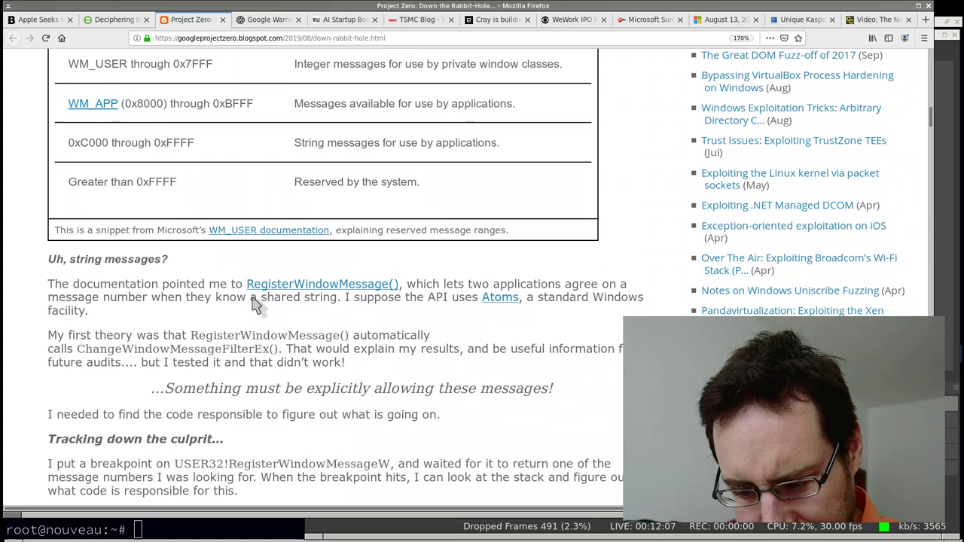
pyautogui.scroll(-3)
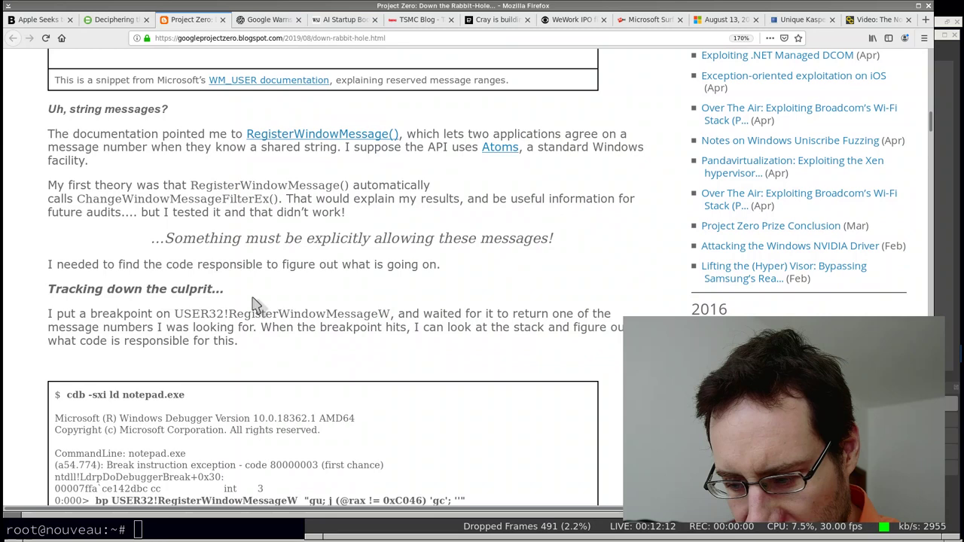
pyautogui.scroll(-3)
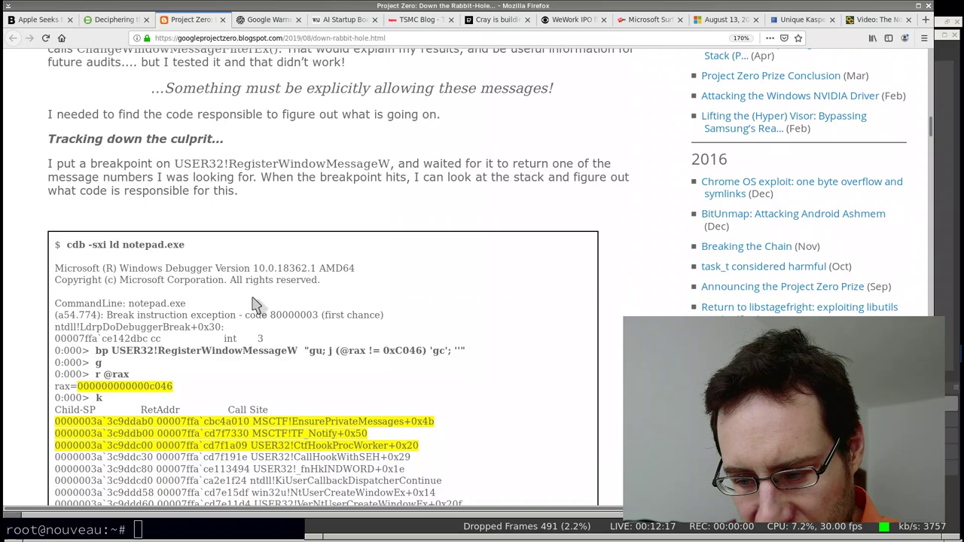
pyautogui.scroll(-3)
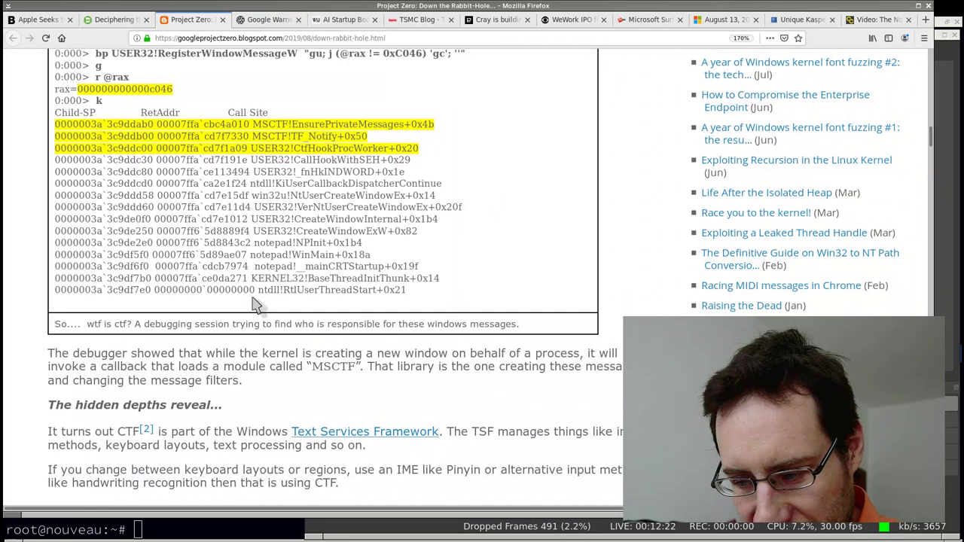
pyautogui.scroll(-3)
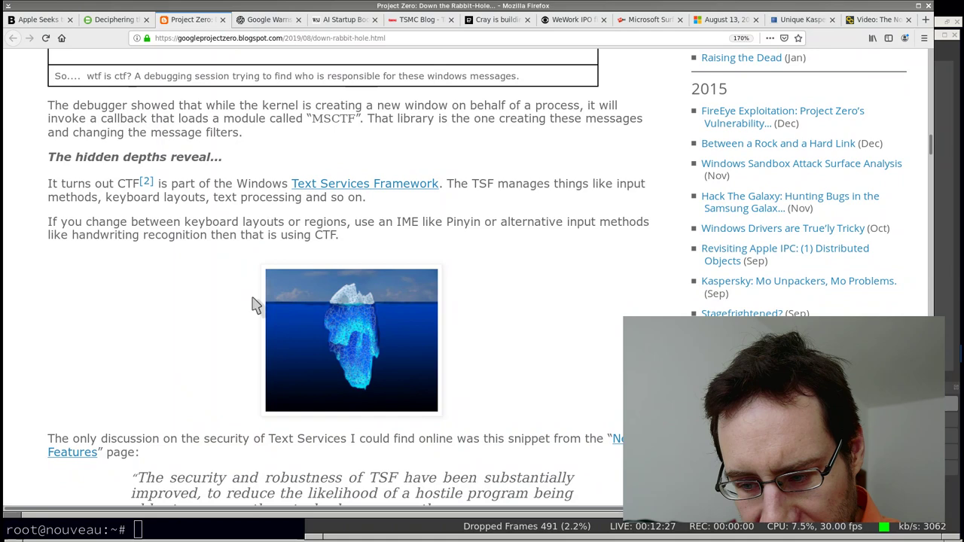
# Scroll past the TSF quote and 'So… how does it all work?' to the ctfmon and Pinyin examples.
pyautogui.scroll(-3)
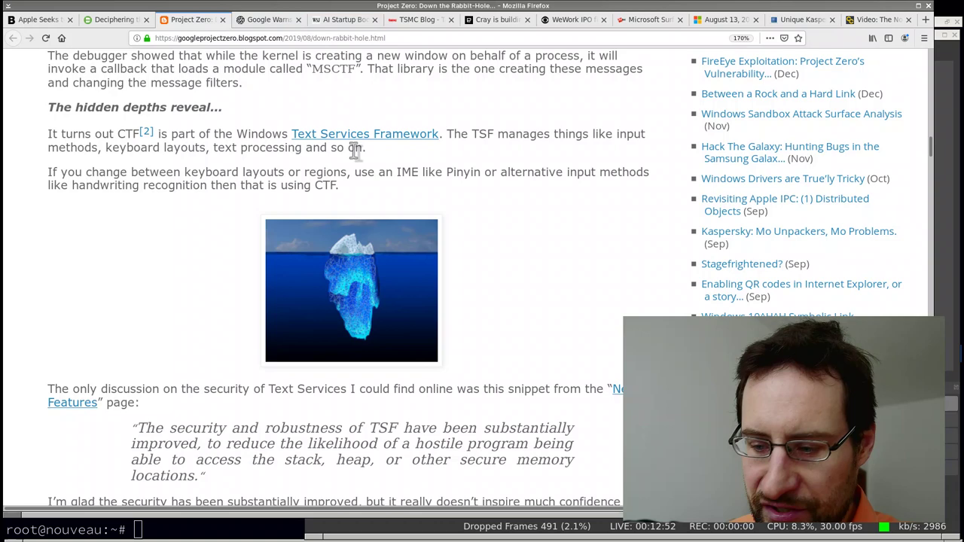
pyautogui.scroll(-3)
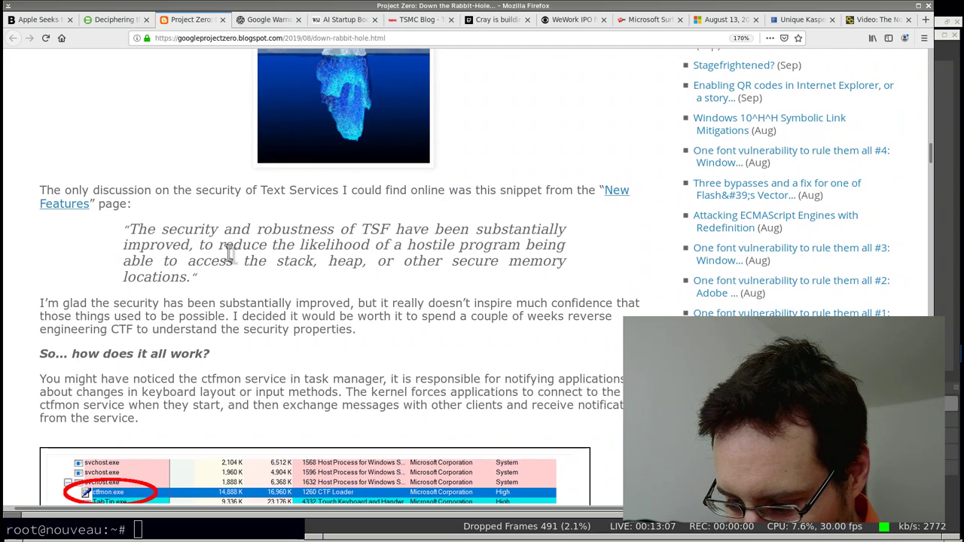
pyautogui.scroll(-3)
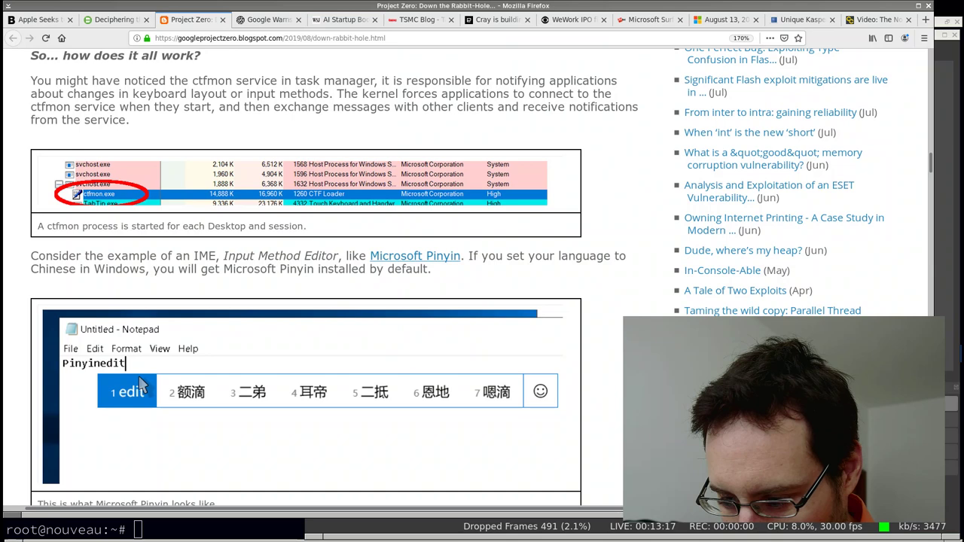
# Scroll past the CTF typedef struct code blocks to the ctftool sample terminal output.
pyautogui.scroll(-3)
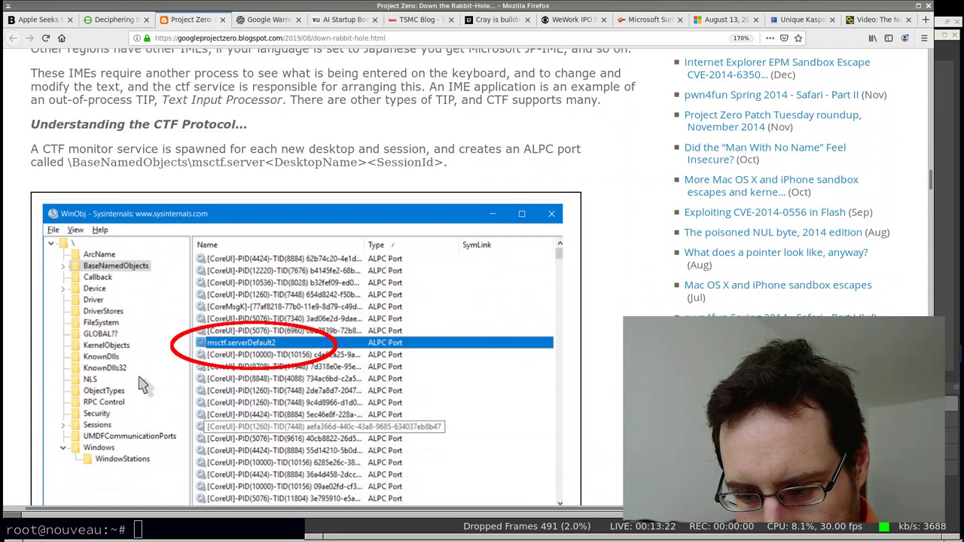
pyautogui.scroll(-3)
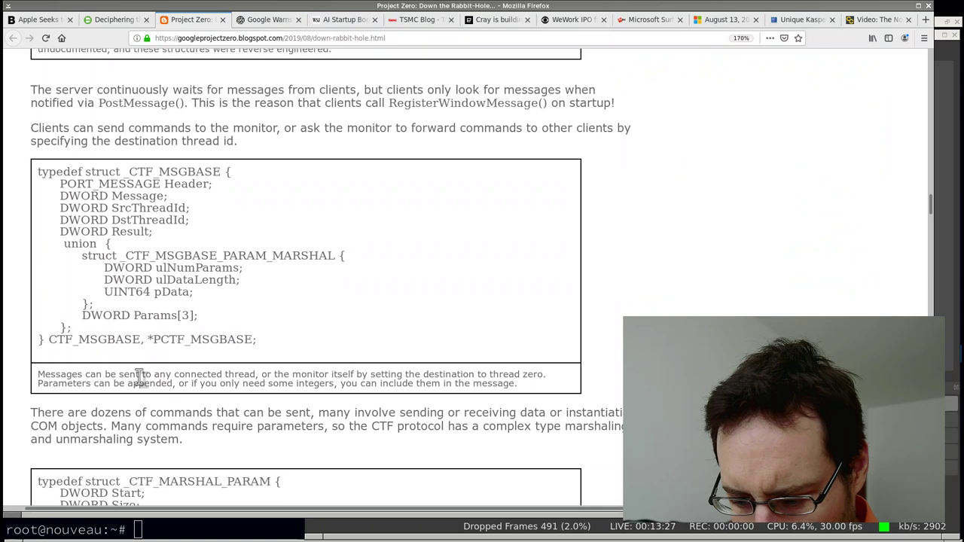
pyautogui.scroll(-3)
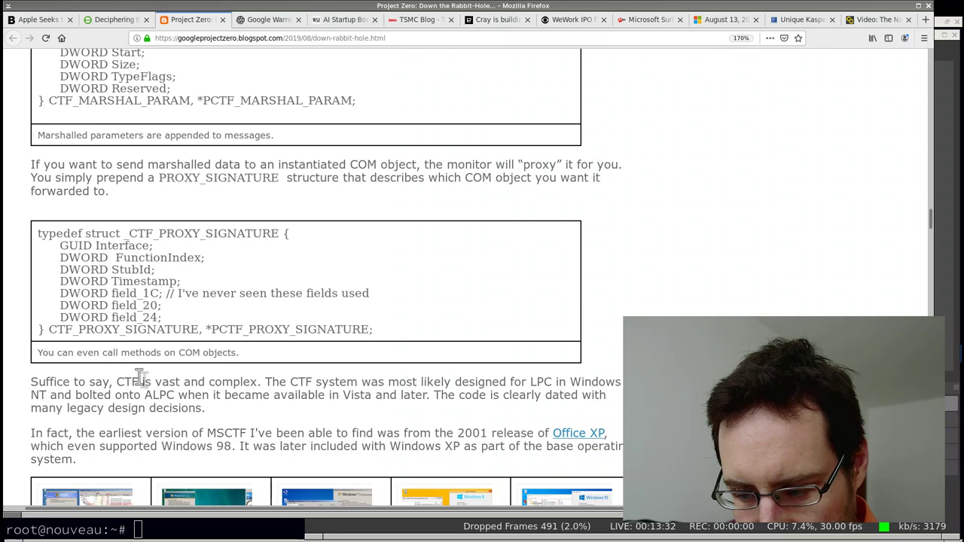
pyautogui.scroll(-3)
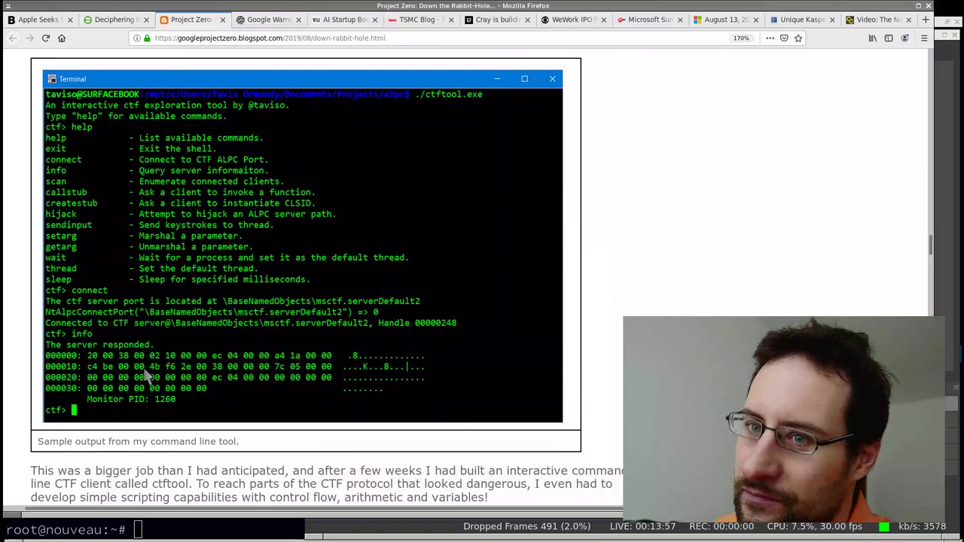
# Scroll past the ctftool exploit sections to the Notepad and PowerShell screenshot.
pyautogui.scroll(-3)
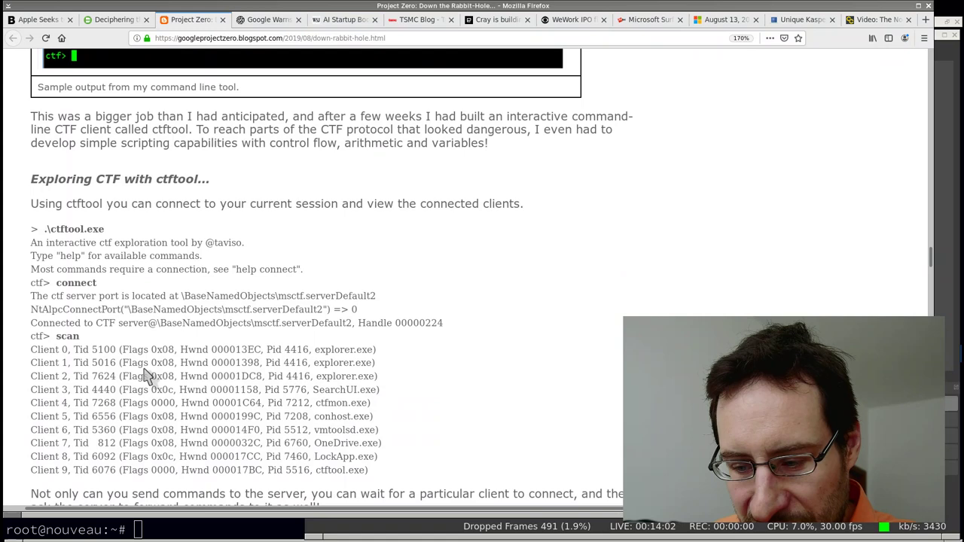
pyautogui.scroll(-3)
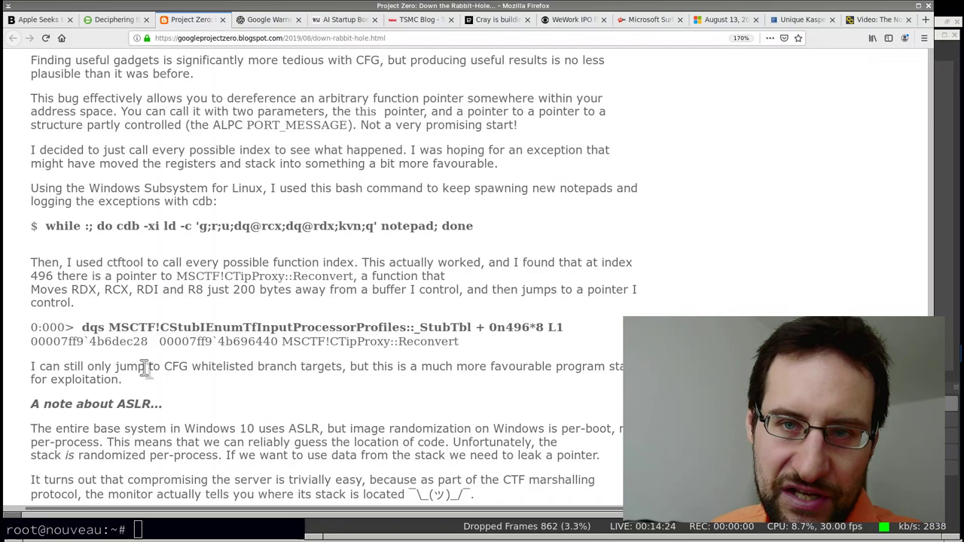
pyautogui.scroll(-3)
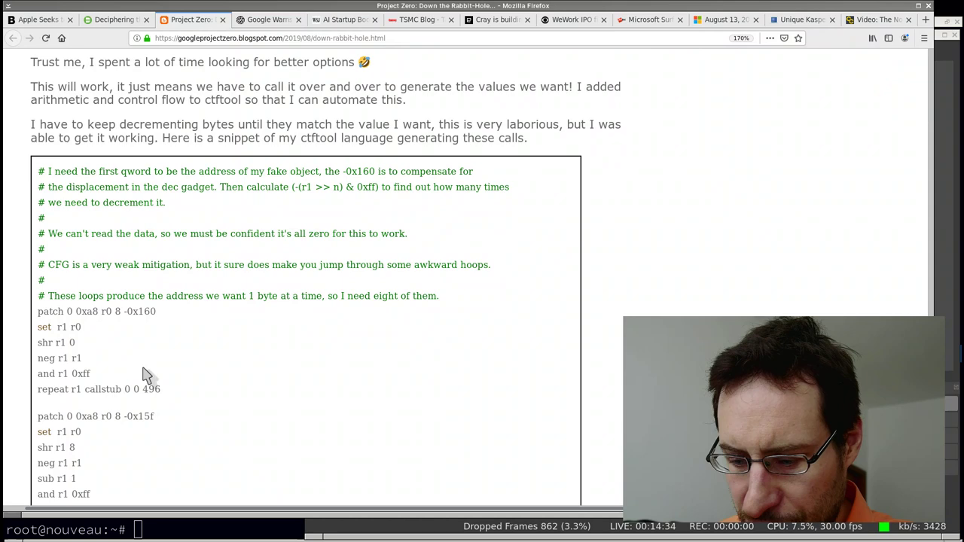
pyautogui.scroll(3)
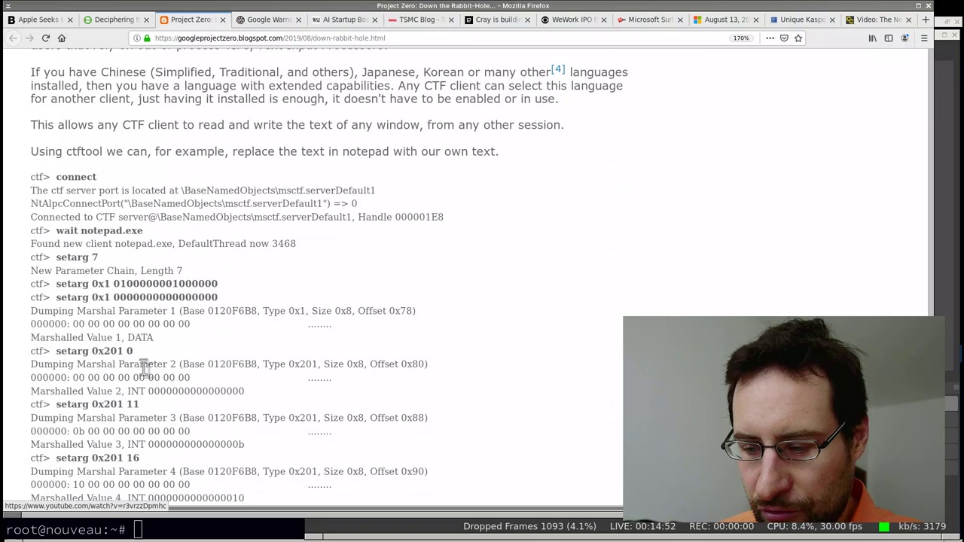
pyautogui.scroll(-3)
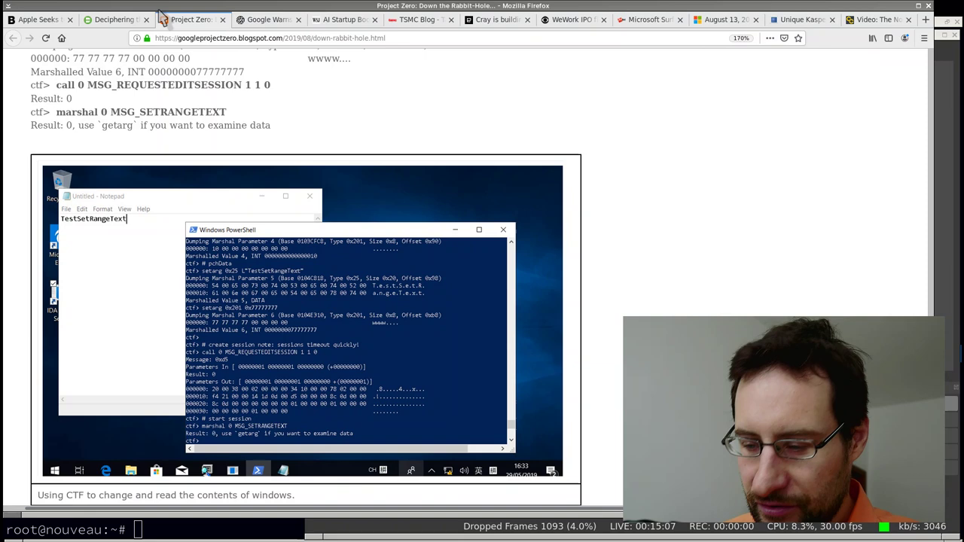
# Switch to the Choice of Games post on Google's three-day Android app approval and scroll into it.
pyautogui.click(267, 18)
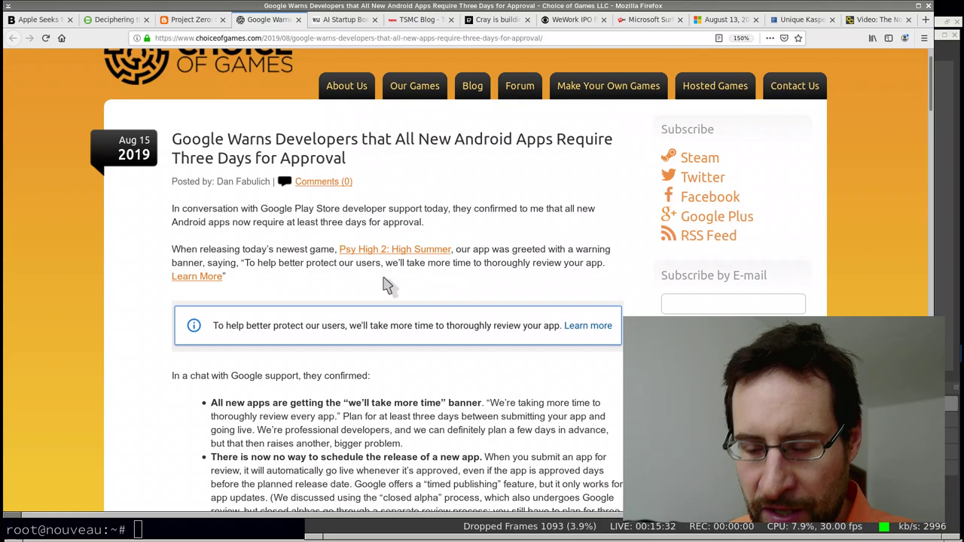
pyautogui.scroll(-3)
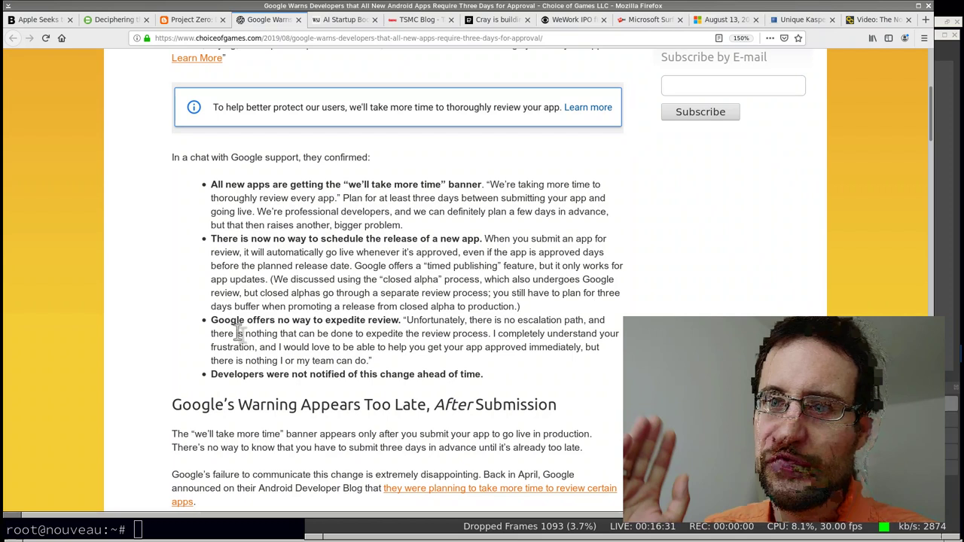
pyautogui.moveTo(256, 178)
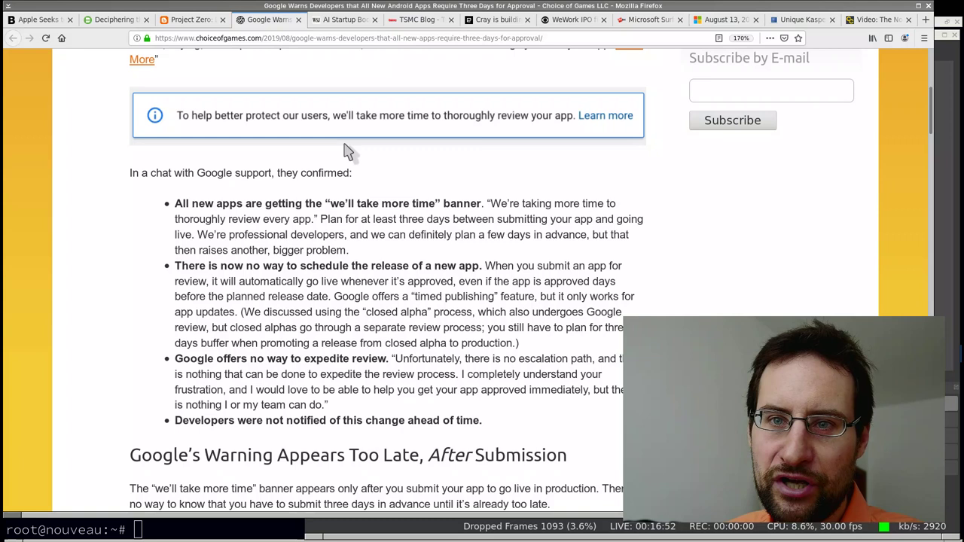
pyautogui.moveTo(352, 128)
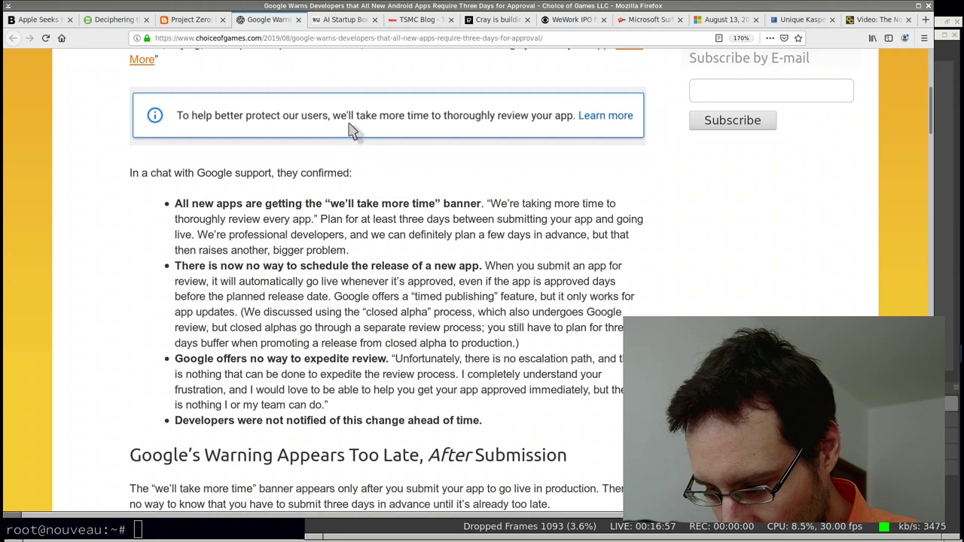
# Read through the WSJ AI startup article, then switch to the TSMC 'Moore's Law is not Dead' post.
pyautogui.click(345, 19)
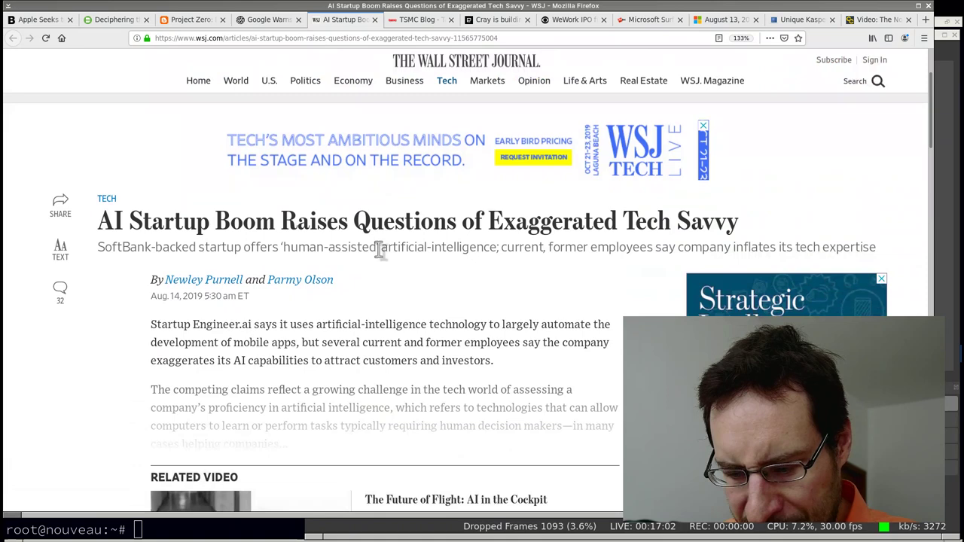
pyautogui.scroll(-3)
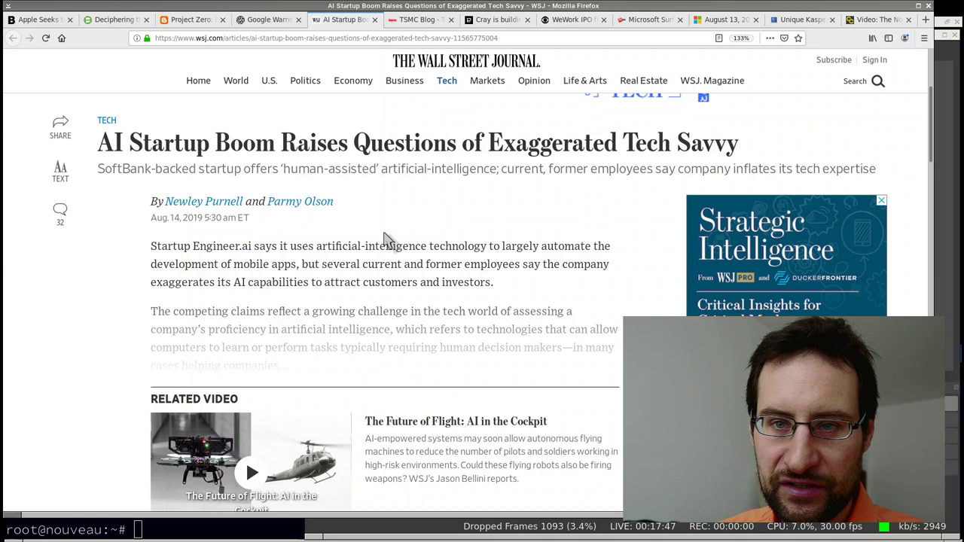
pyautogui.moveTo(387, 248)
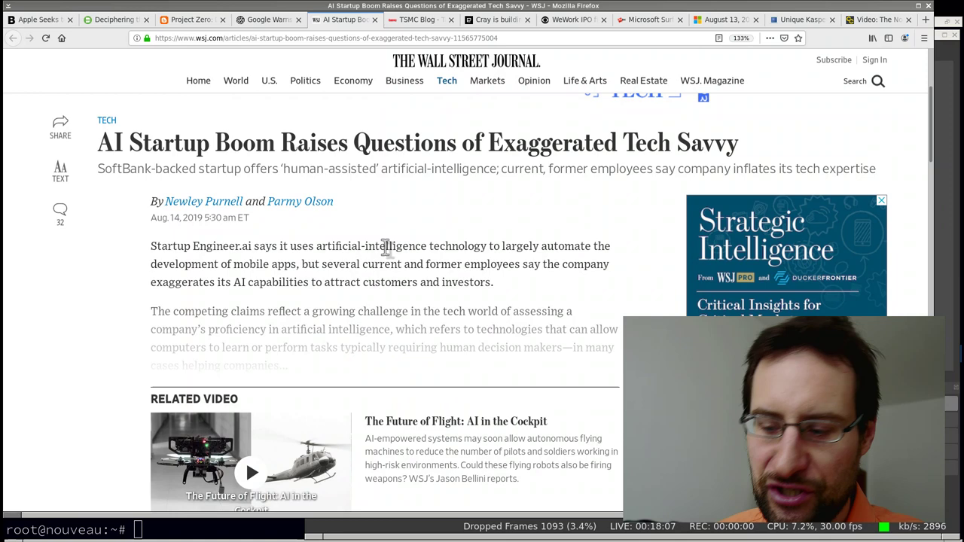
pyautogui.scroll(-3)
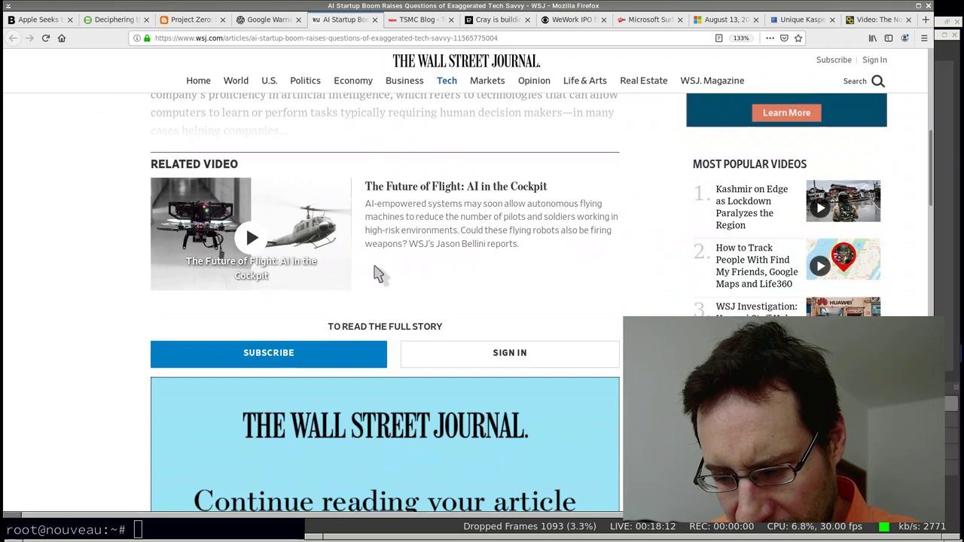
pyautogui.scroll(3)
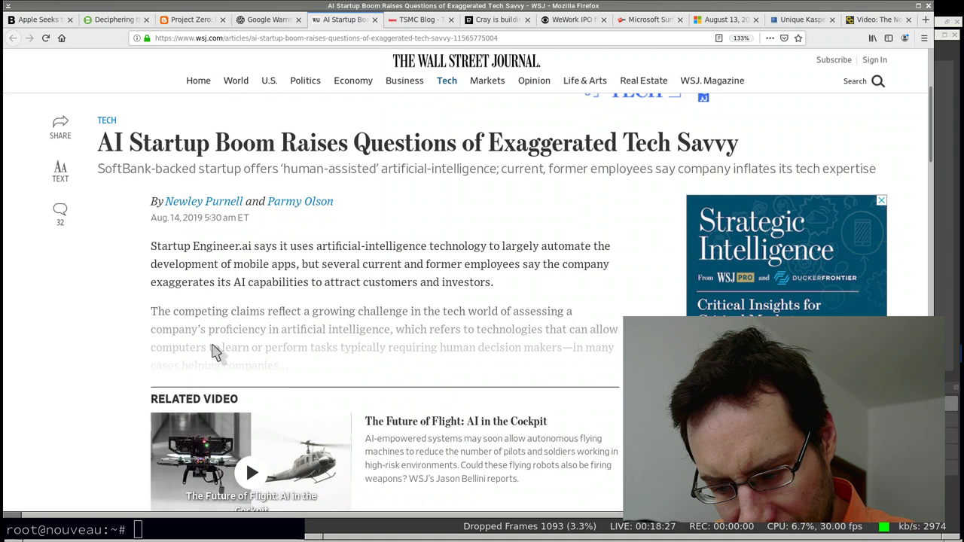
pyautogui.moveTo(437, 332)
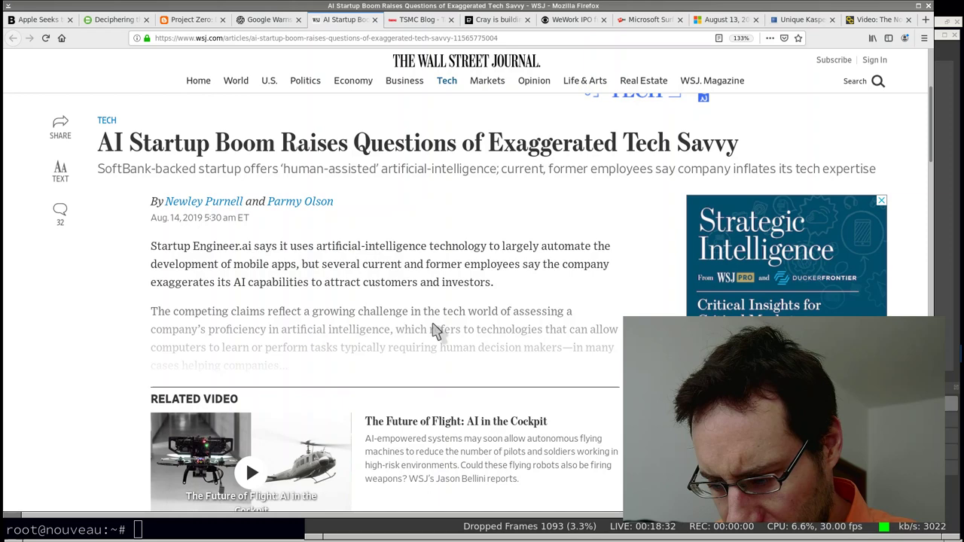
pyautogui.scroll(-3)
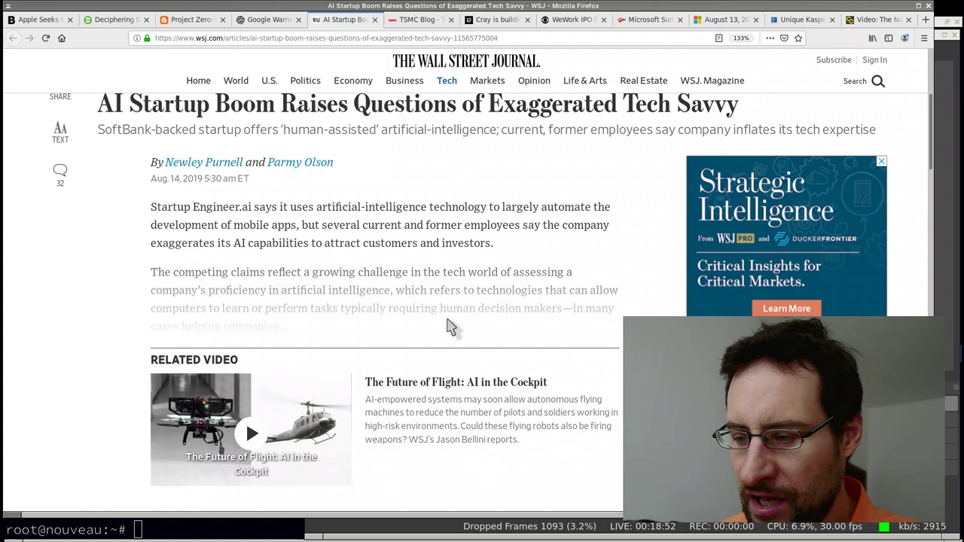
pyautogui.moveTo(467, 307)
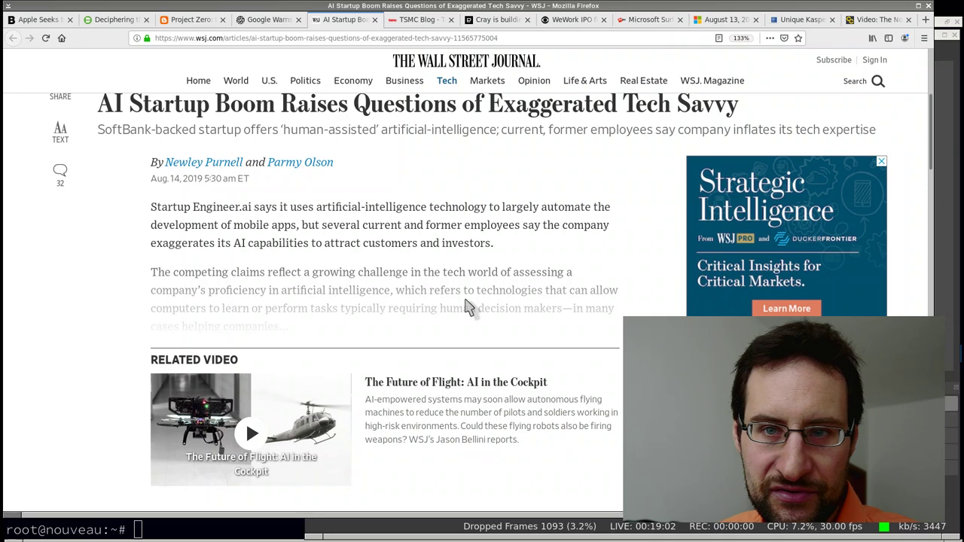
pyautogui.click(420, 19)
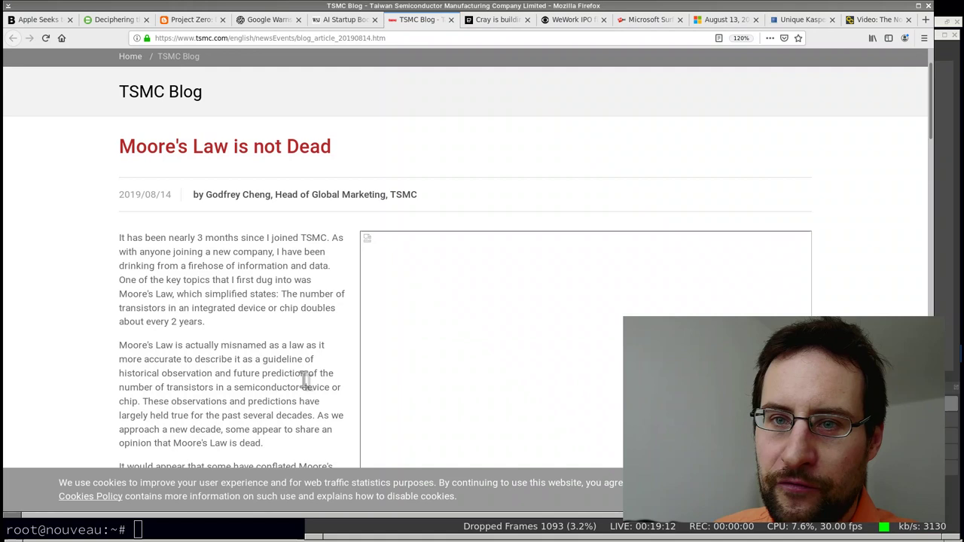
# Zoom the TSMC post from 120% to 133% and read on to the N5P node.
pyautogui.scroll(-3)
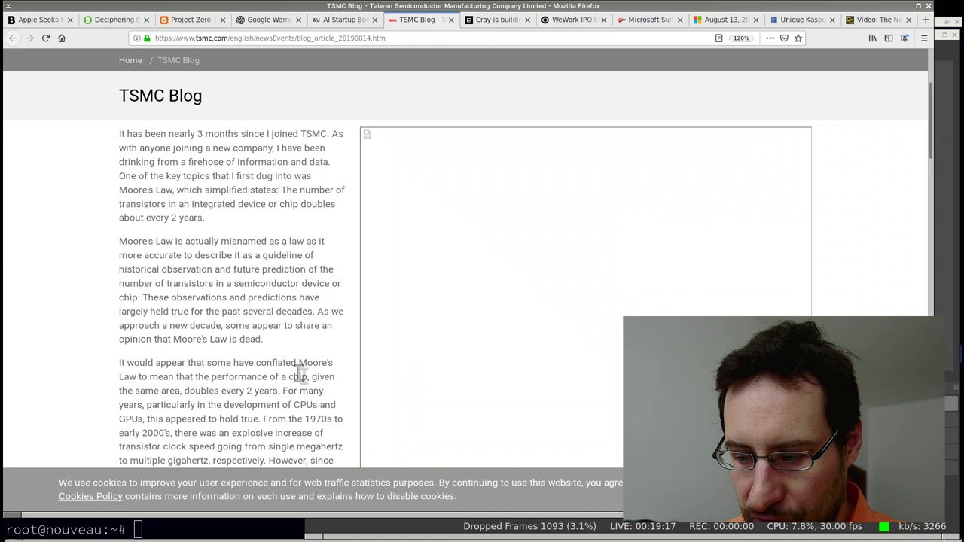
pyautogui.press('ctrl+plus')
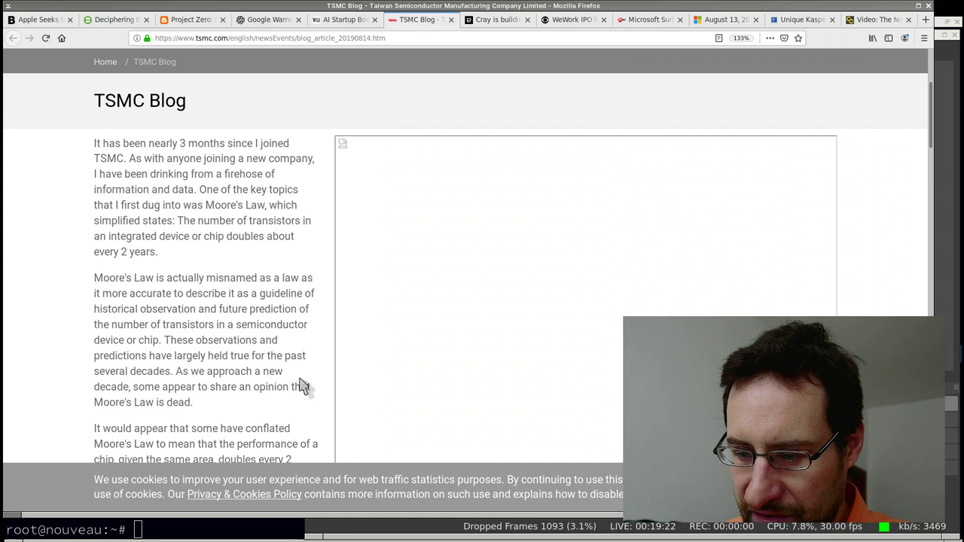
pyautogui.scroll(3)
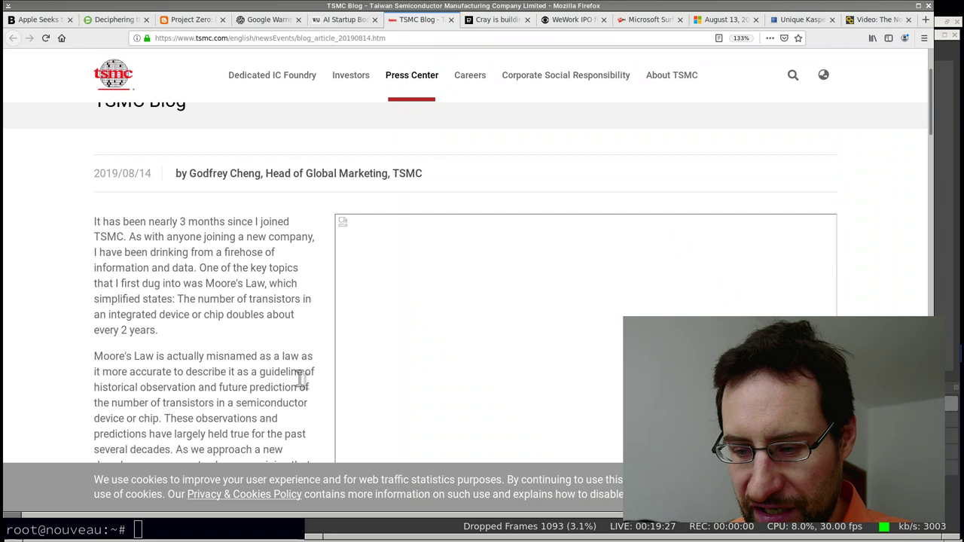
pyautogui.scroll(-3)
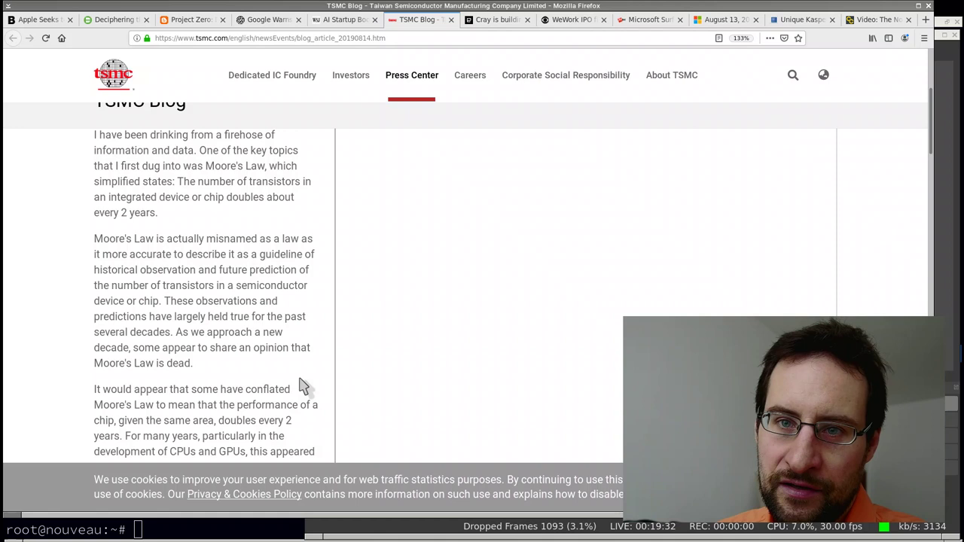
pyautogui.moveTo(209, 288)
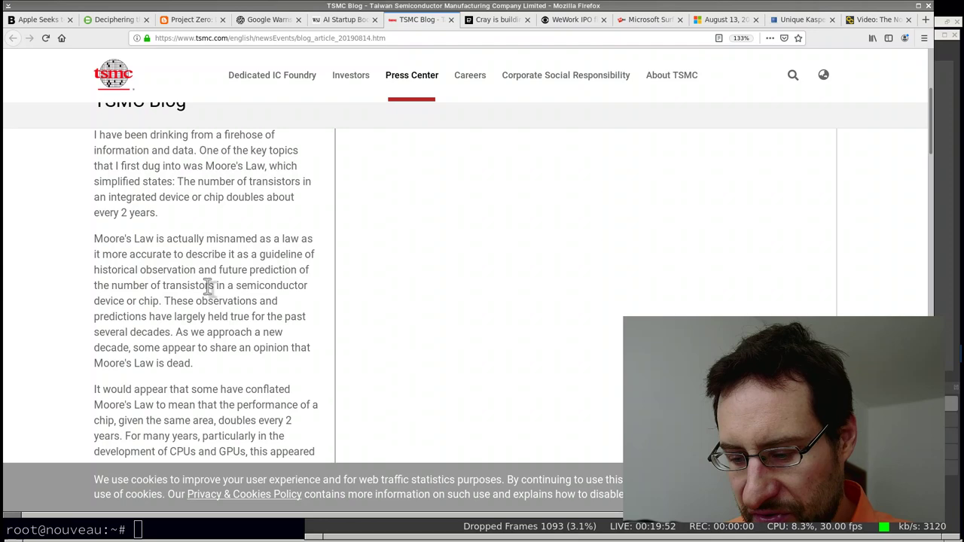
pyautogui.scroll(-3)
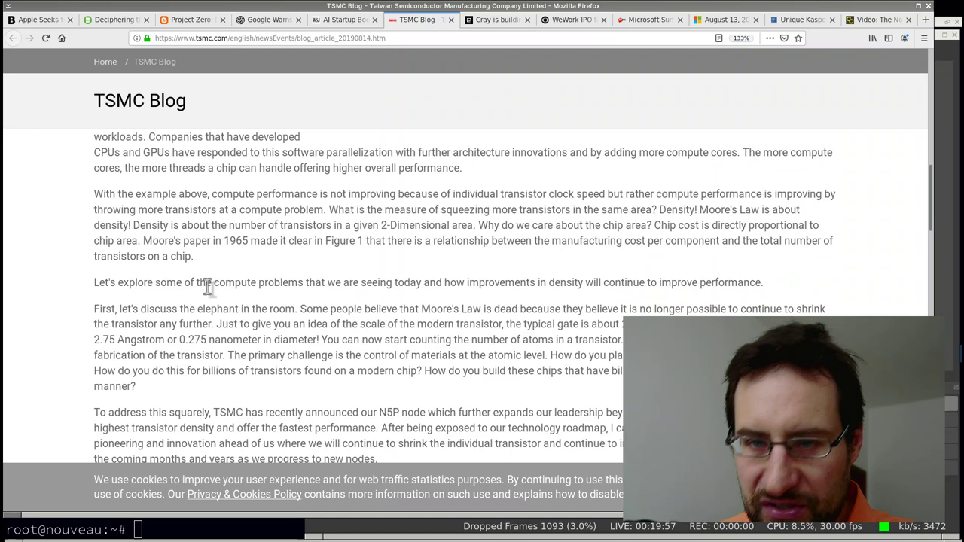
# Finish the TSMC post, then switch to Engadget's Cray nuclear-stockpile supercomputer article.
pyautogui.scroll(-3)
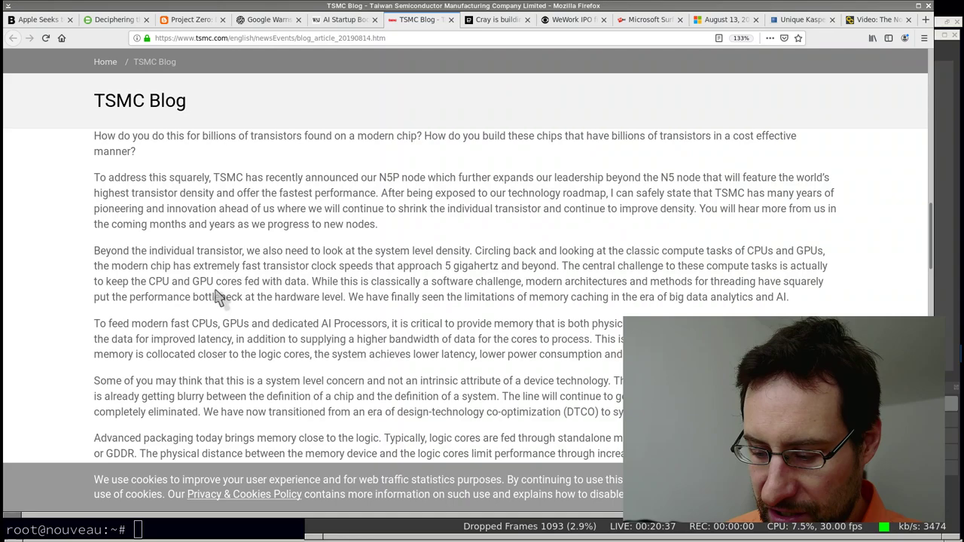
pyautogui.scroll(-3)
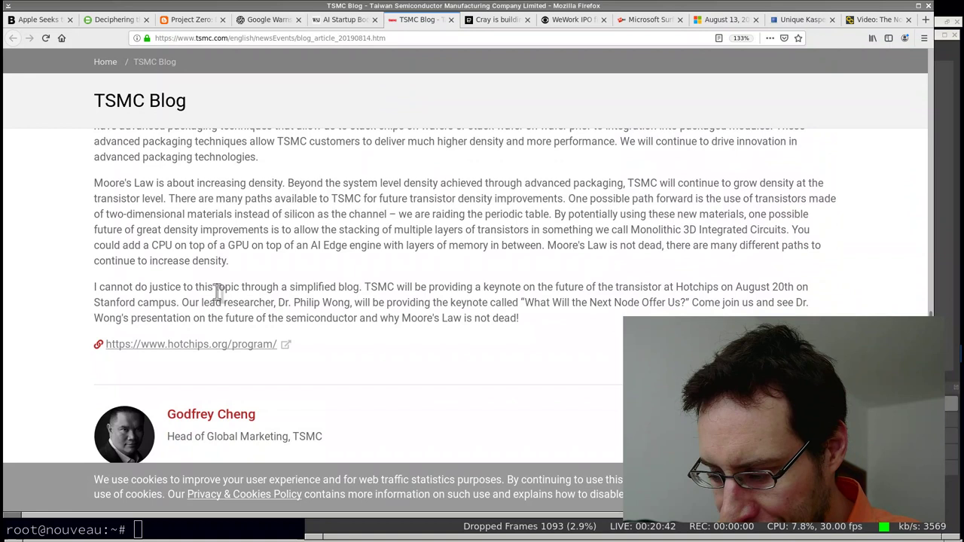
pyautogui.moveTo(237, 305)
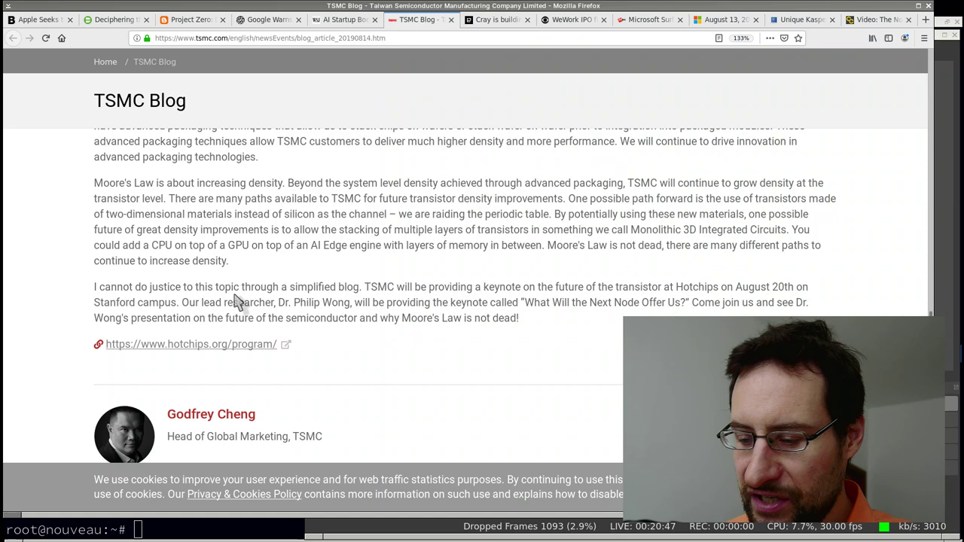
pyautogui.scroll(3)
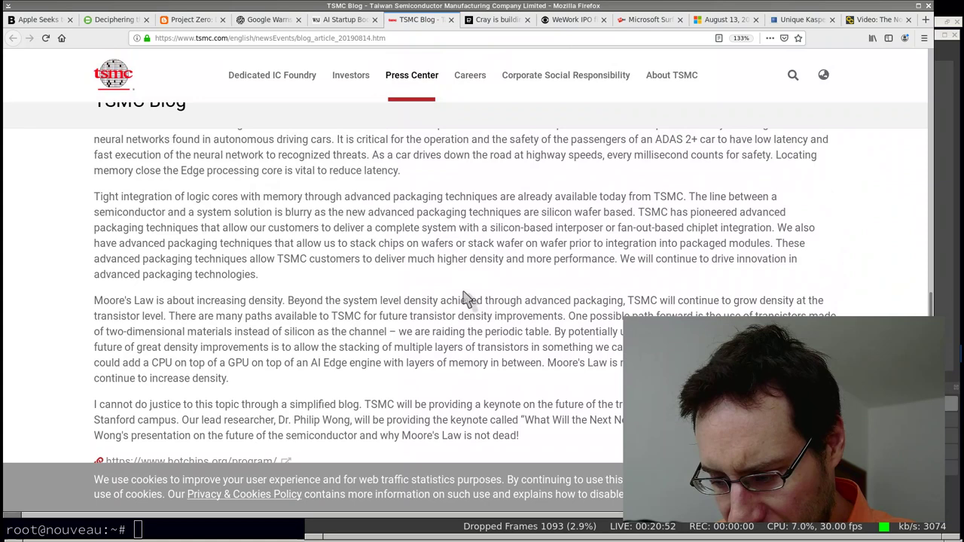
pyautogui.scroll(3)
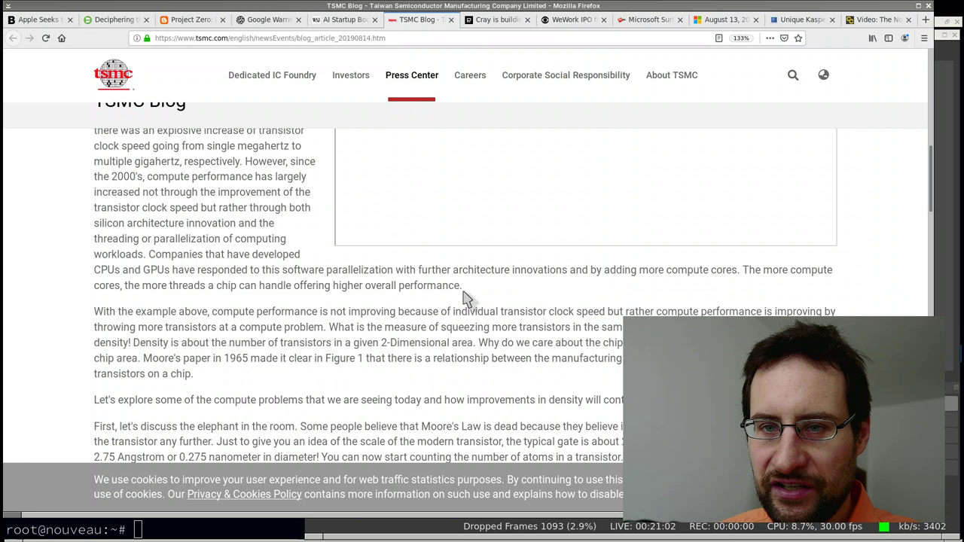
pyautogui.moveTo(468, 252)
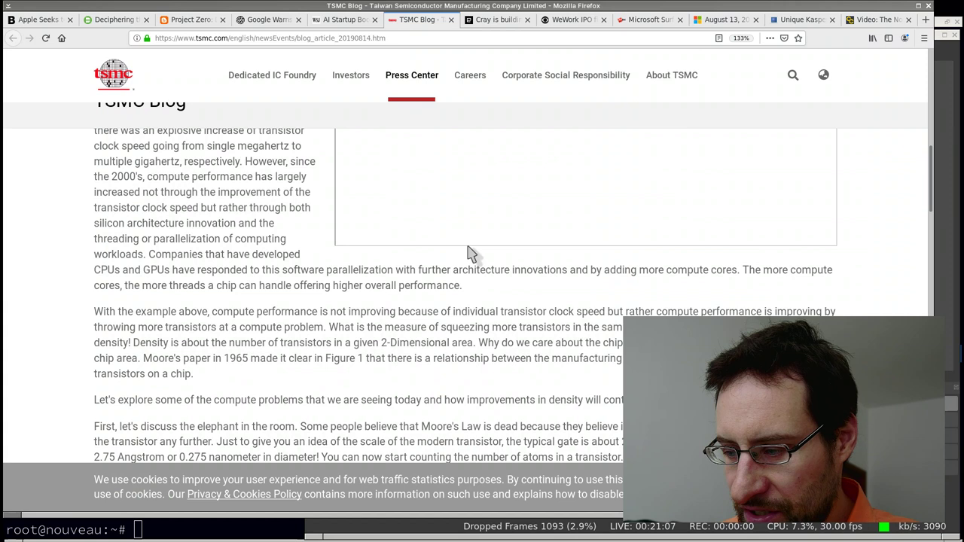
pyautogui.moveTo(494, 20)
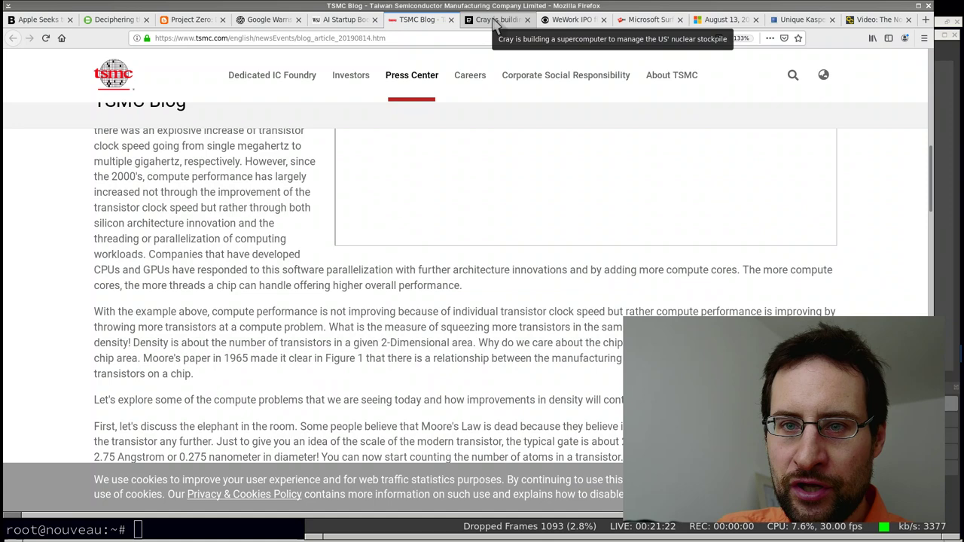
pyautogui.click(497, 18)
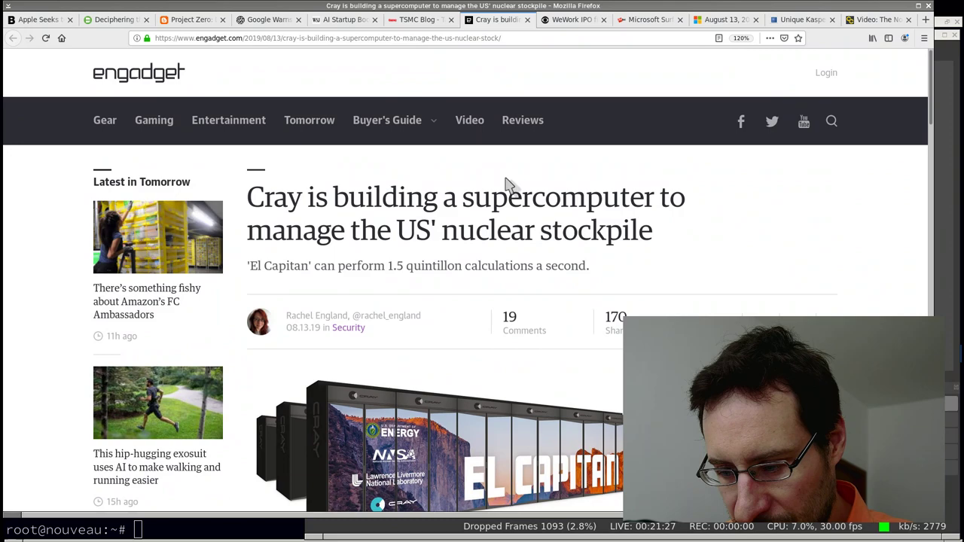
pyautogui.scroll(-3)
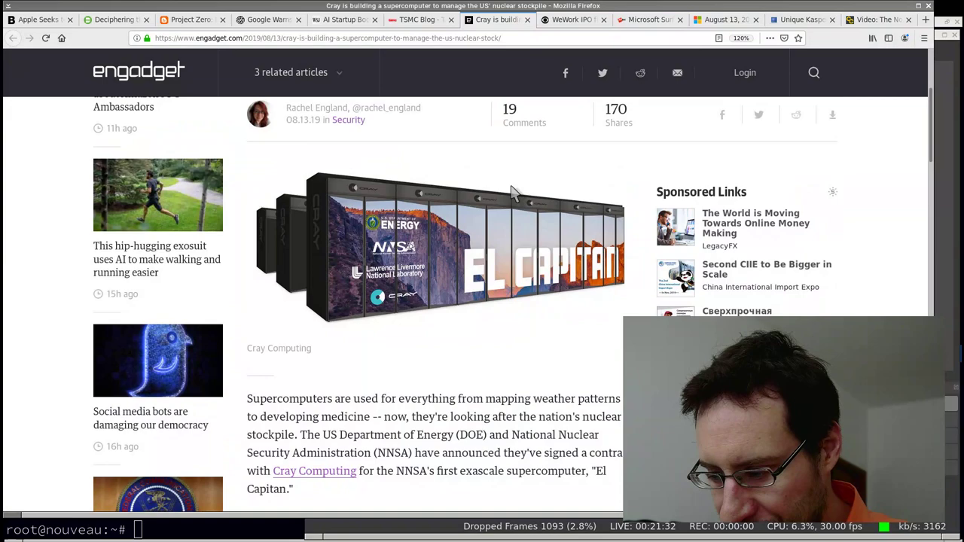
pyautogui.scroll(-3)
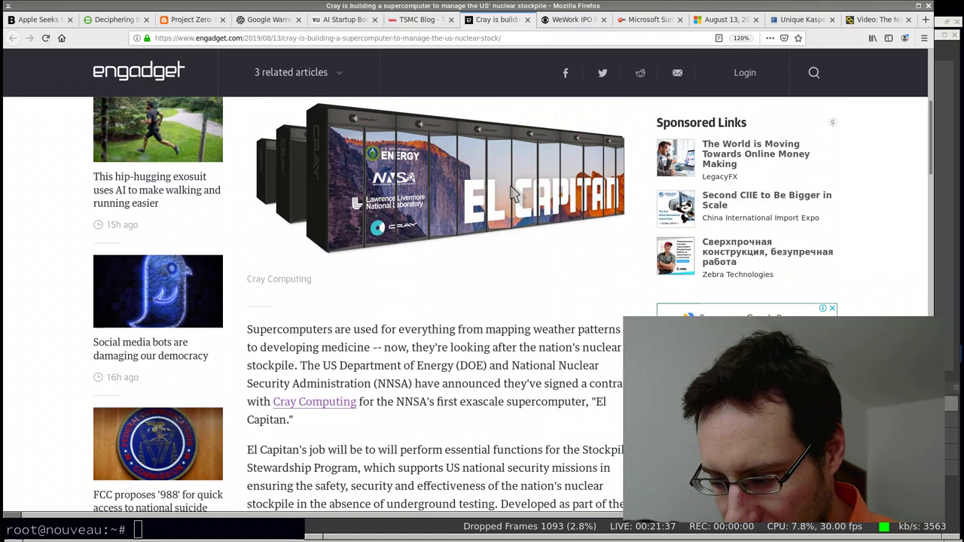
pyautogui.scroll(-3)
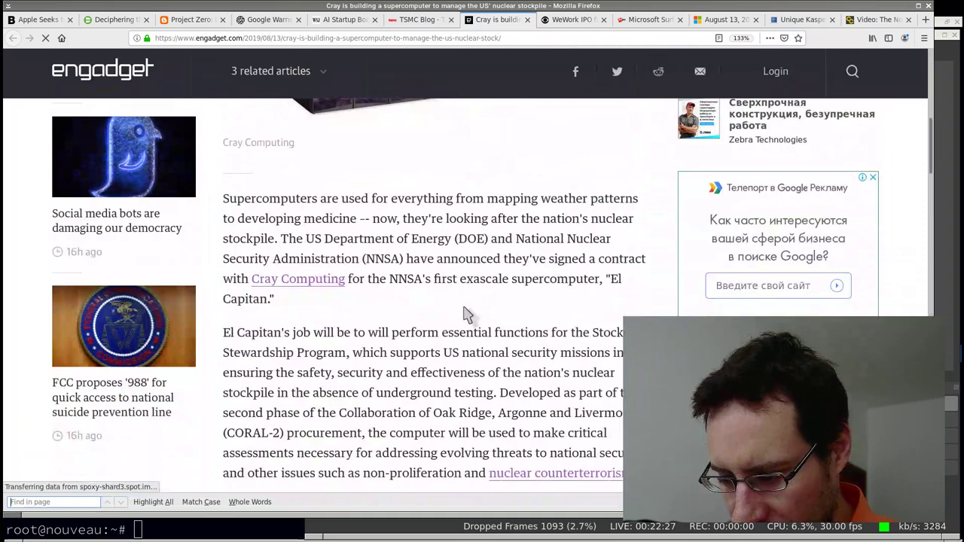
pyautogui.scroll(-3)
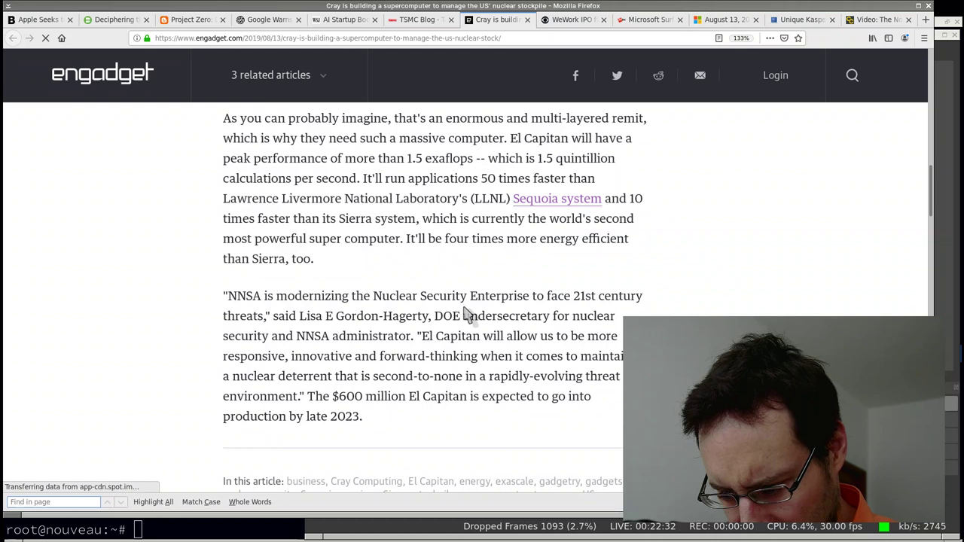
pyautogui.scroll(3)
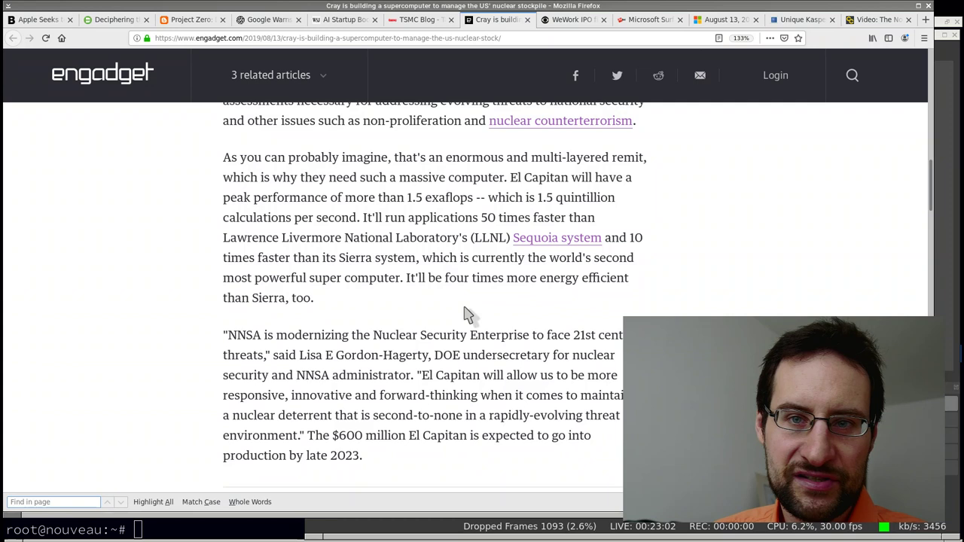
pyautogui.moveTo(497, 278)
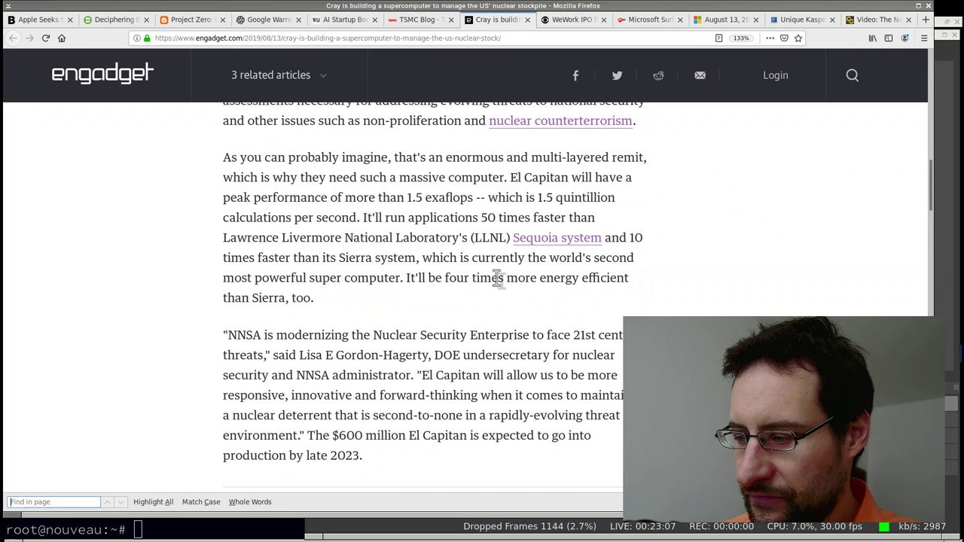
pyautogui.moveTo(573, 20)
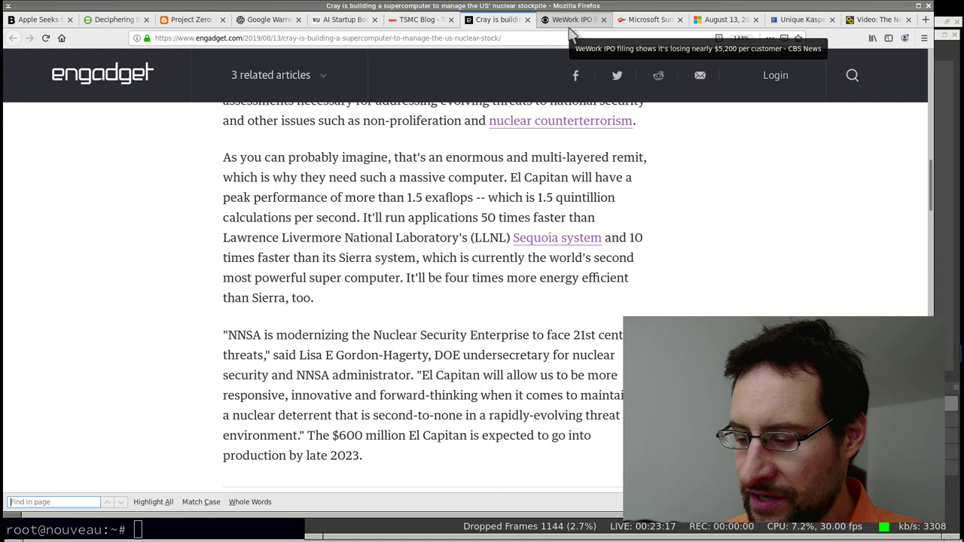
pyautogui.moveTo(572, 29)
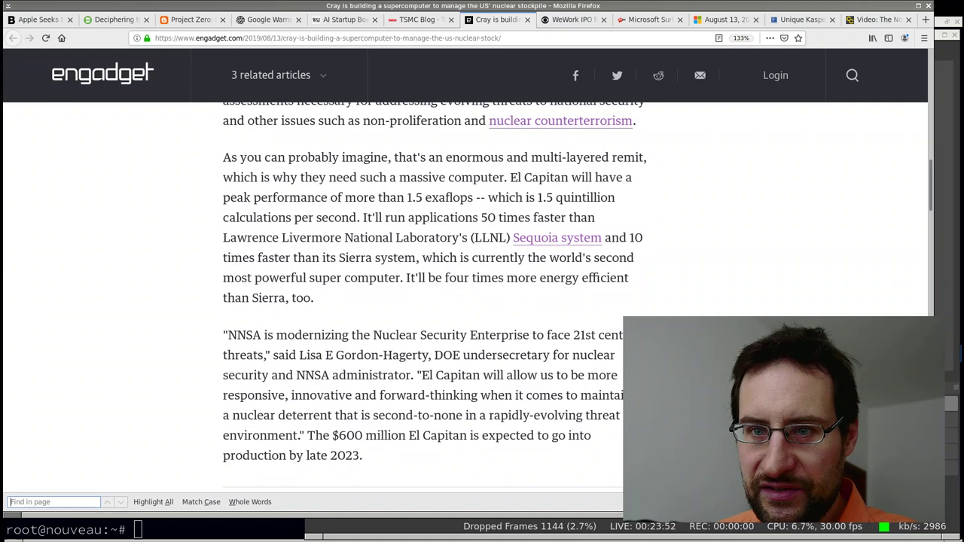
pyautogui.moveTo(570, 88)
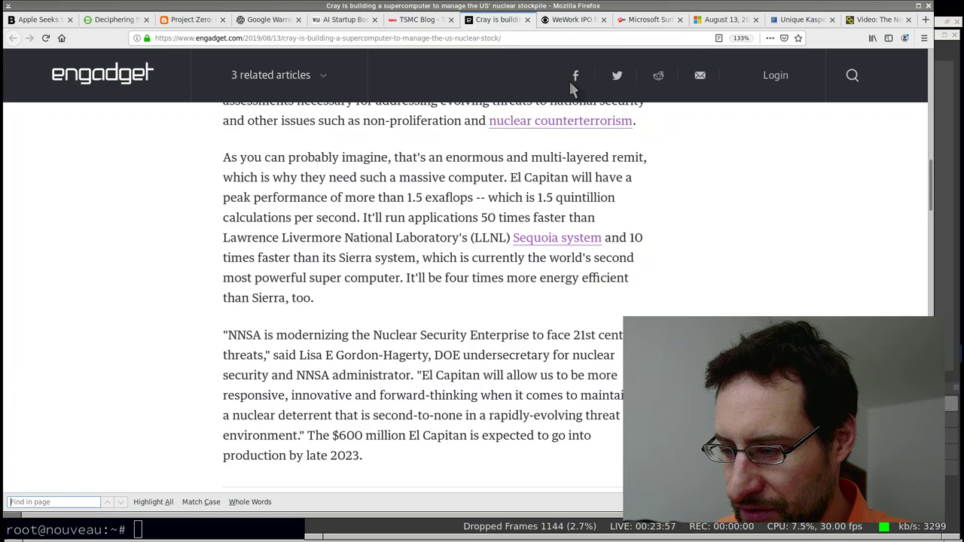
pyautogui.moveTo(573, 19)
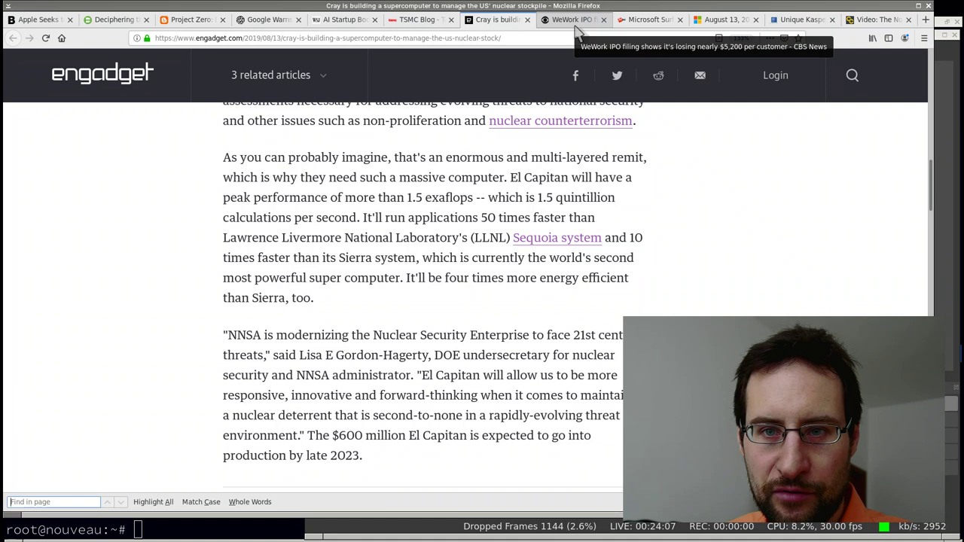
pyautogui.moveTo(584, 57)
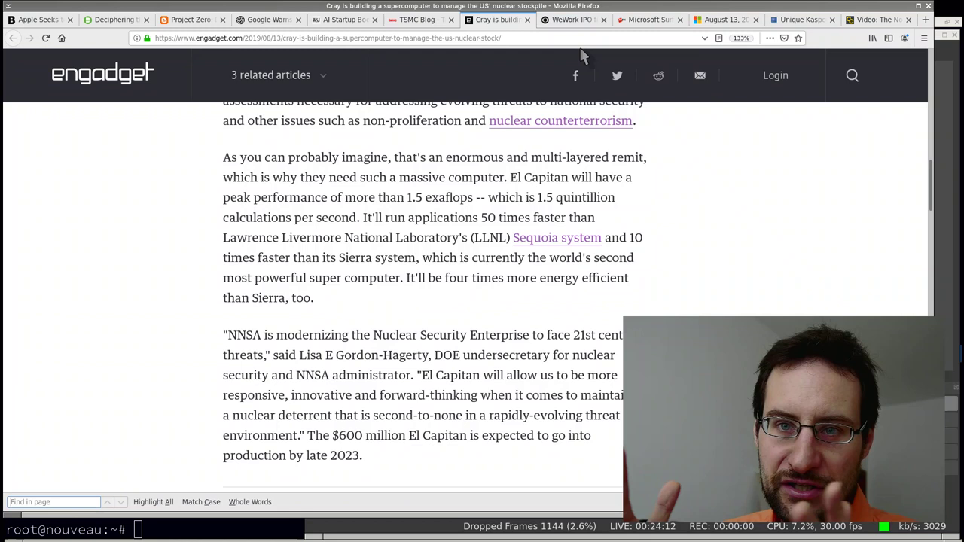
pyautogui.moveTo(603, 120)
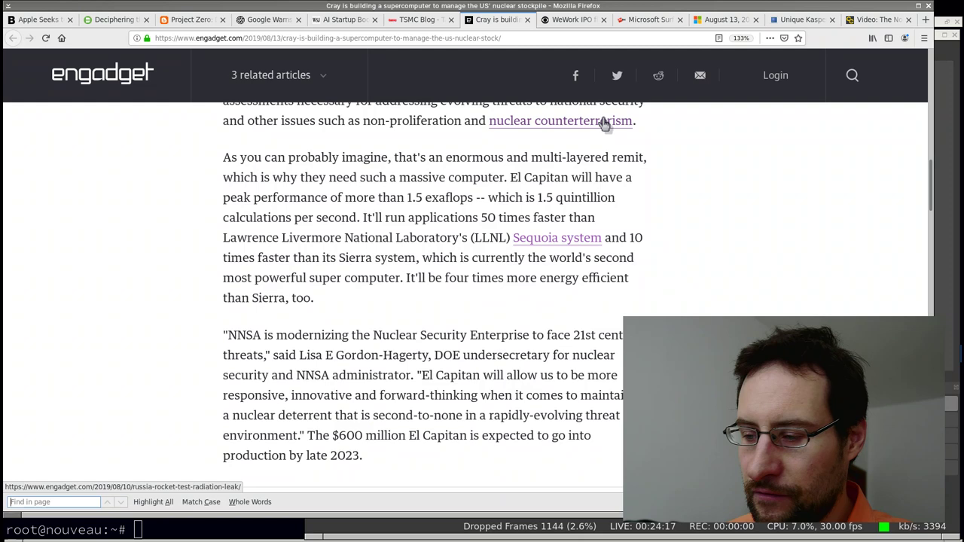
# Switch to the CBS News WeWork IPO article and read down to the $2.7 billion projected loss.
pyautogui.click(572, 19)
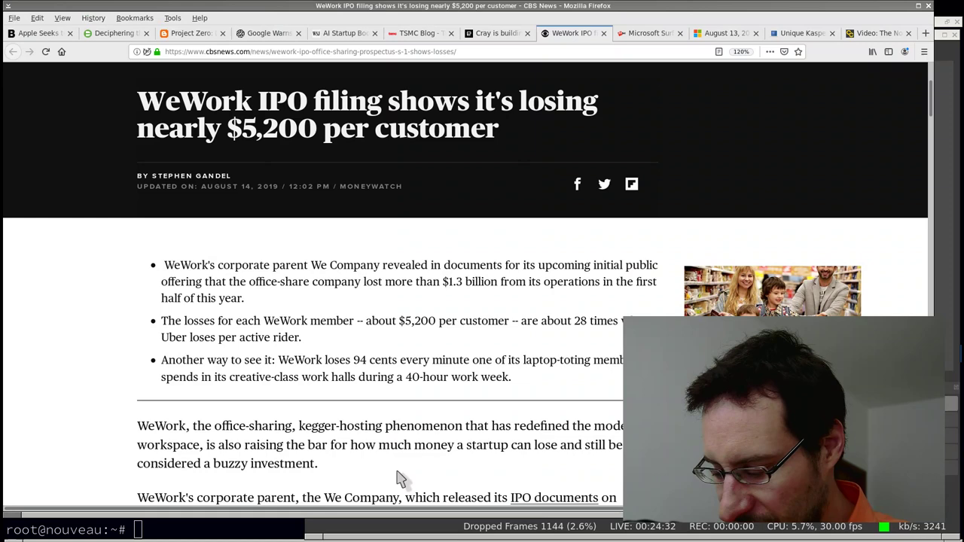
pyautogui.scroll(-3)
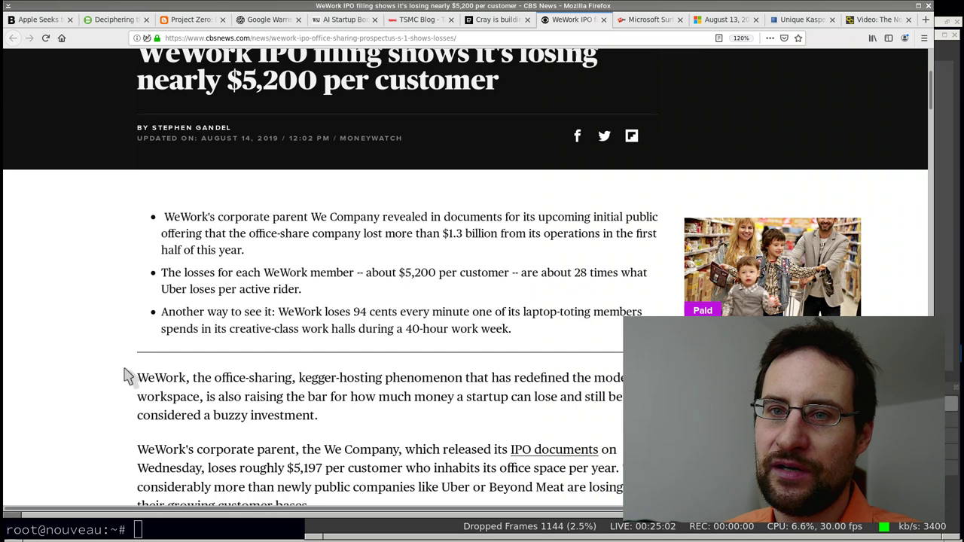
pyautogui.scroll(-3)
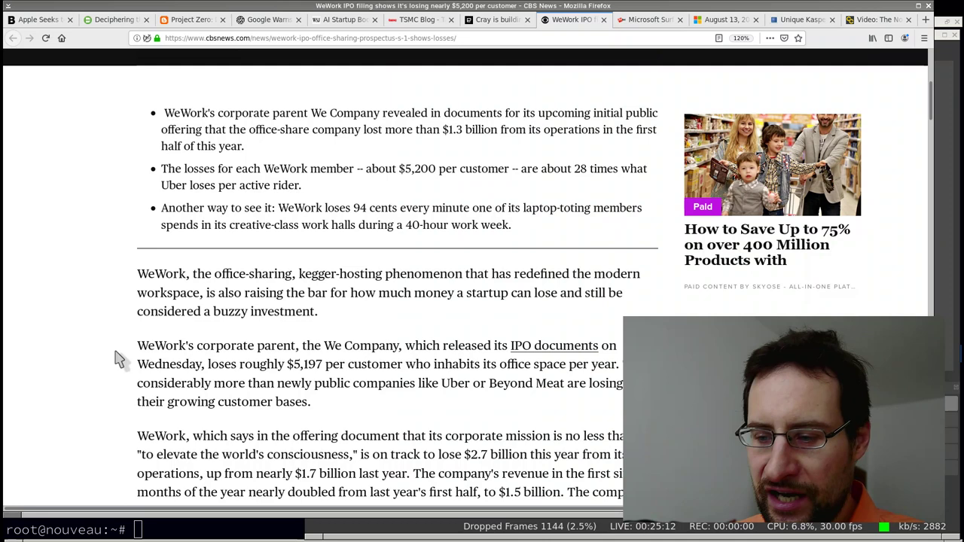
pyautogui.scroll(-3)
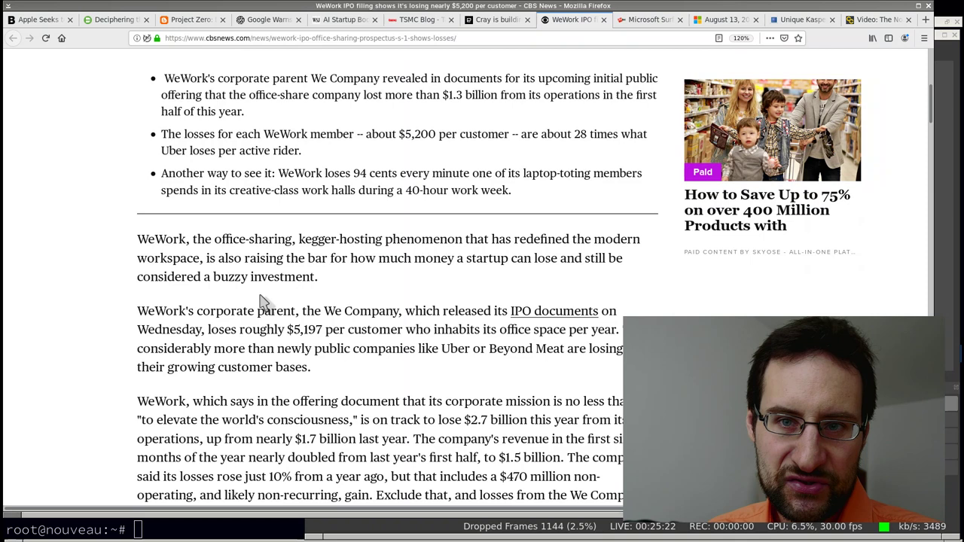
pyautogui.scroll(-3)
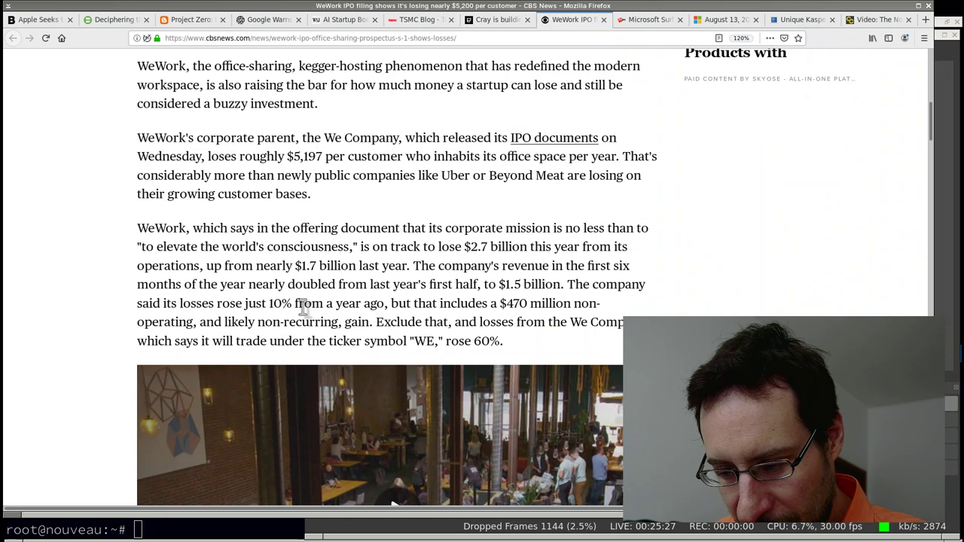
pyautogui.scroll(-3)
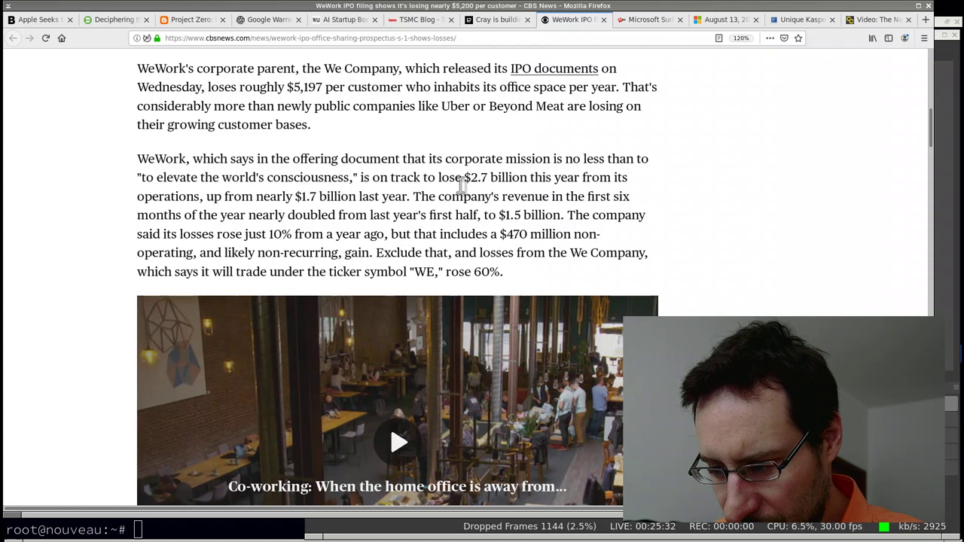
pyautogui.moveTo(414, 216)
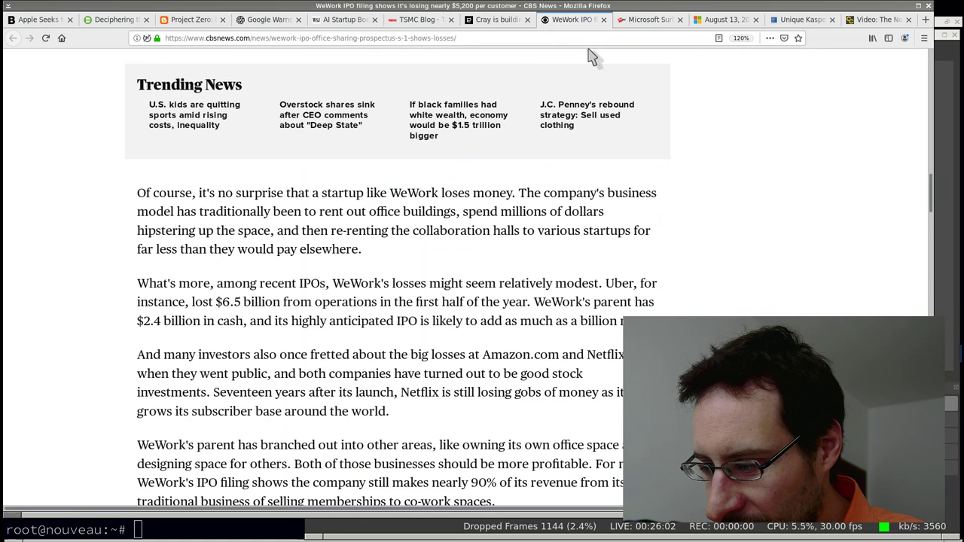
# Switch to ZDNet's Surface 400 MHz throttle-lock article and scroll to the BD PROCHOT explanation.
pyautogui.click(648, 19)
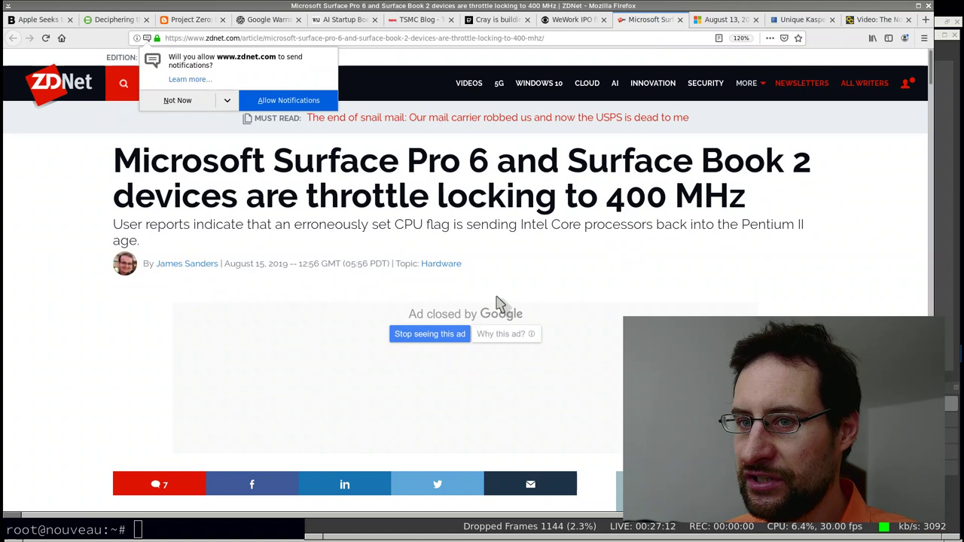
pyautogui.moveTo(506, 298)
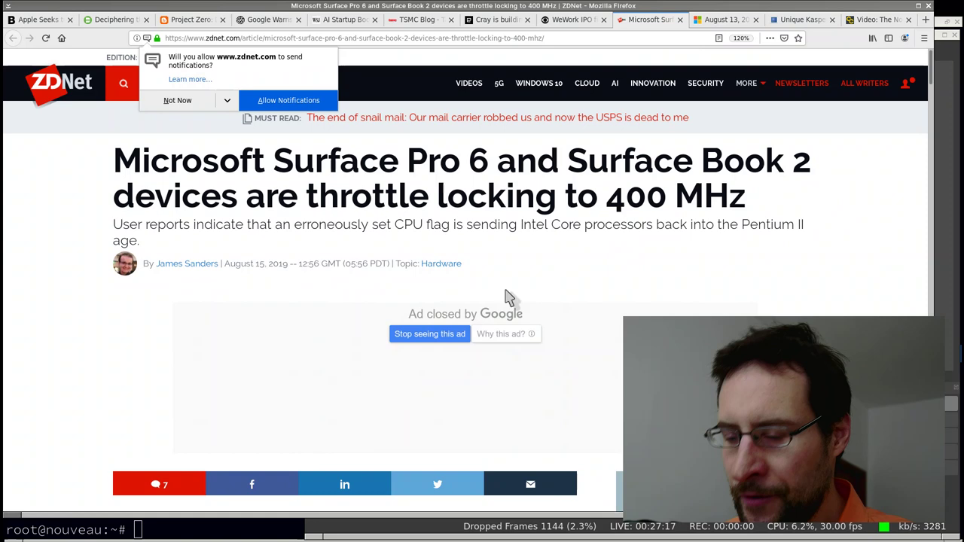
pyautogui.scroll(-3)
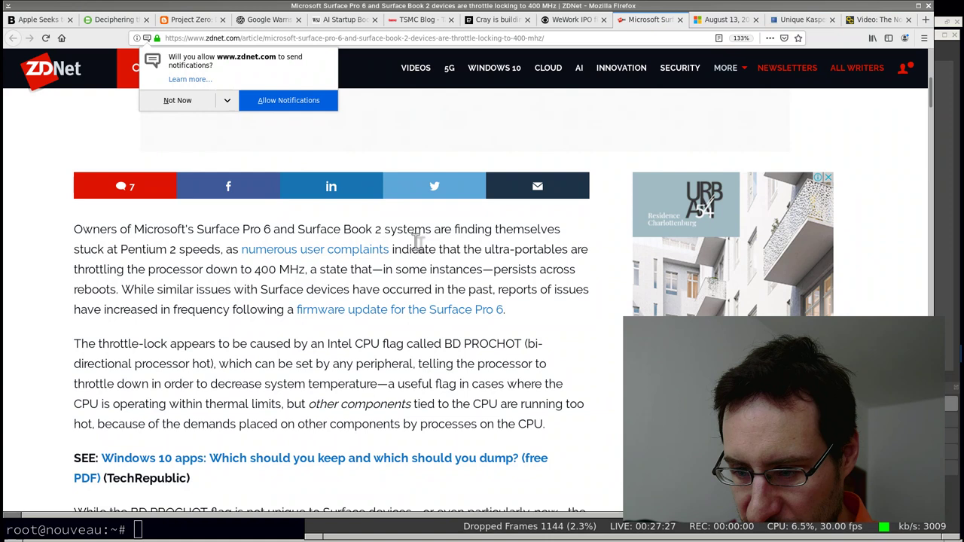
# Dismiss the notification prompt, read to ThrottleStop and Microsoft's statement, and select 'erroneously'.
pyautogui.click(178, 100)
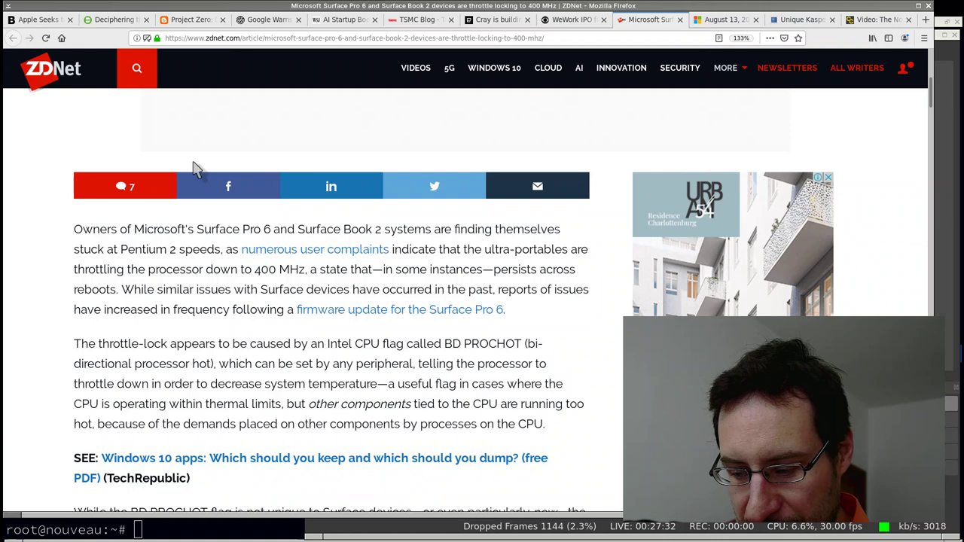
pyautogui.moveTo(258, 186)
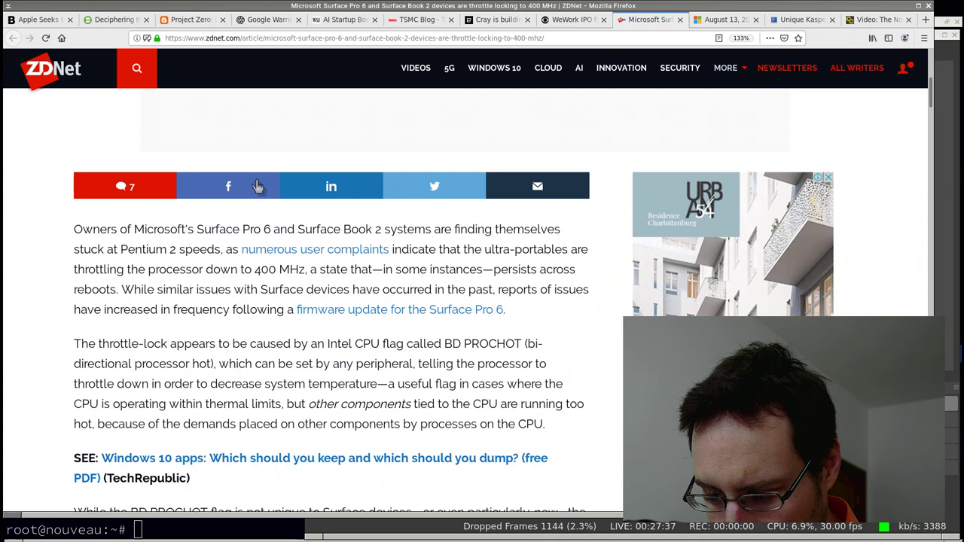
pyautogui.moveTo(397, 400)
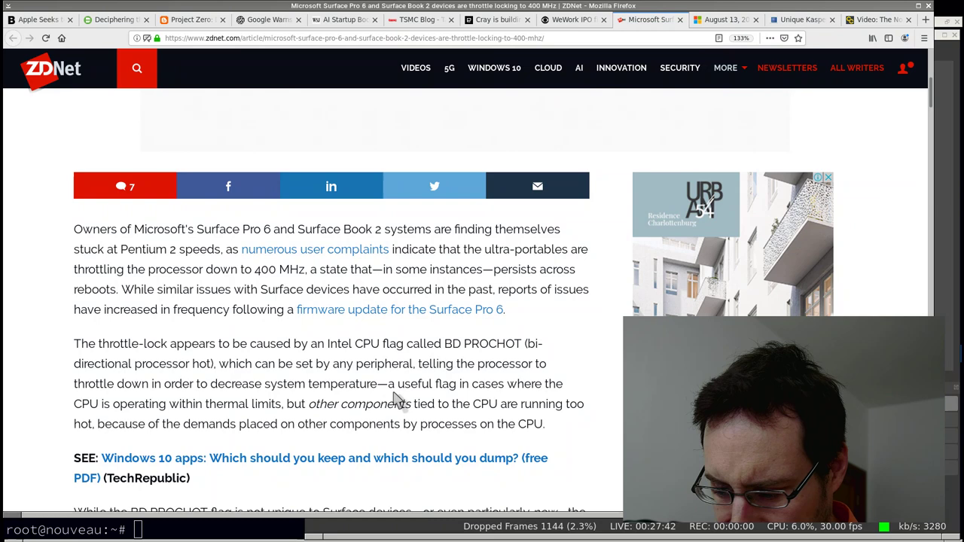
pyautogui.scroll(-3)
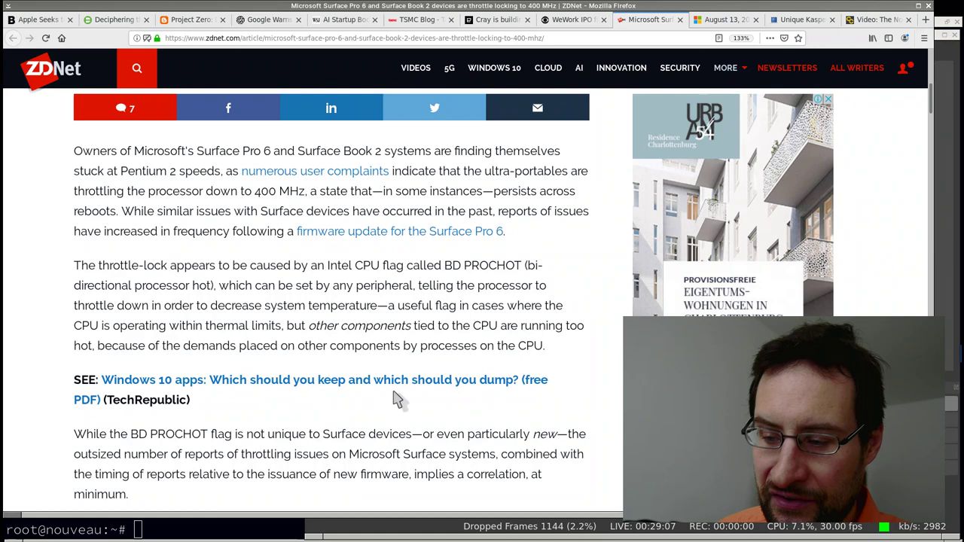
pyautogui.scroll(-3)
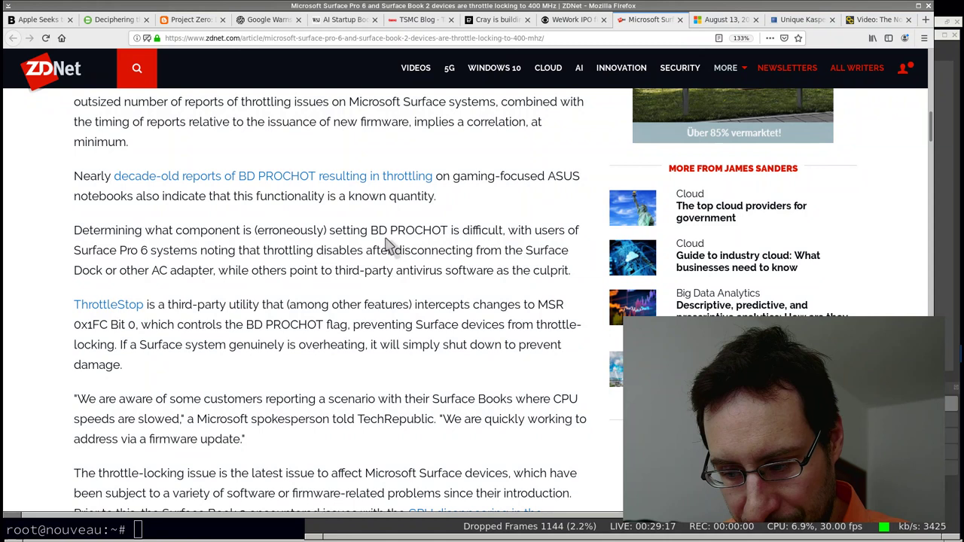
pyautogui.moveTo(459, 237)
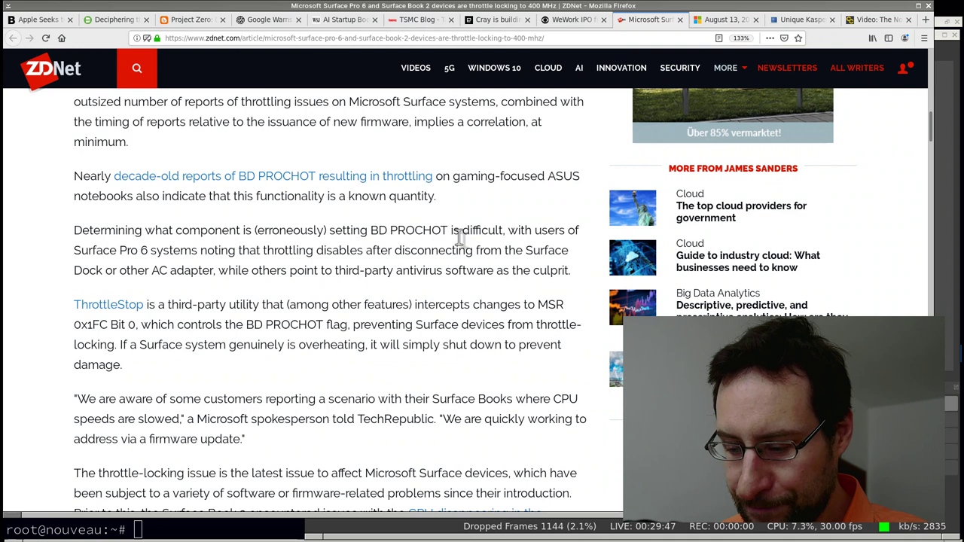
pyautogui.doubleClick(290, 230)
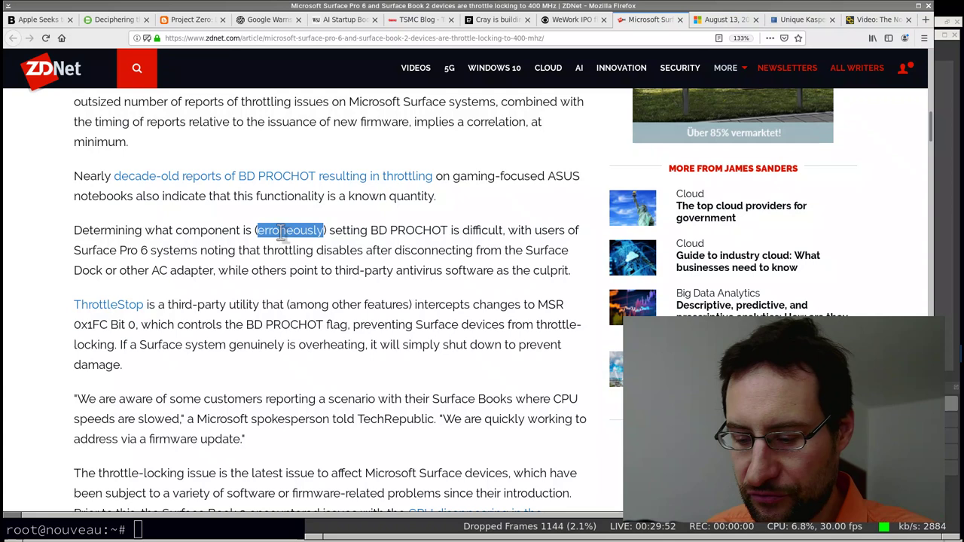
pyautogui.moveTo(354, 249)
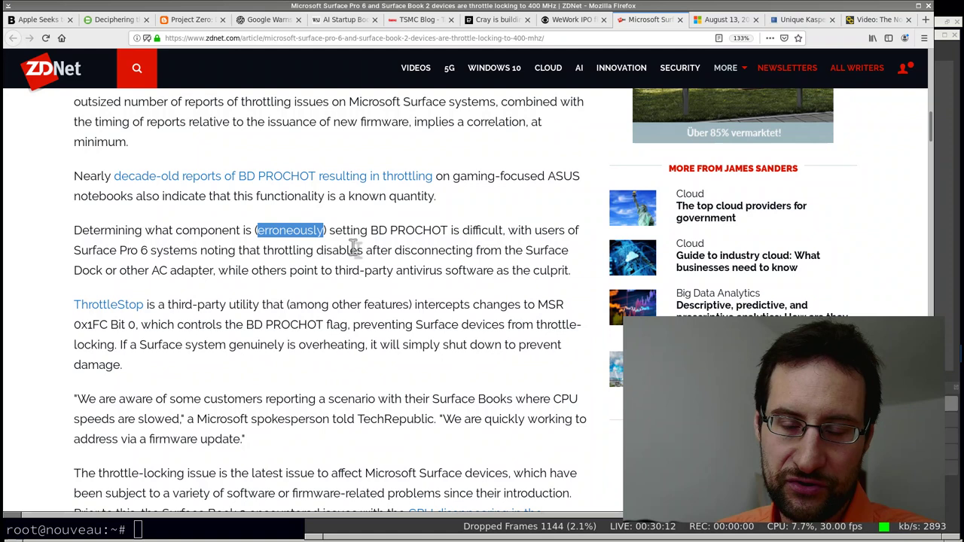
pyautogui.moveTo(440, 218)
pyautogui.write('anti')
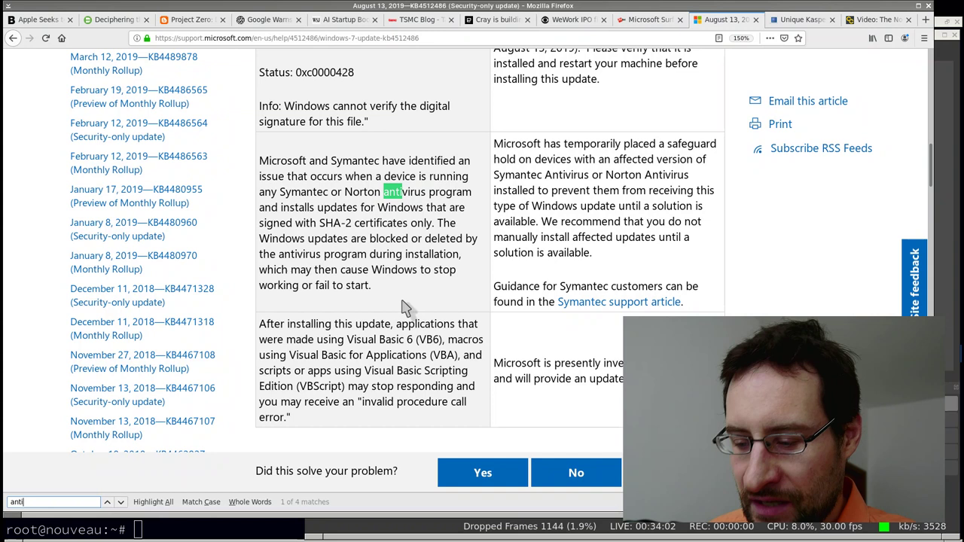
pyautogui.moveTo(452, 296)
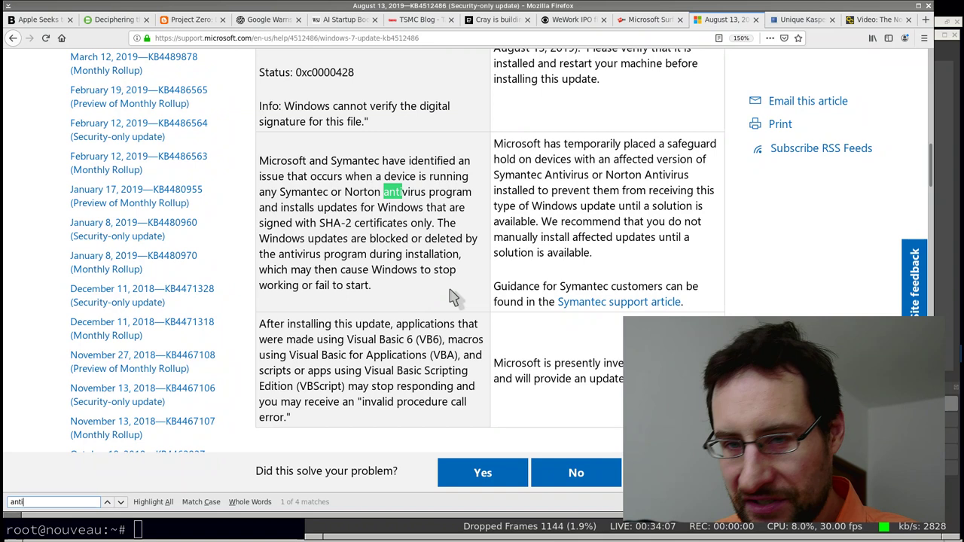
pyautogui.moveTo(388, 264)
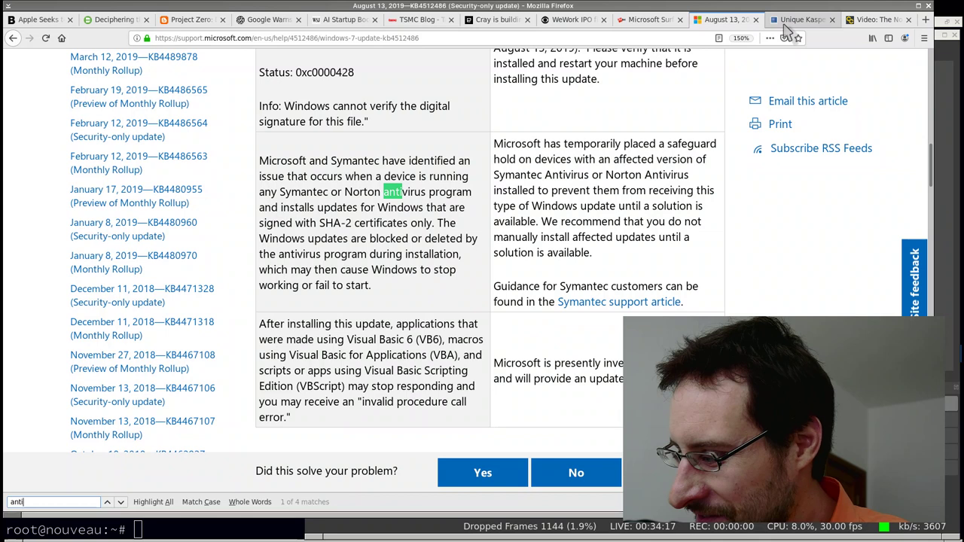
pyautogui.moveTo(802, 19)
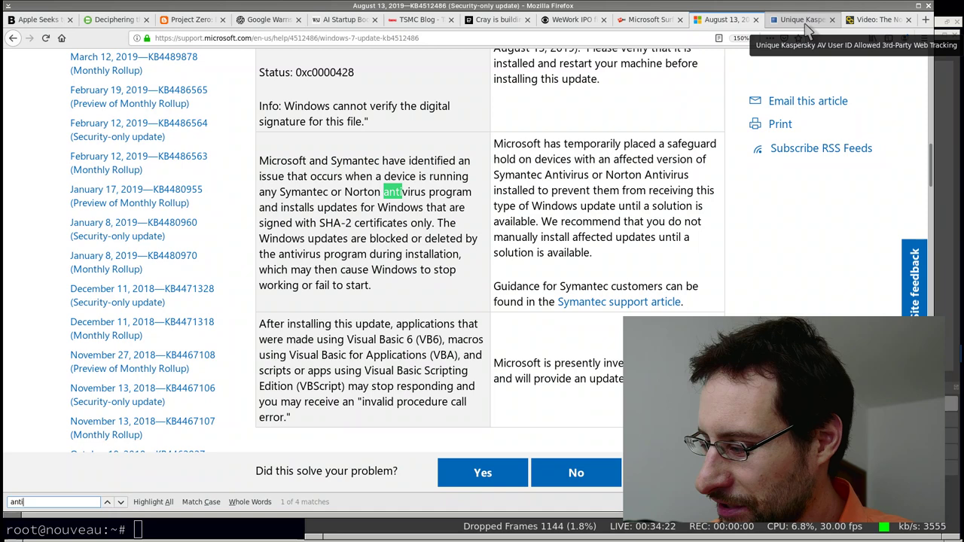
# Switch to BleepingComputer's 'Unique Kaspersky AV User ID Allowed 3rd-Party Web Tracking' article.
pyautogui.click(803, 19)
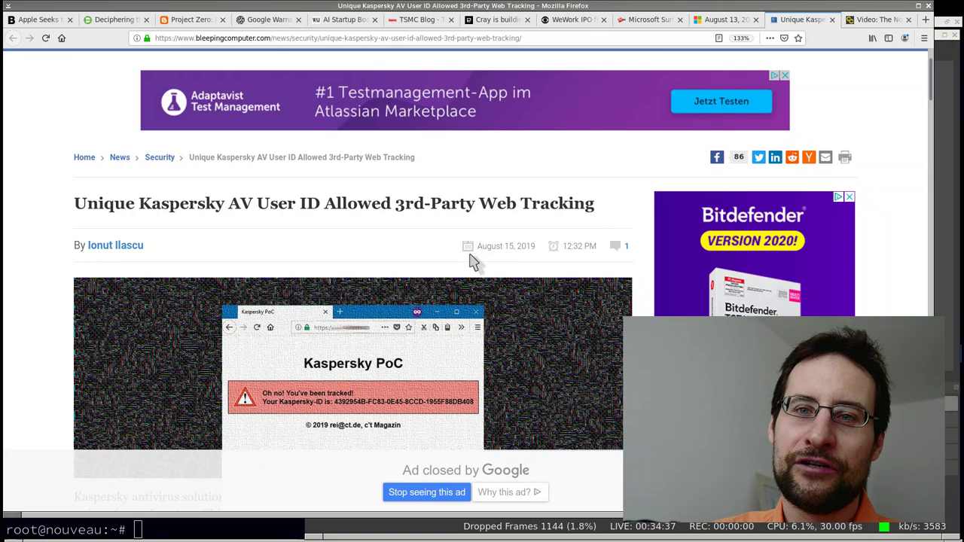
# Read through the Kaspersky tracking article, then switch to the North Atlantic ocean current video post.
pyautogui.scroll(-3)
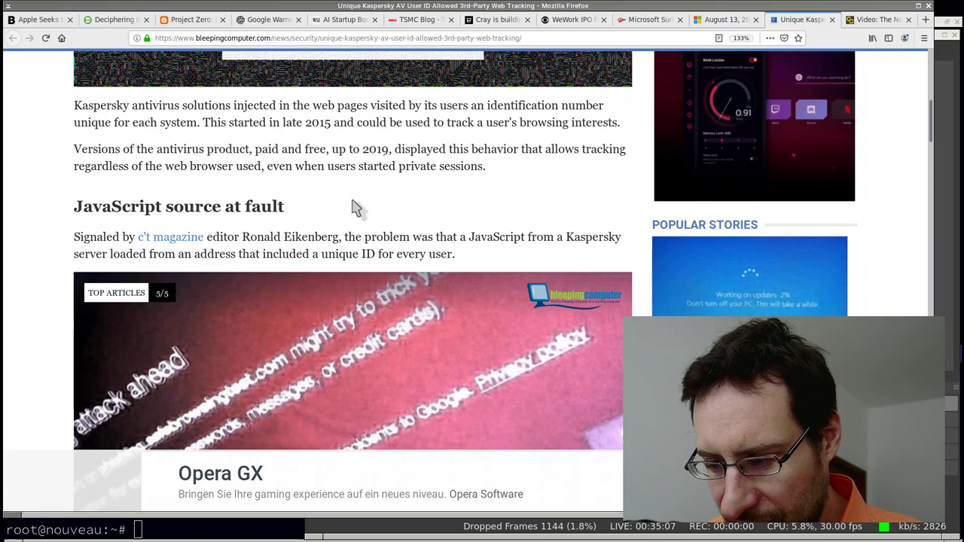
pyautogui.scroll(-3)
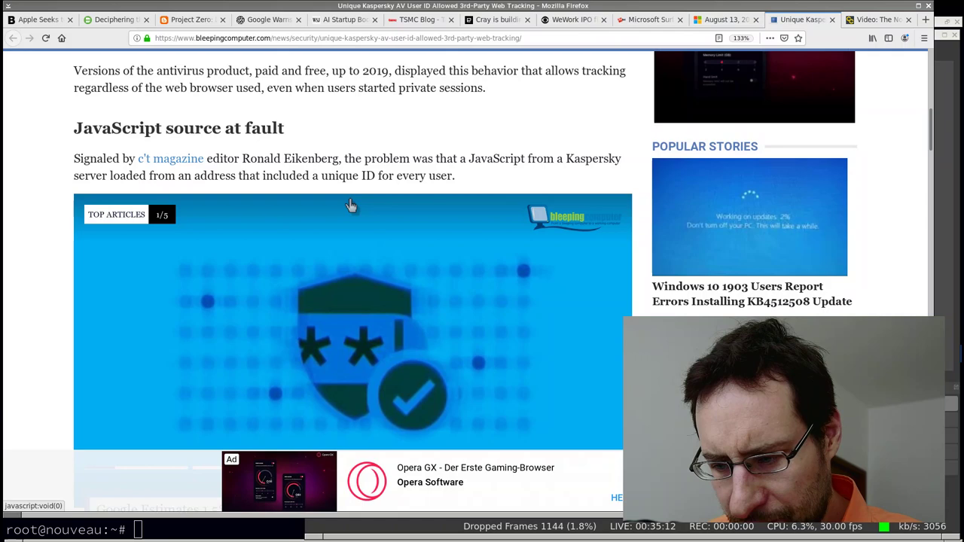
pyautogui.scroll(3)
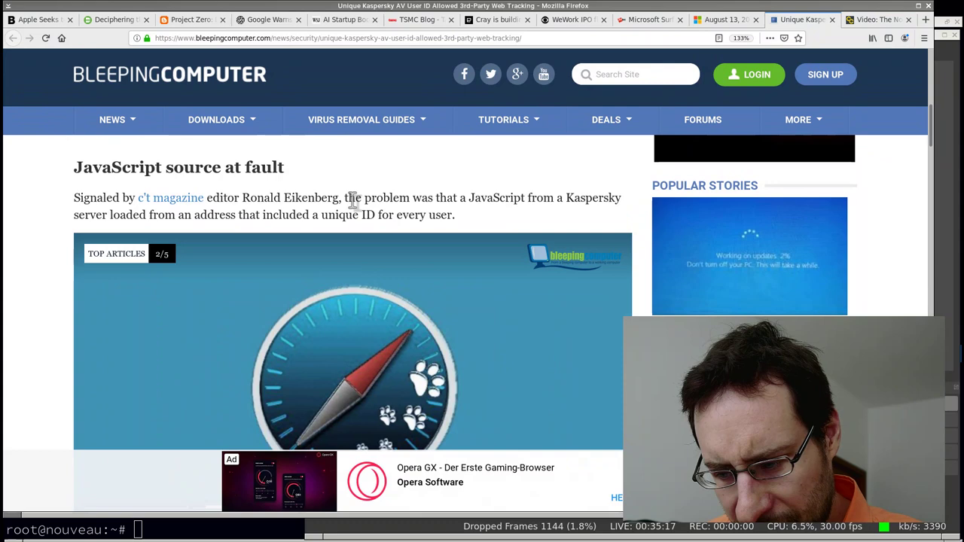
pyautogui.scroll(-3)
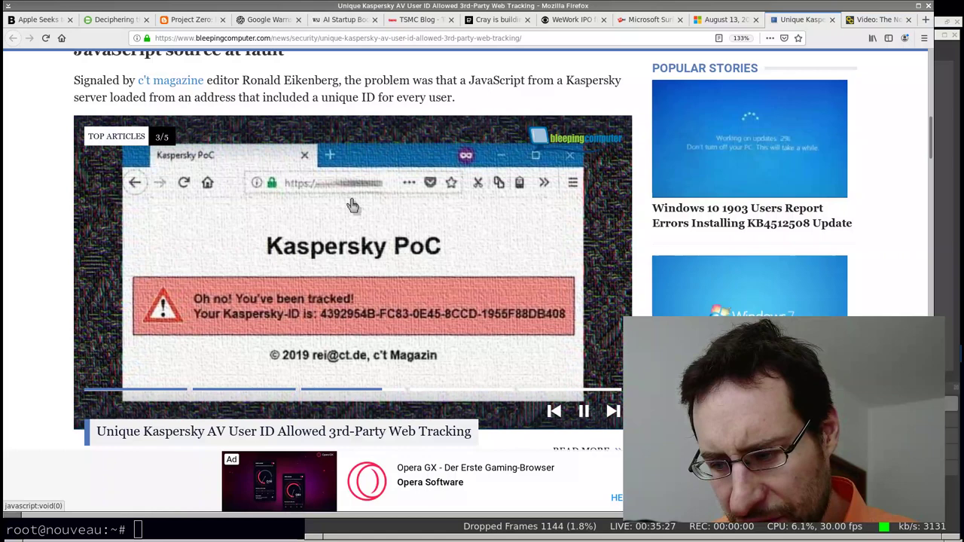
pyautogui.scroll(-3)
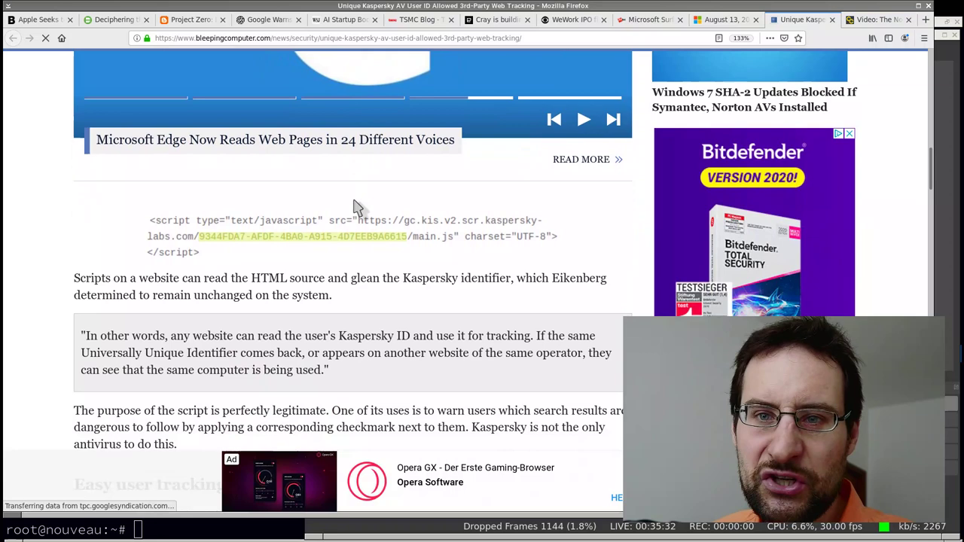
pyautogui.scroll(-3)
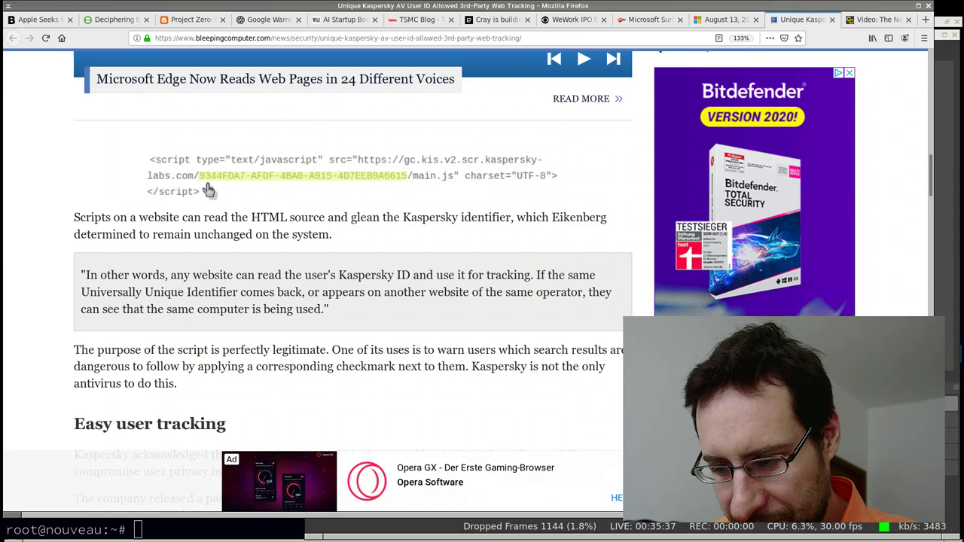
pyautogui.scroll(-3)
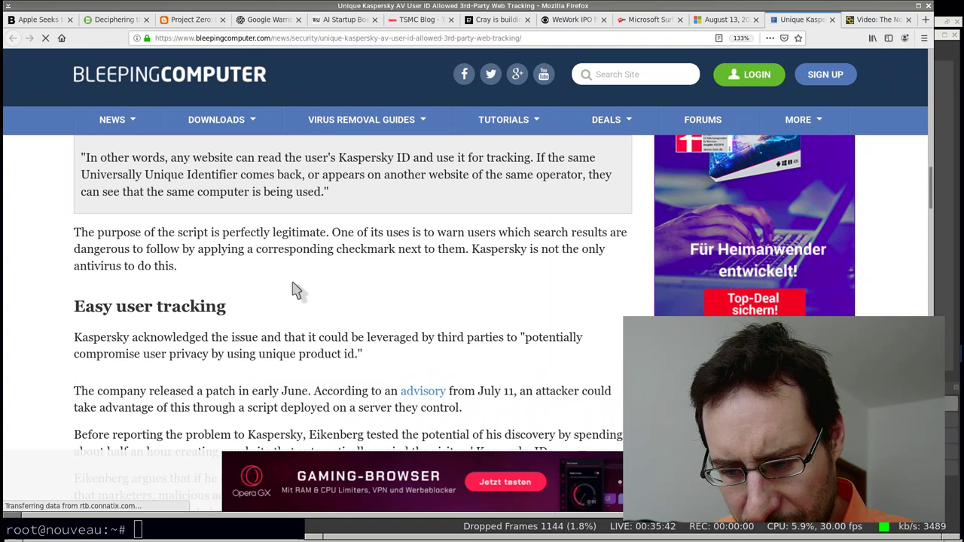
pyautogui.scroll(3)
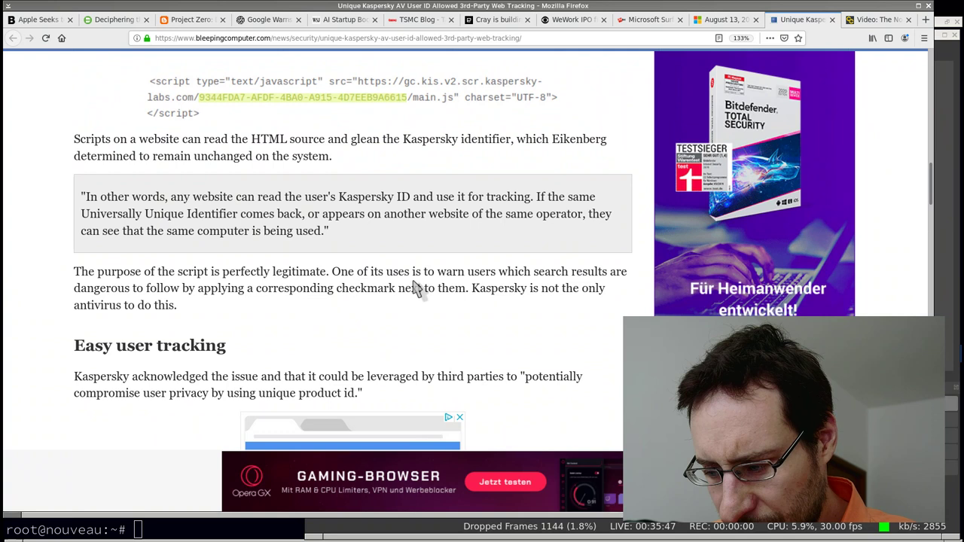
pyautogui.moveTo(467, 260)
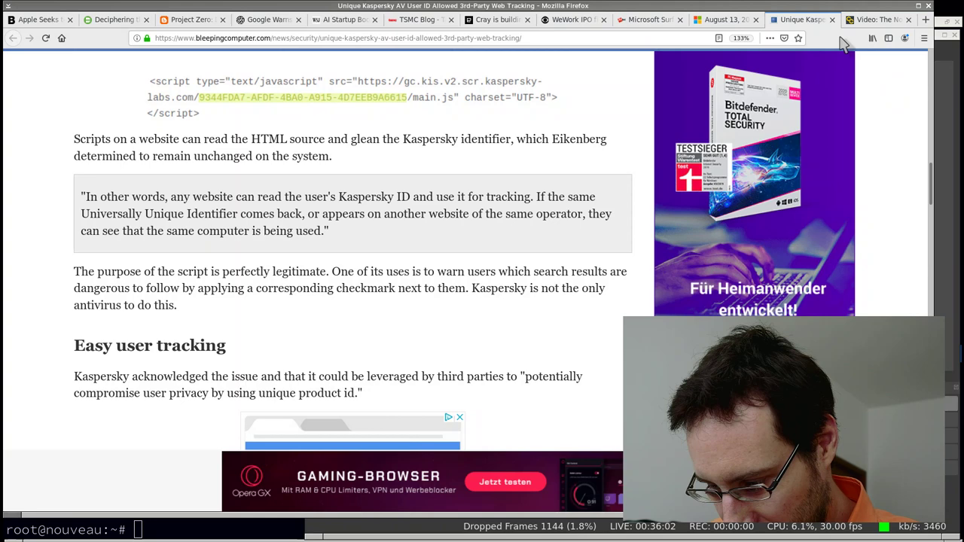
pyautogui.click(874, 19)
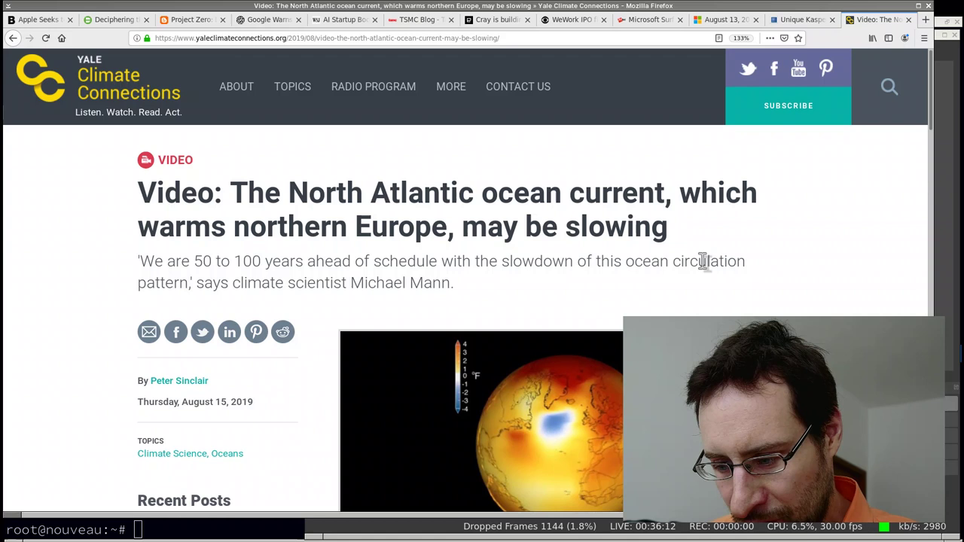
pyautogui.moveTo(699, 250)
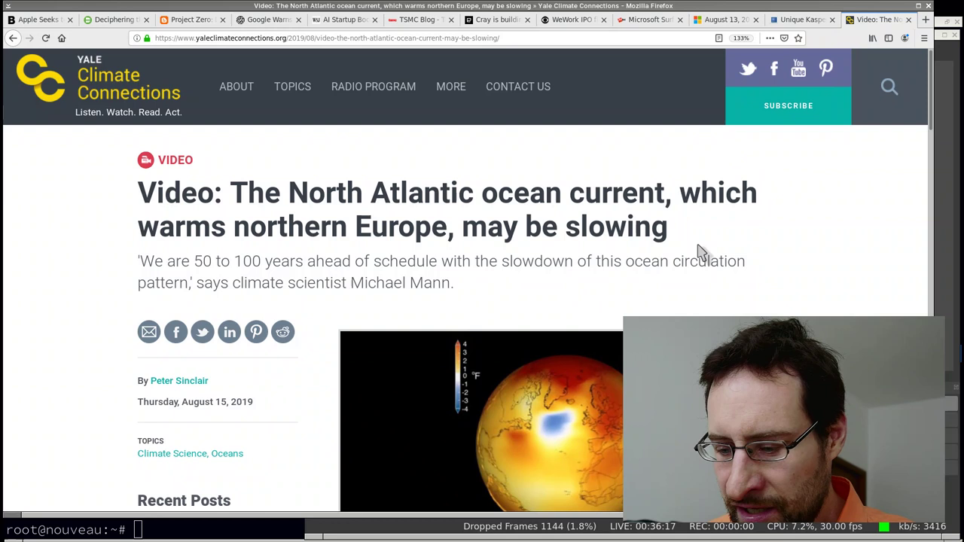
pyautogui.moveTo(512, 290)
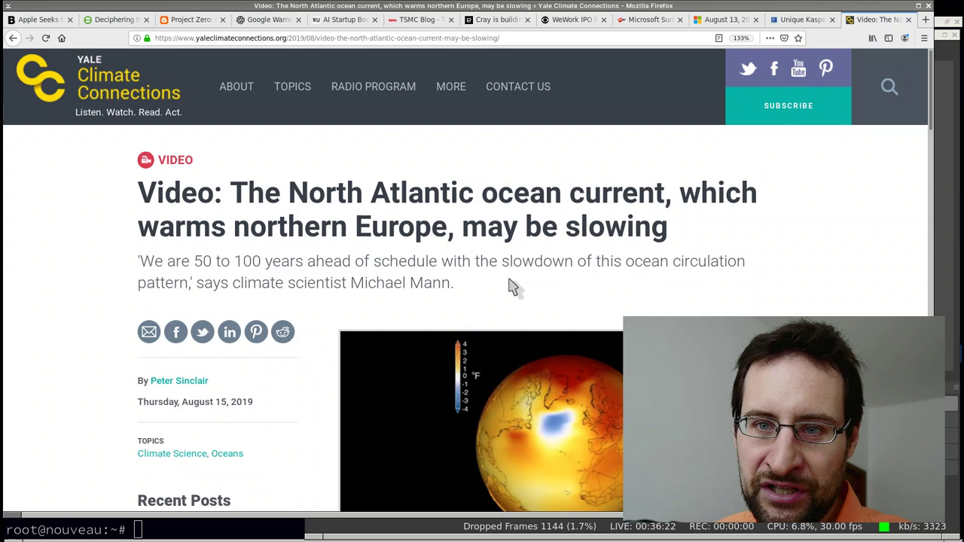
pyautogui.moveTo(480, 294)
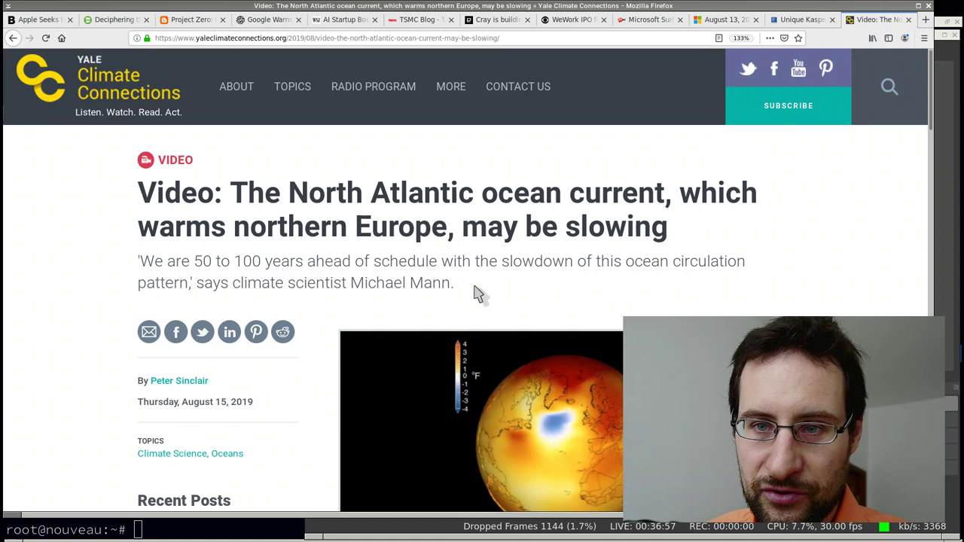
pyautogui.moveTo(501, 271)
pyautogui.write('a')
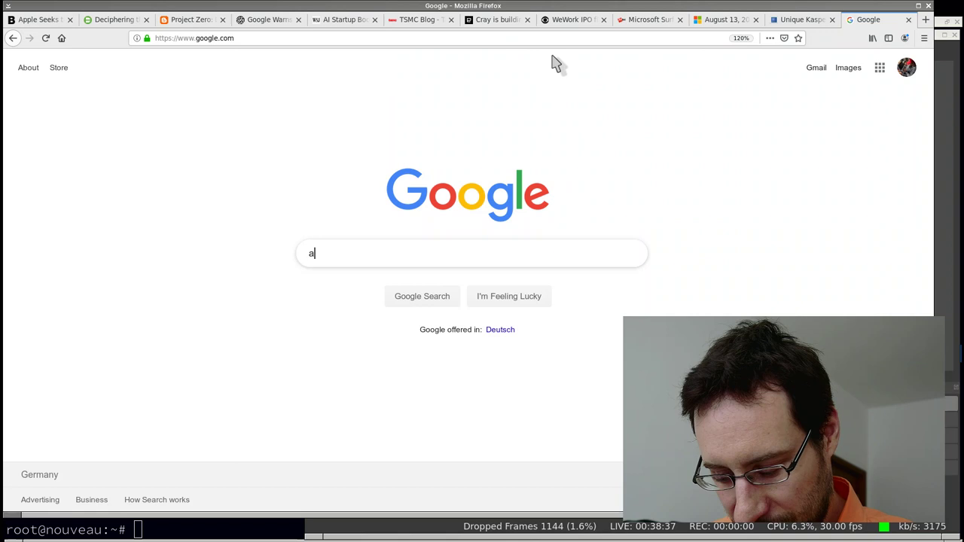
# Search 'airbus moscow cornfield' and open the Moscow Times crash-landing article.
pyautogui.write('irbus moscow cornfield')
pyautogui.press('Return')
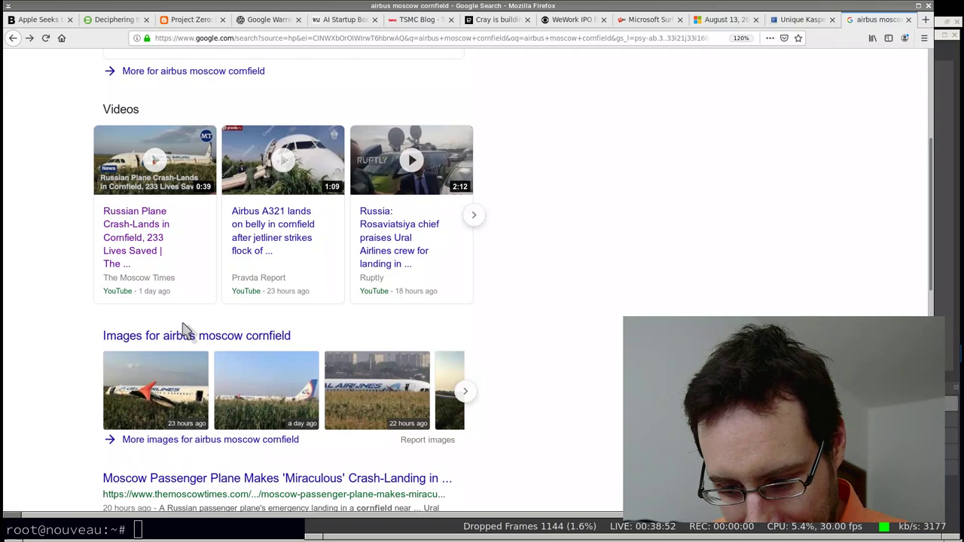
pyautogui.click(276, 478)
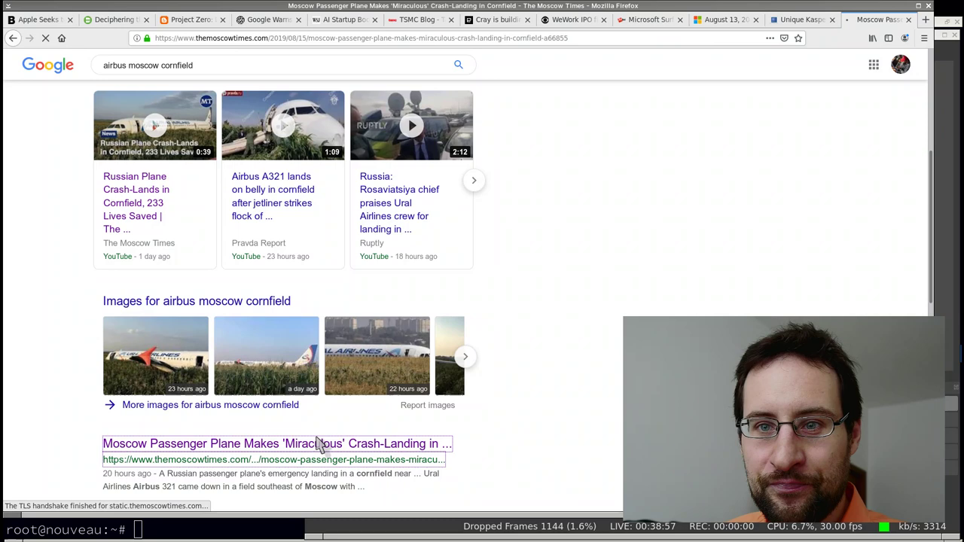
pyautogui.click(276, 443)
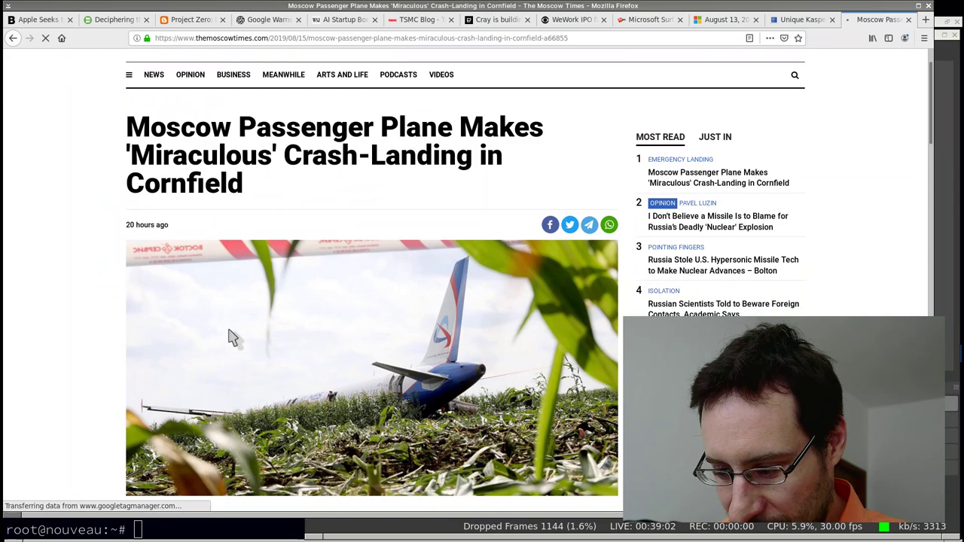